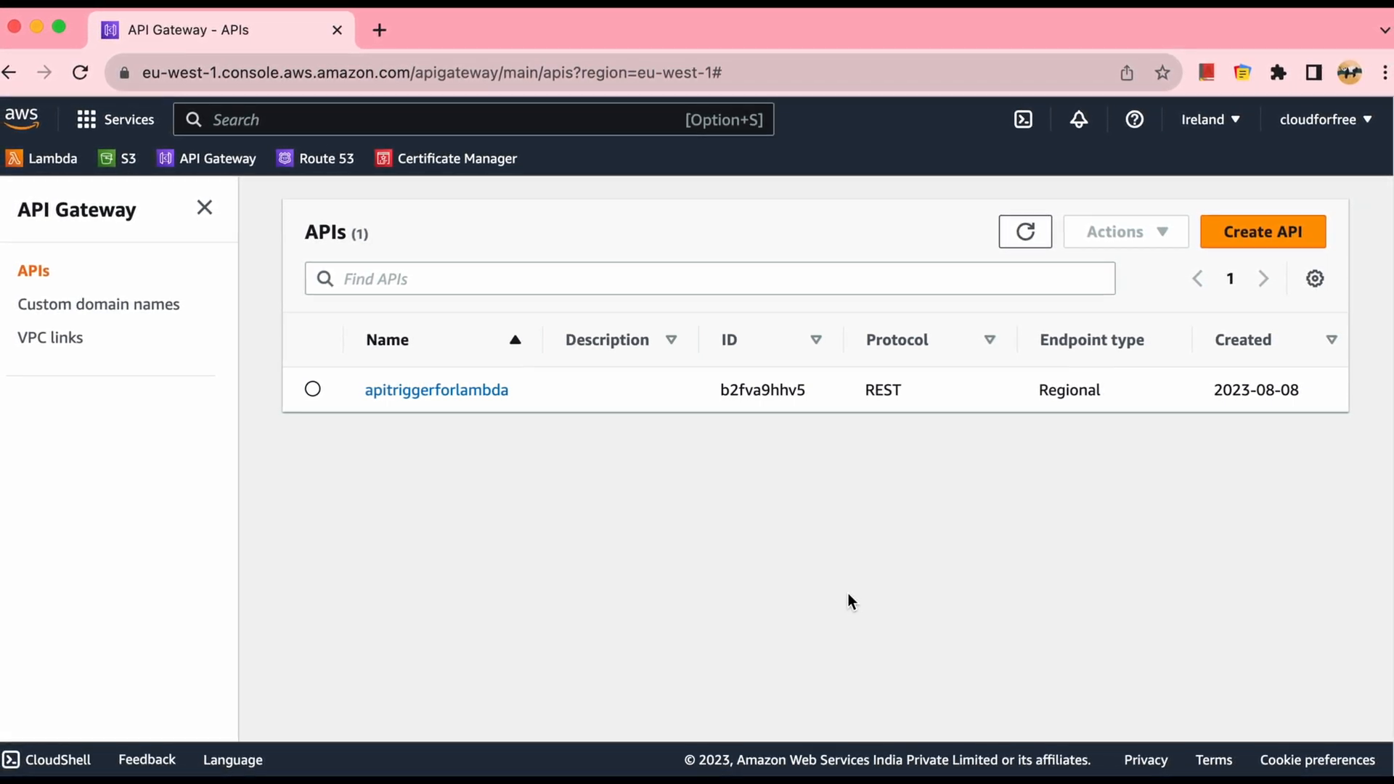
Step: Look over the API Gateway custom domain names and the APIs list
click(435, 389)
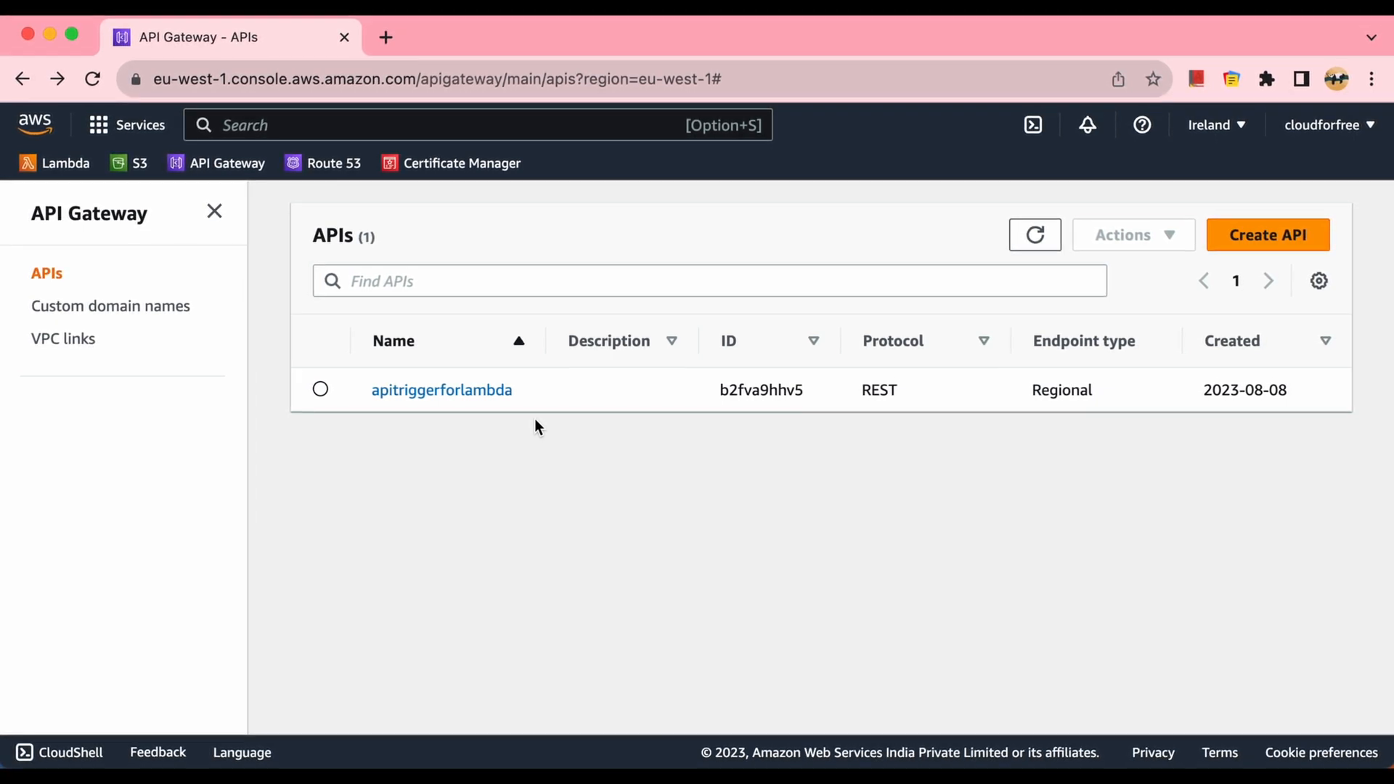
mouse_move(544, 422)
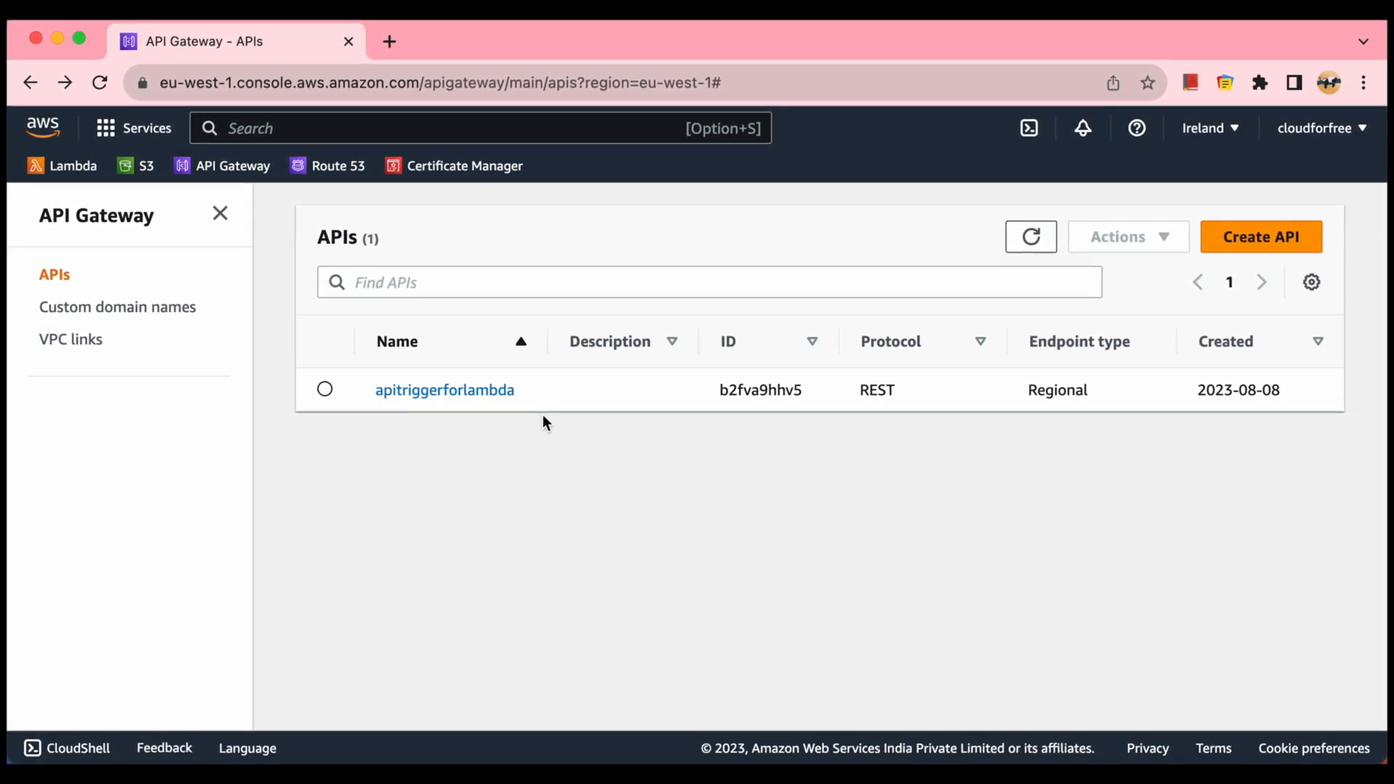
mouse_move(471, 413)
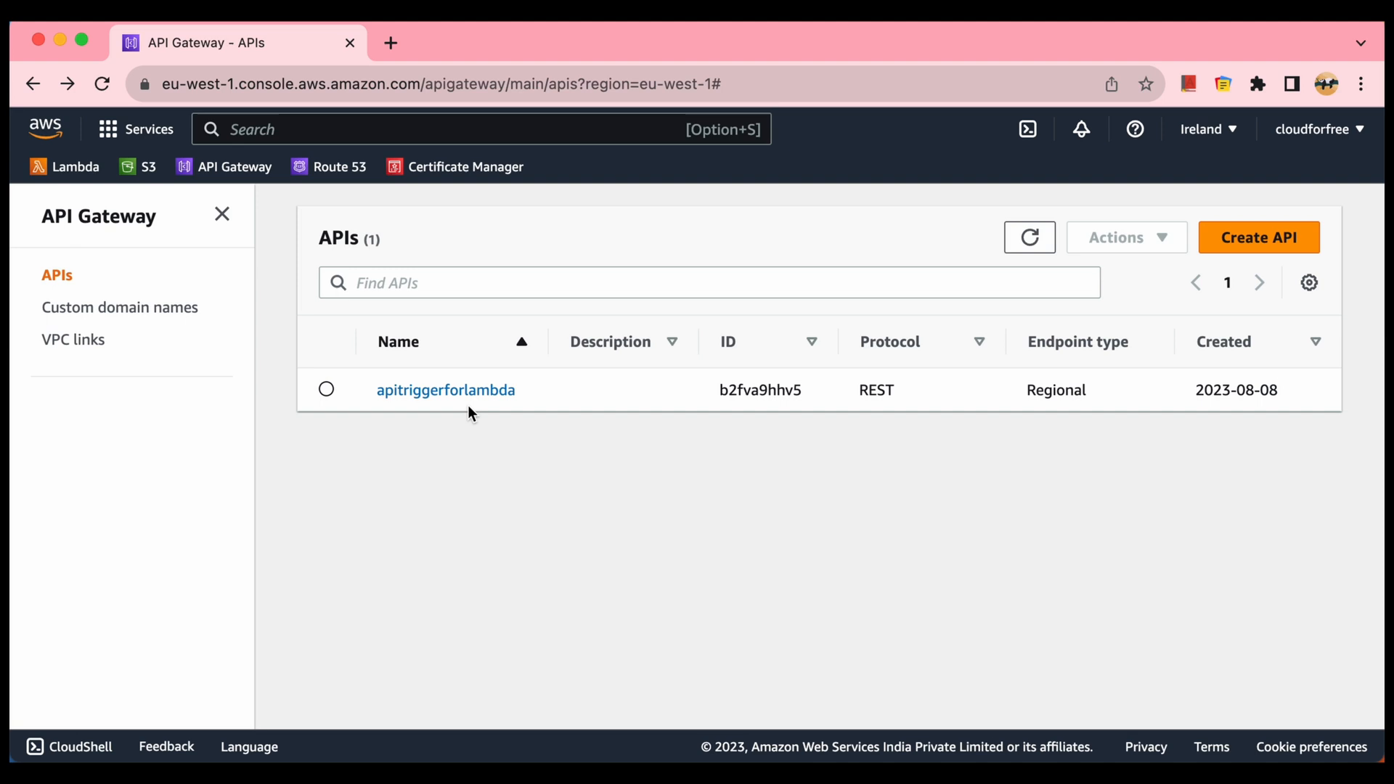
click(120, 306)
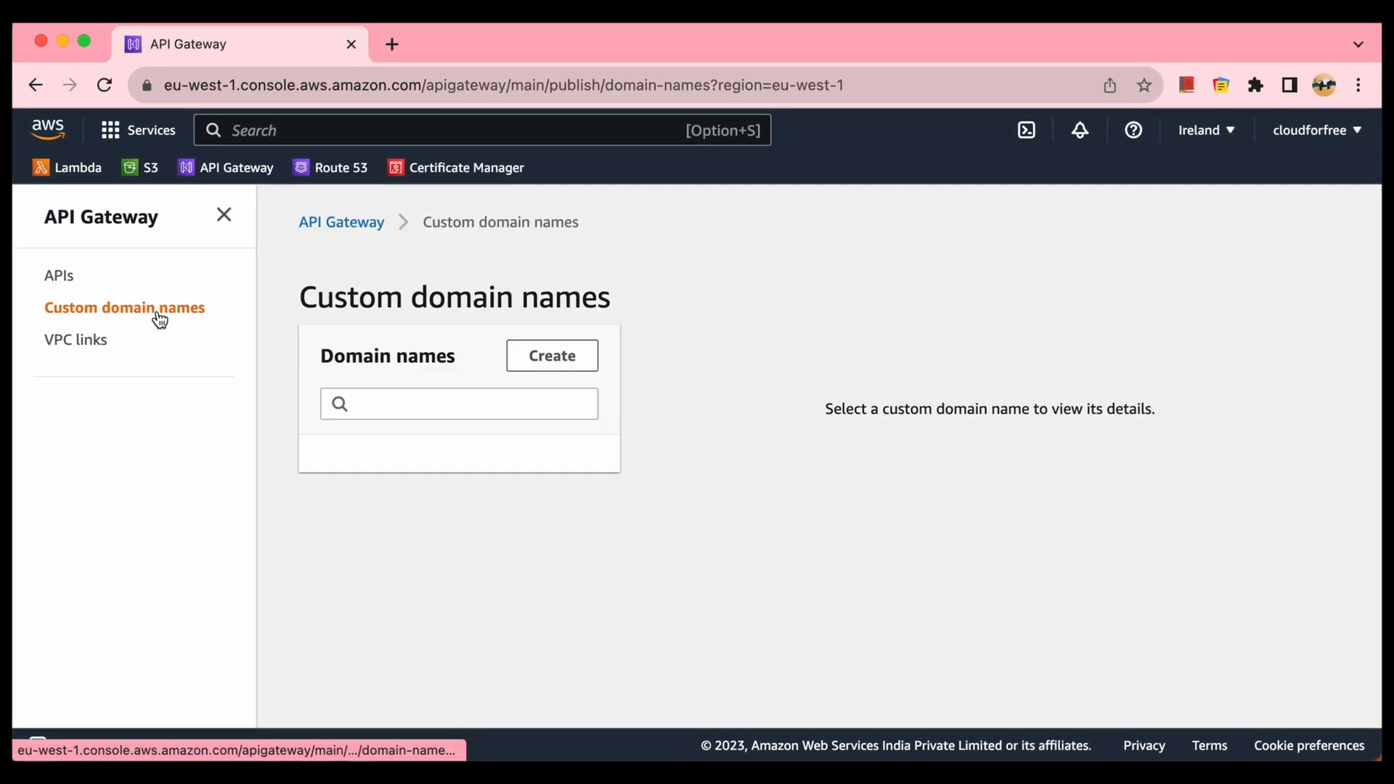
mouse_move(60, 276)
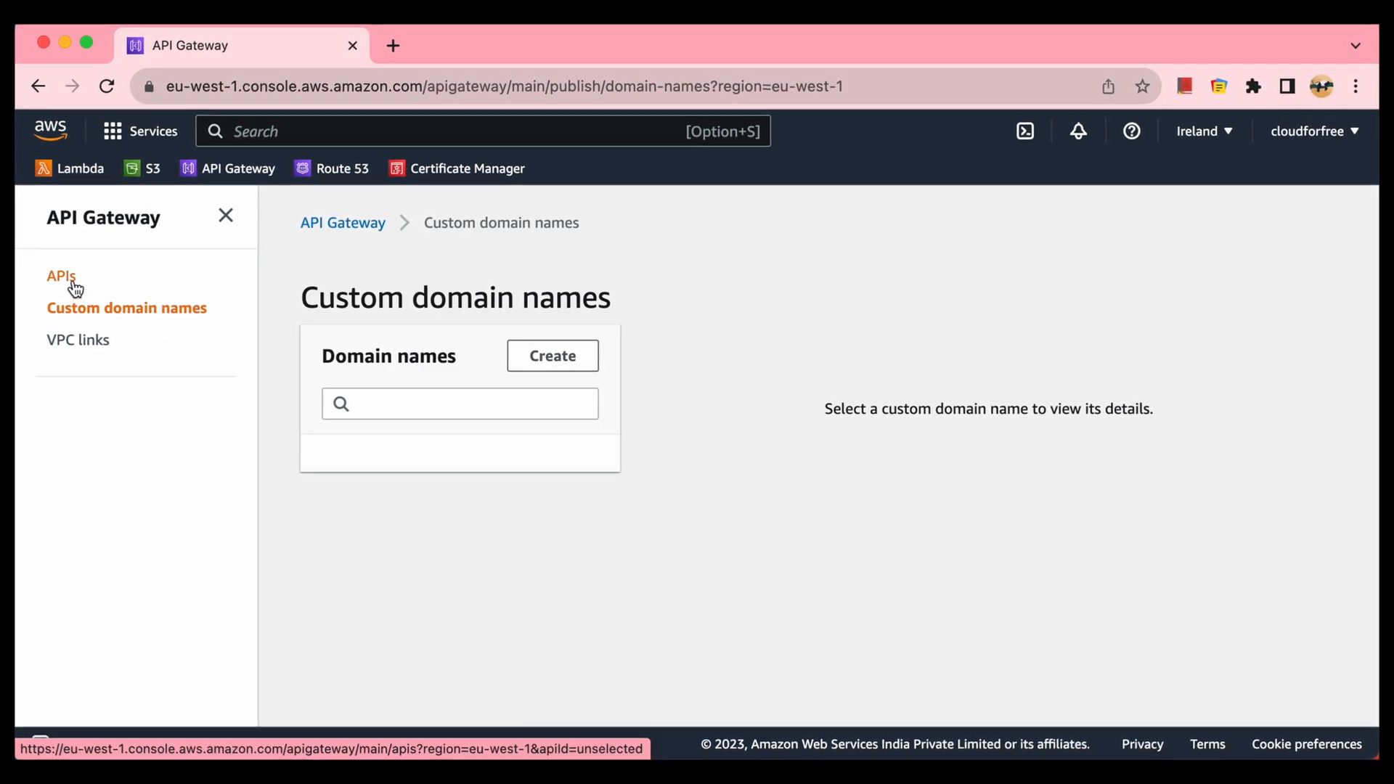
click(61, 276)
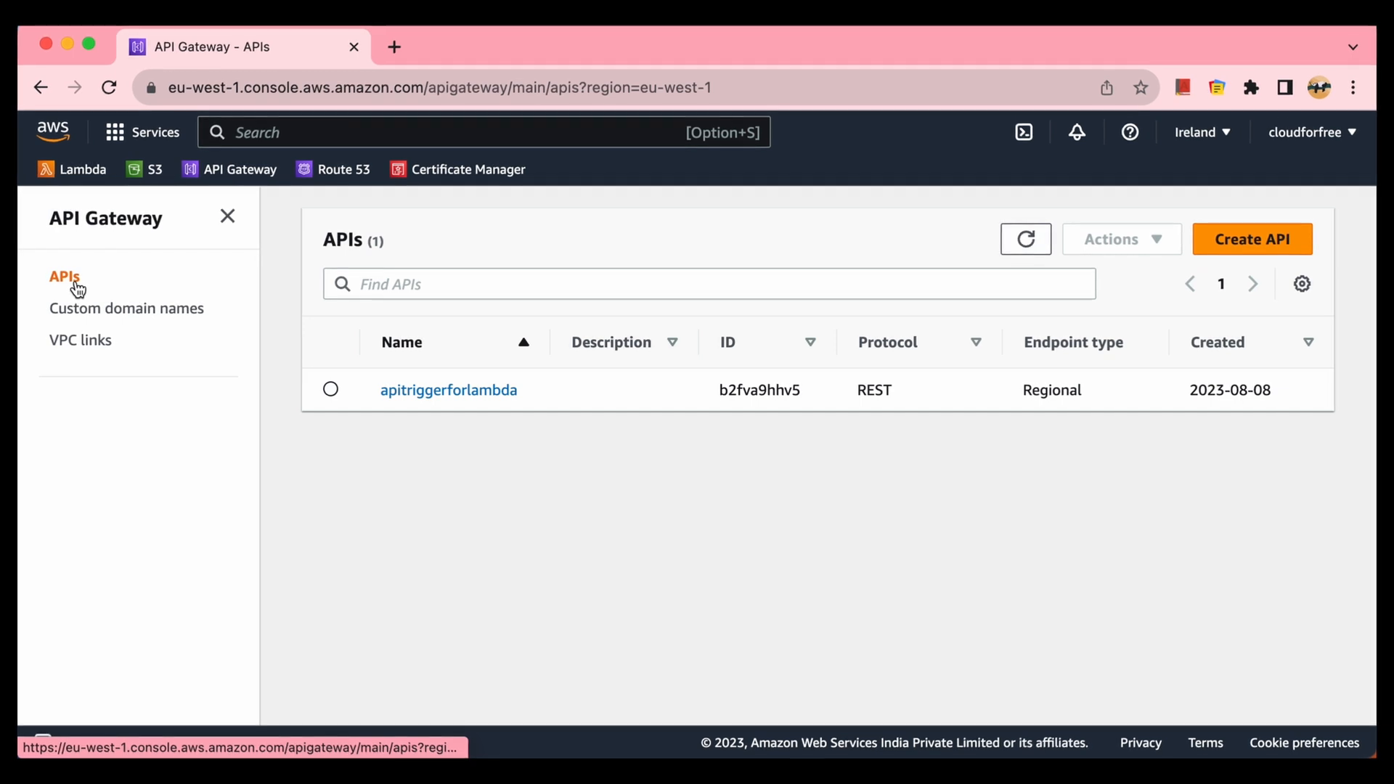
mouse_move(514, 424)
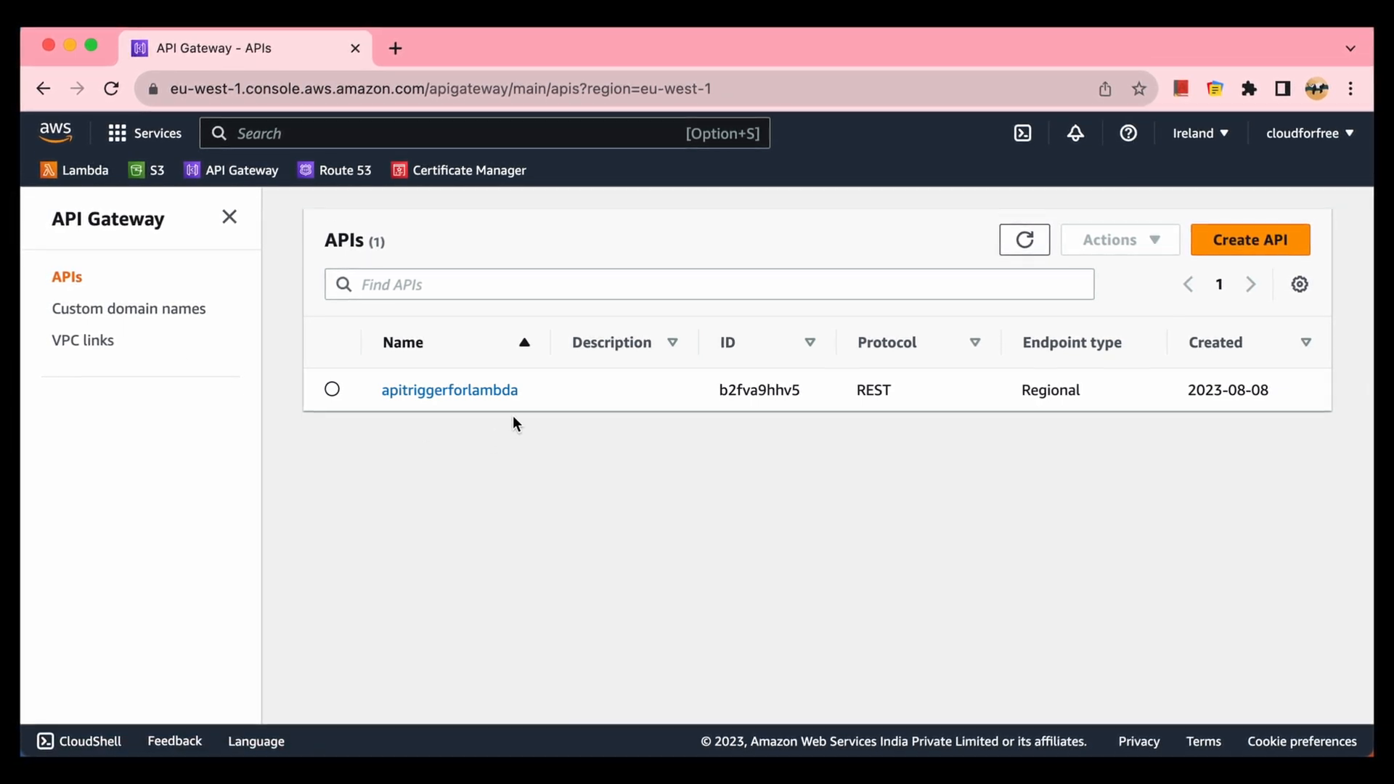
mouse_move(63, 564)
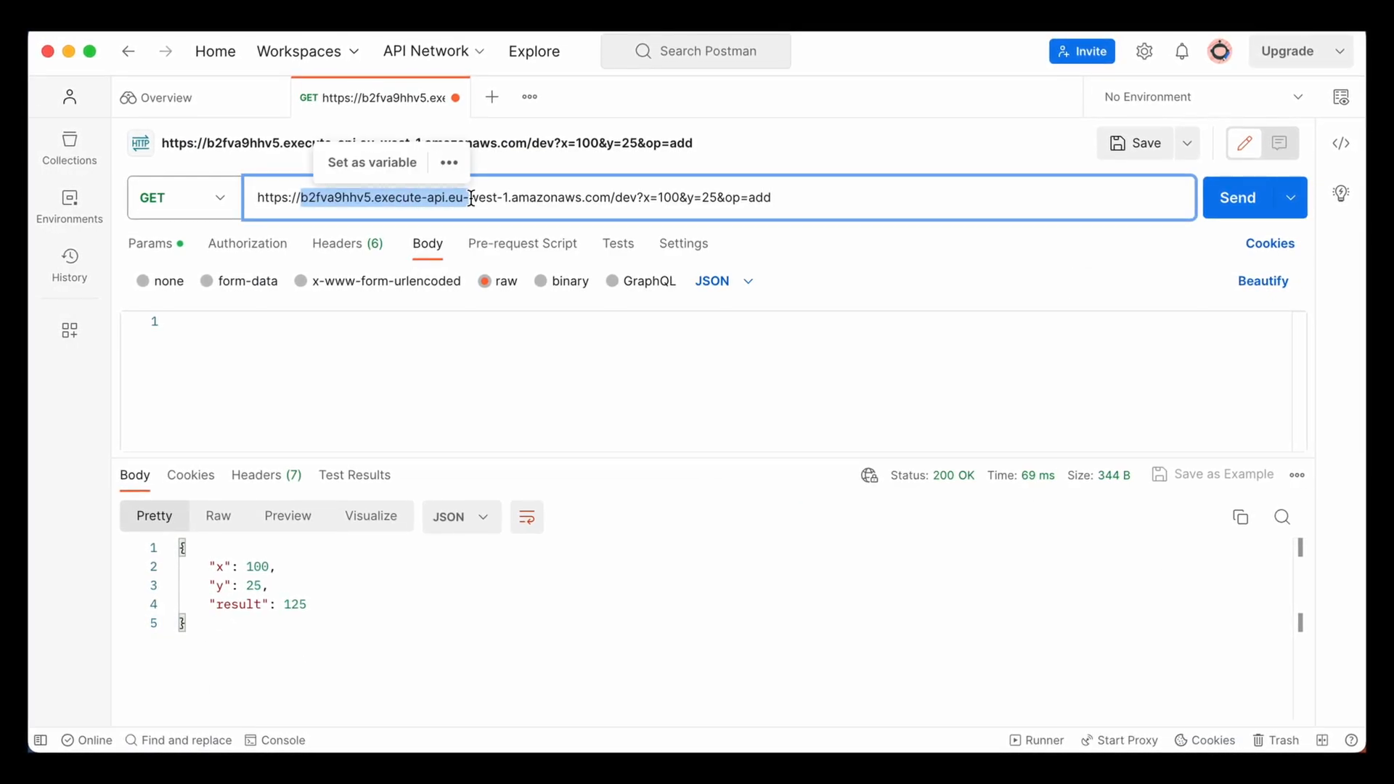
click(541, 197)
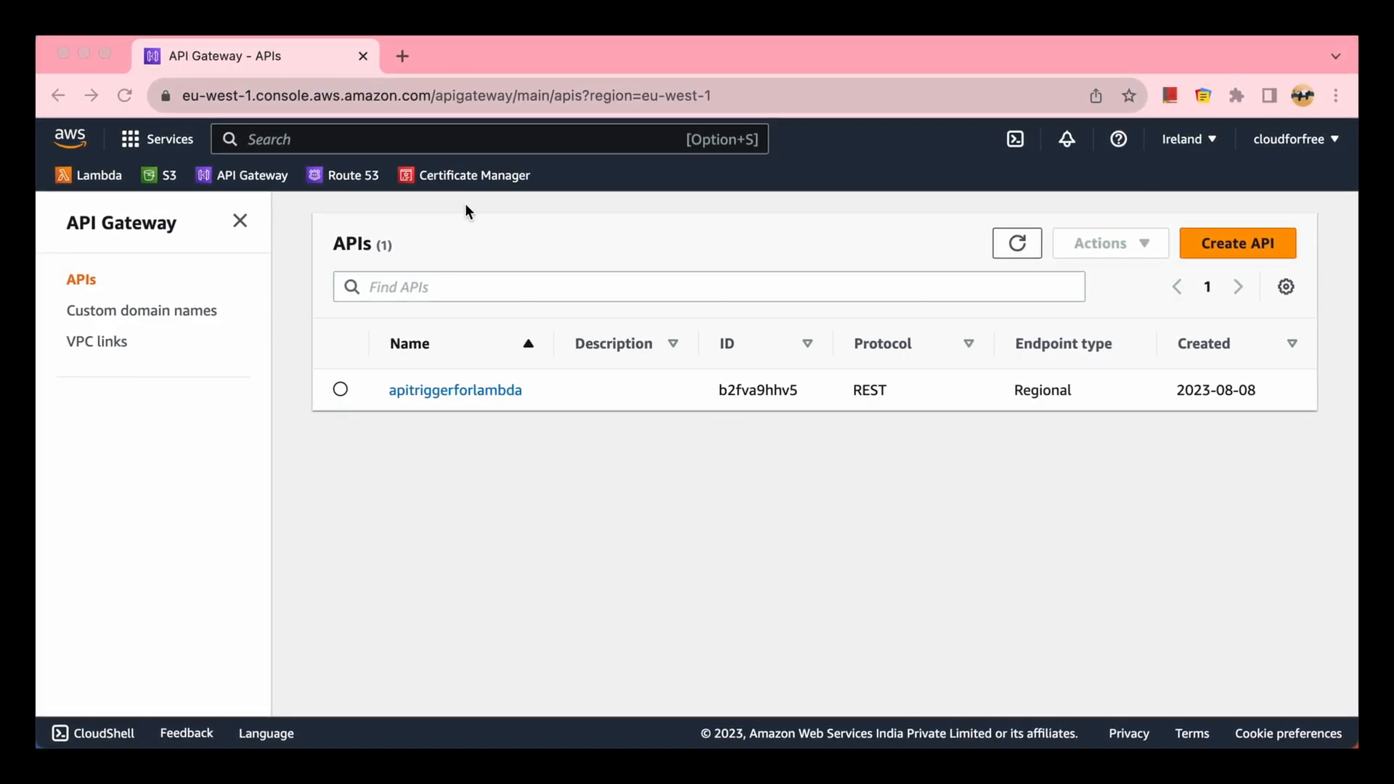
mouse_move(355, 188)
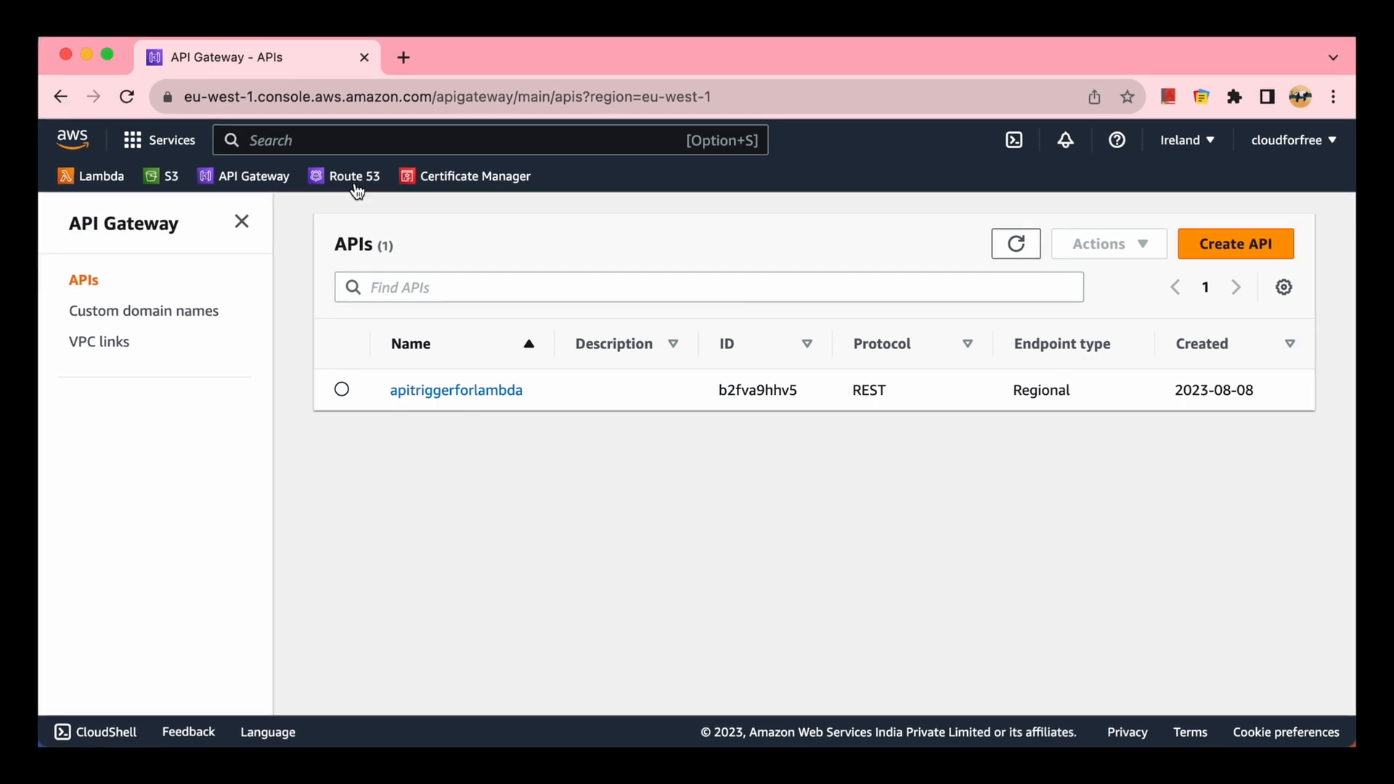
Step: In Route 53, review the registered domain cloudforfree.co.uk and go to Hosted zones
click(354, 175)
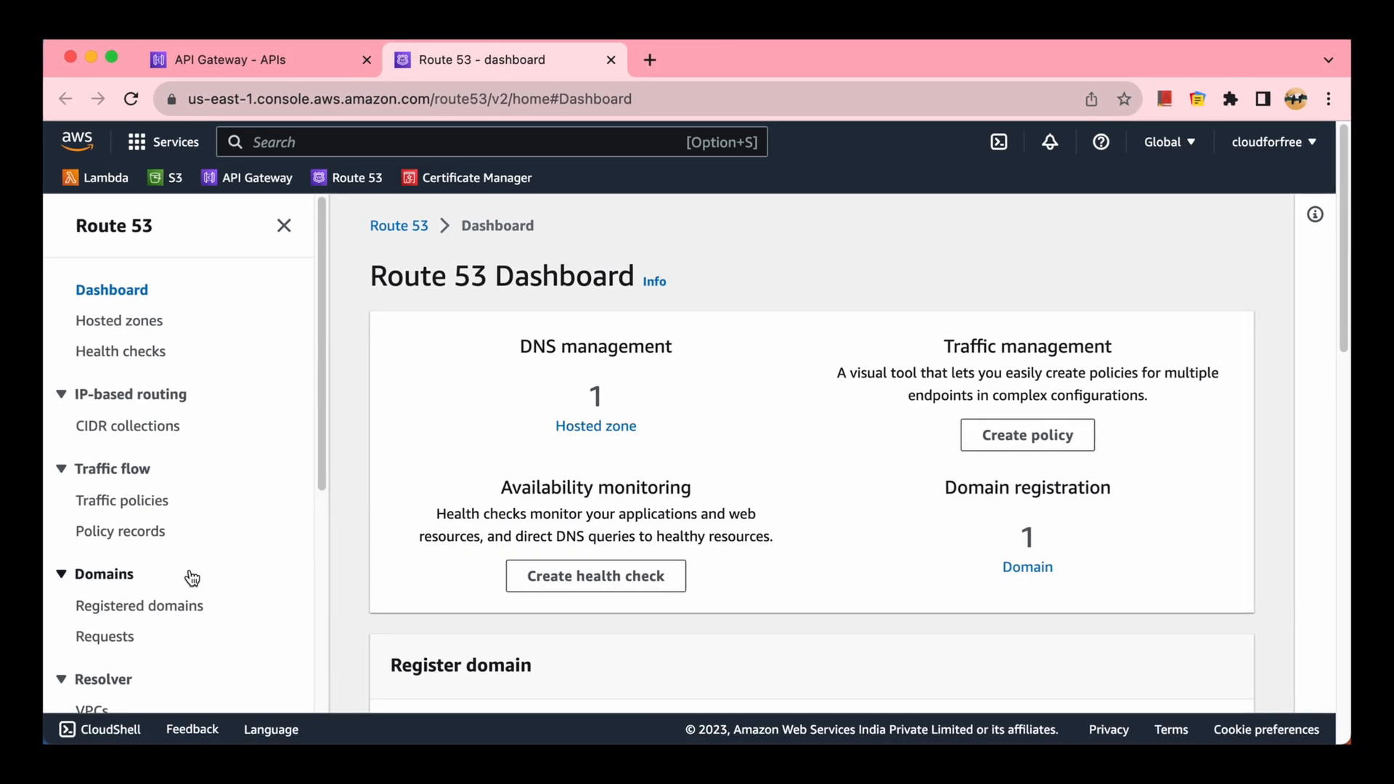
click(139, 605)
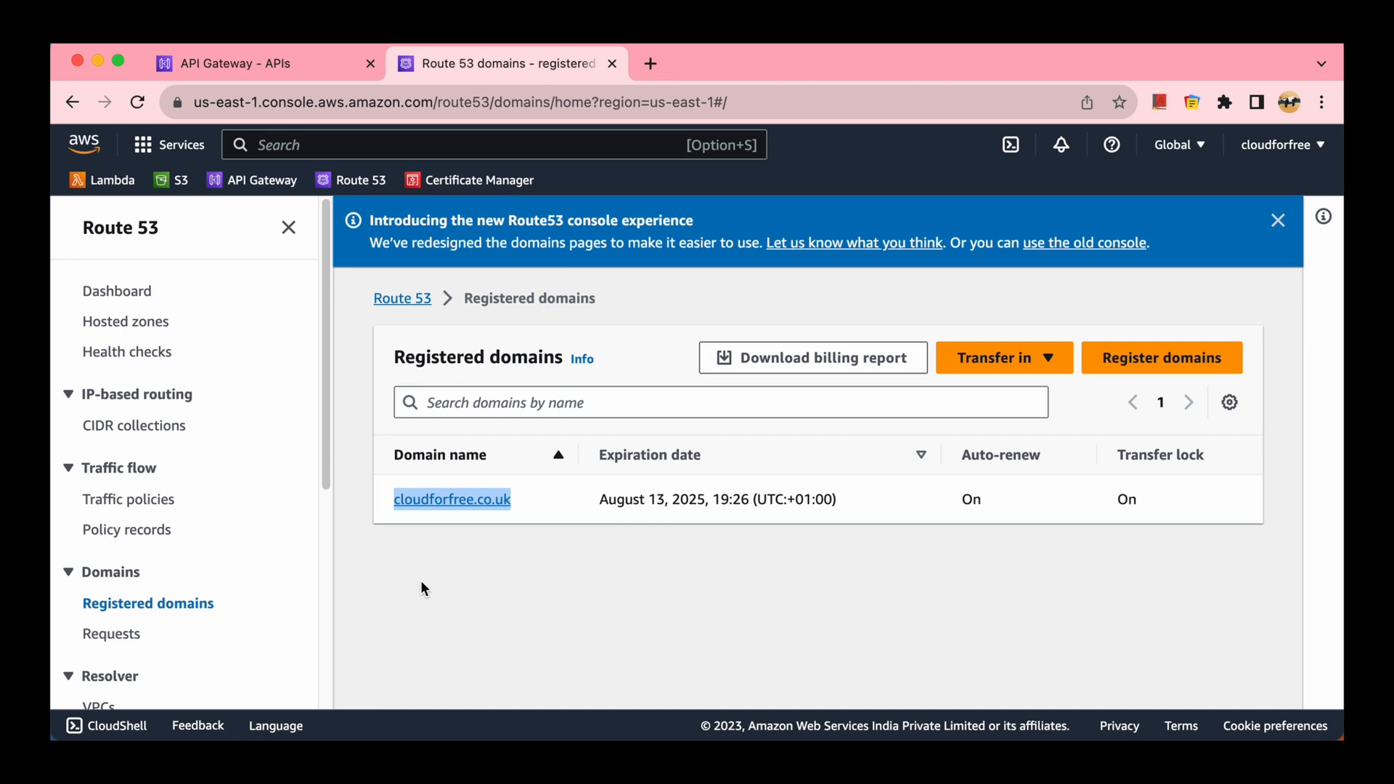
mouse_move(178, 362)
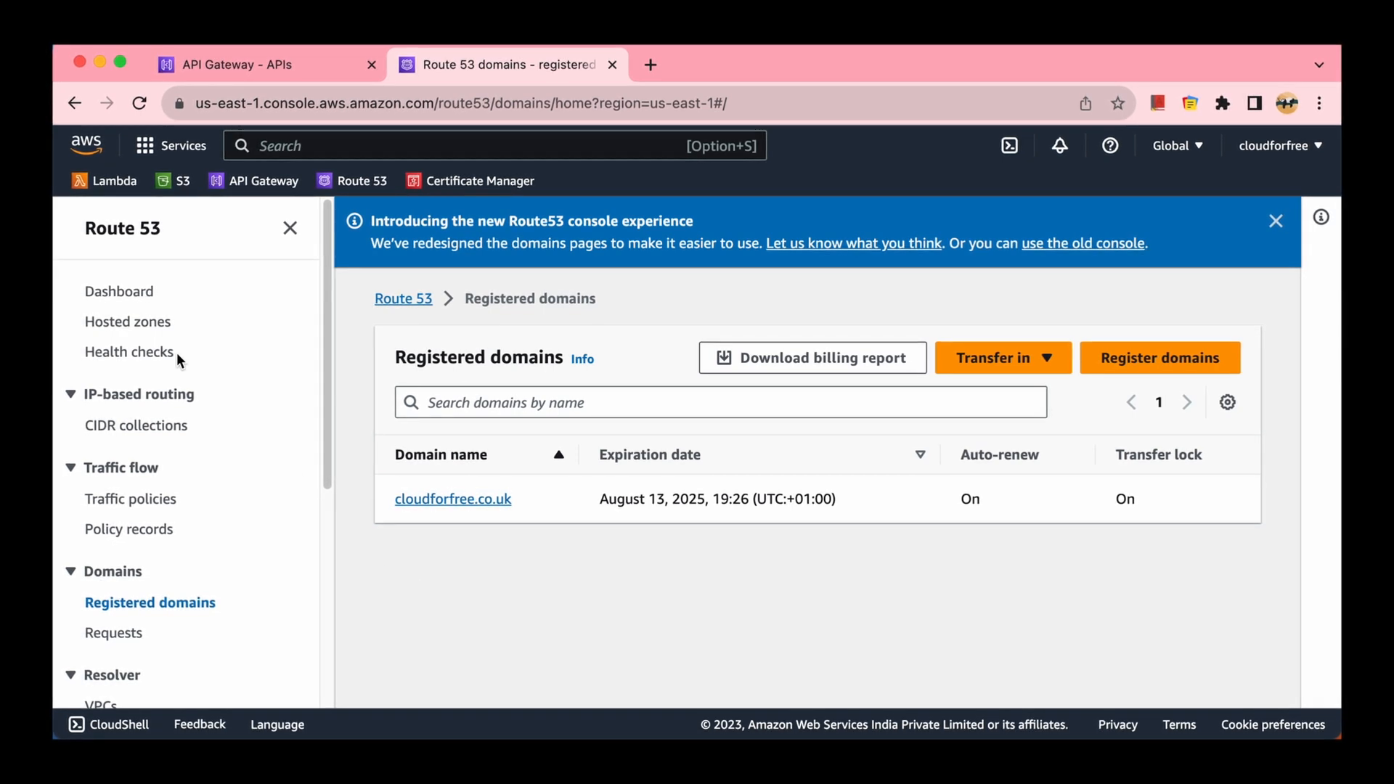
click(128, 322)
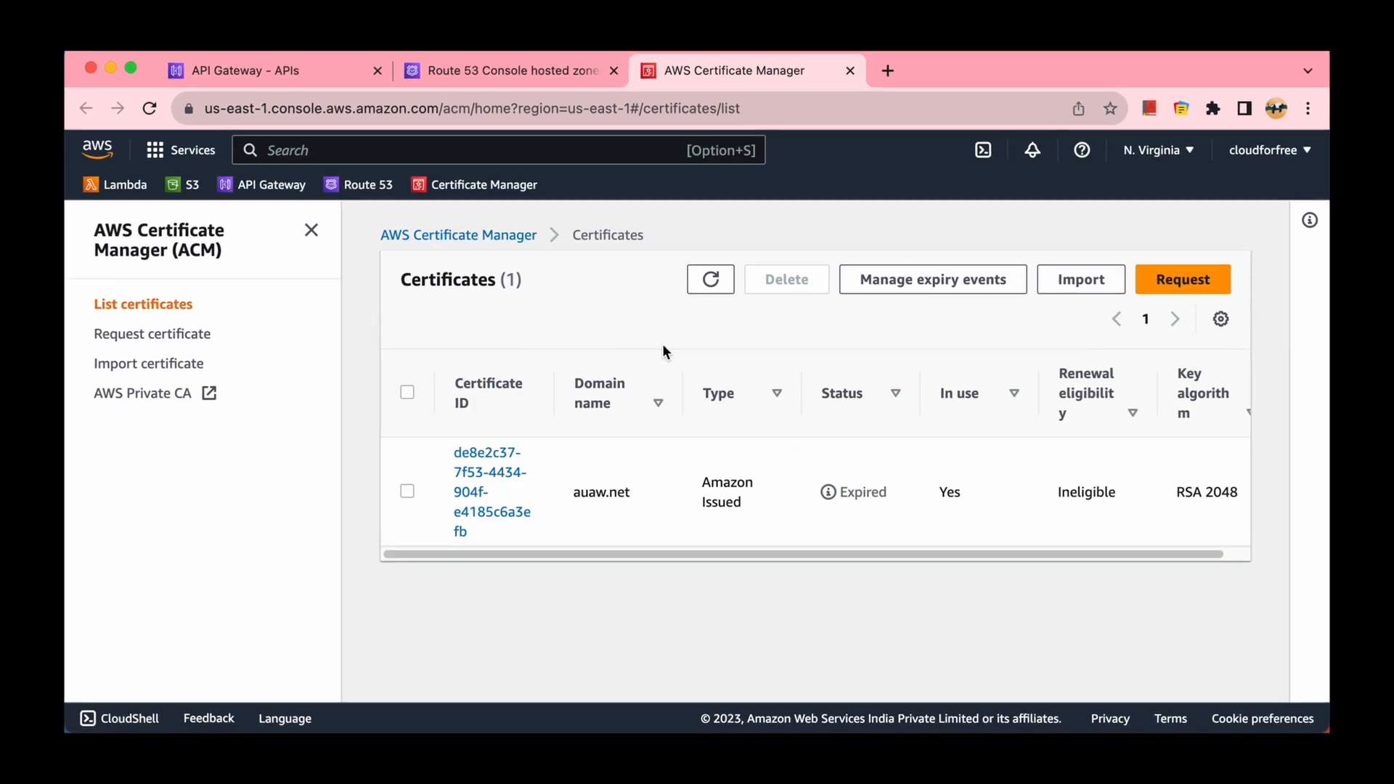
Step: Switch Certificate Manager to Europe (Ireland), confirm both cloudforfree.co.uk certificates, return to Route 53
click(1154, 150)
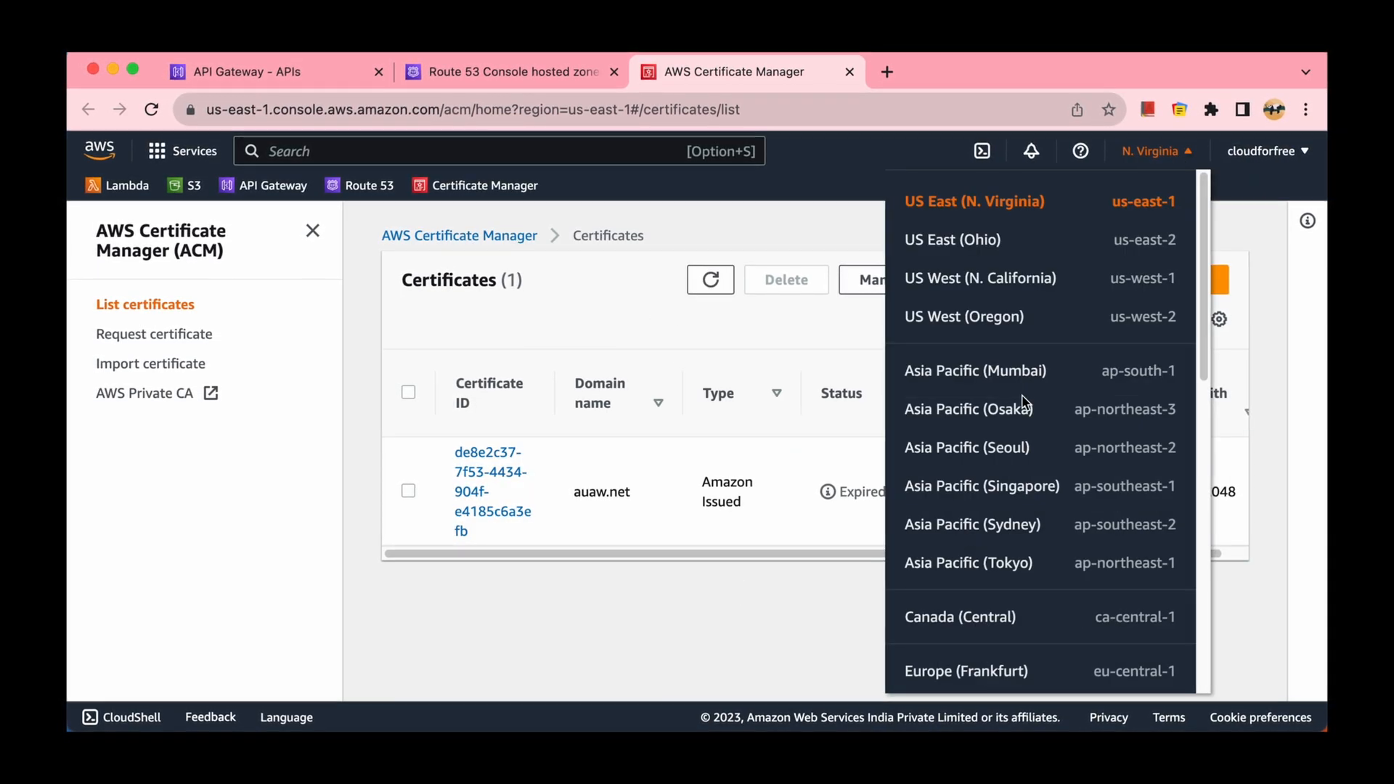
click(955, 709)
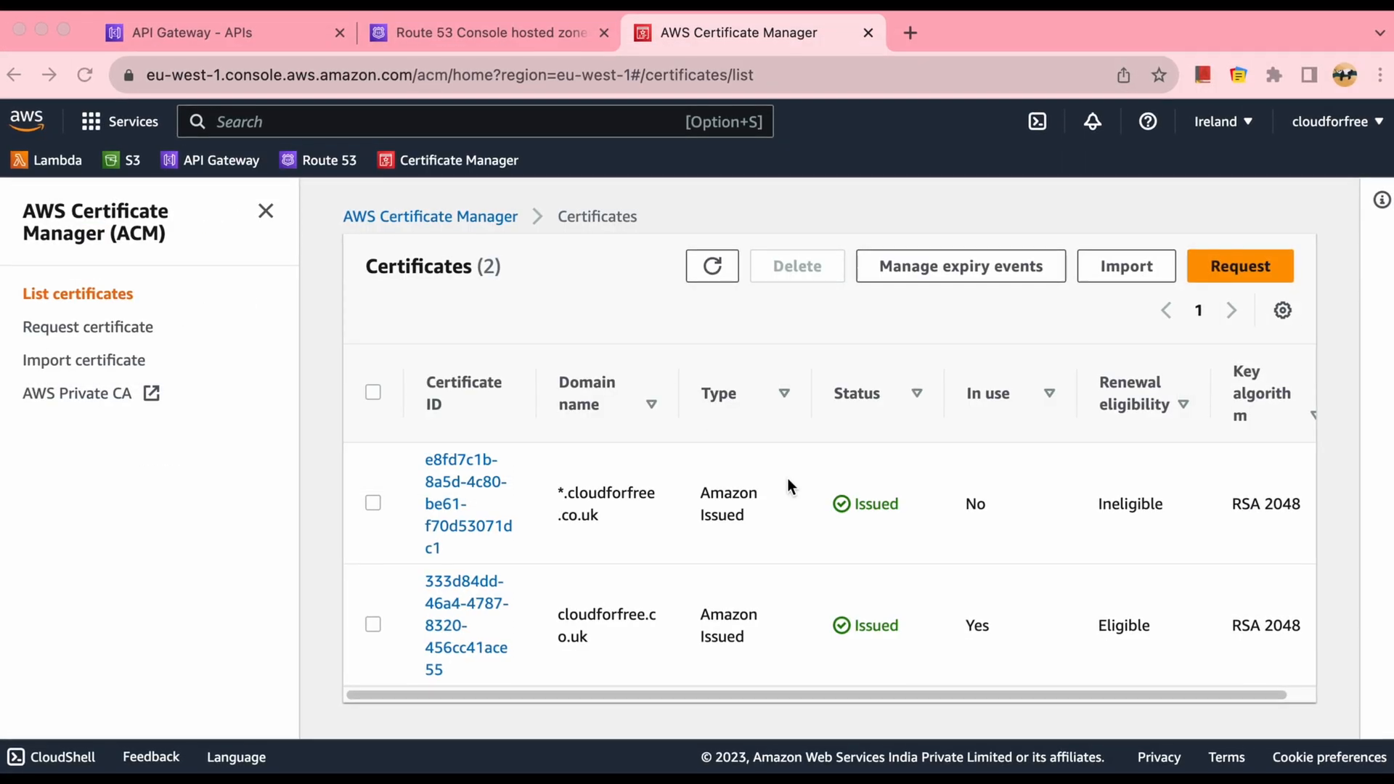
mouse_move(537, 41)
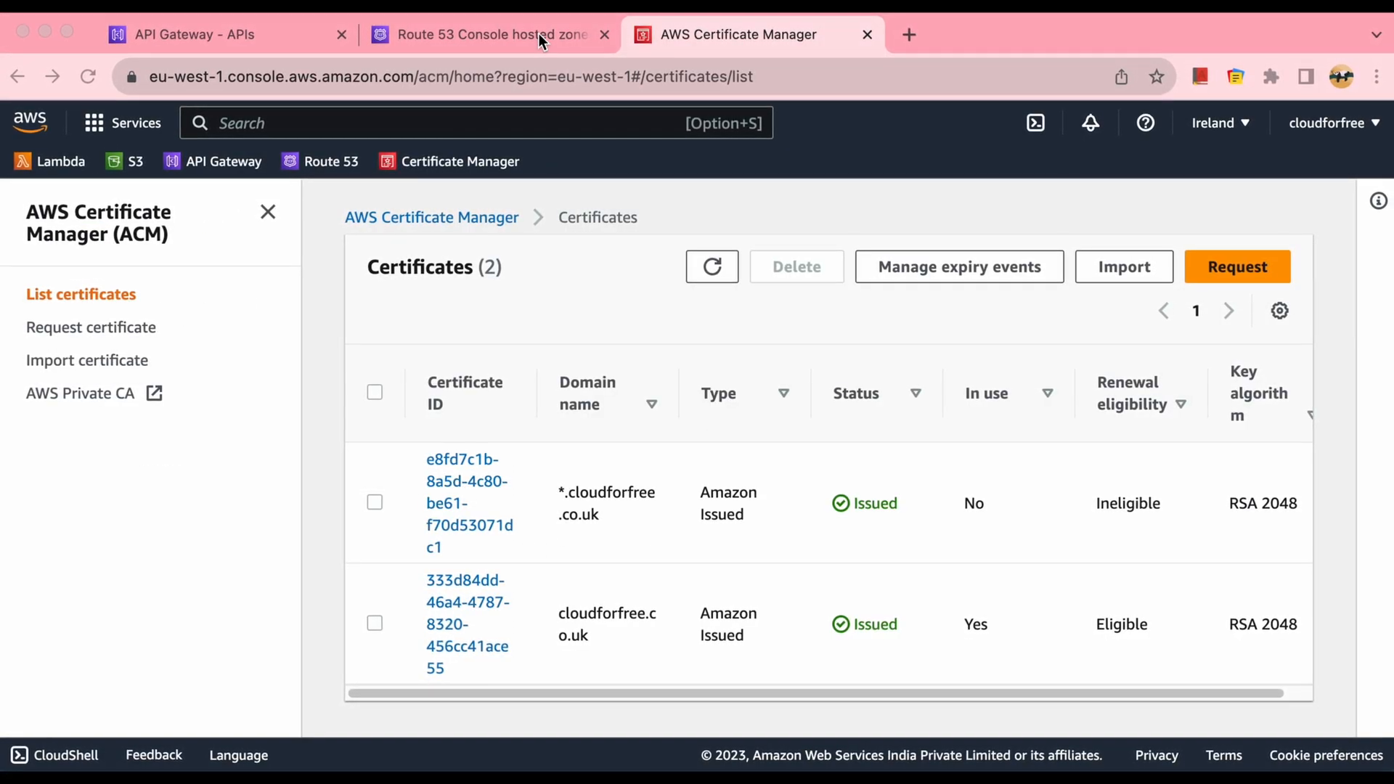
click(489, 35)
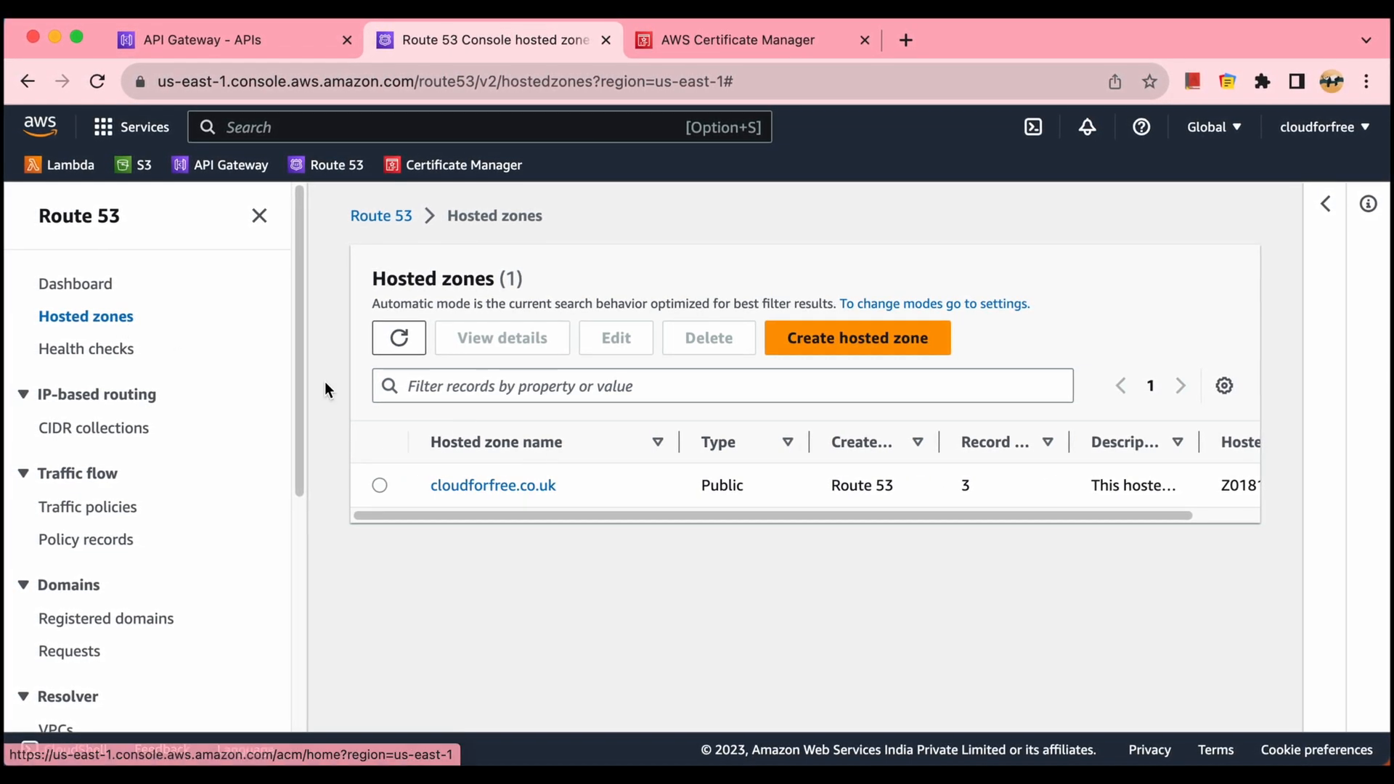
mouse_move(447, 597)
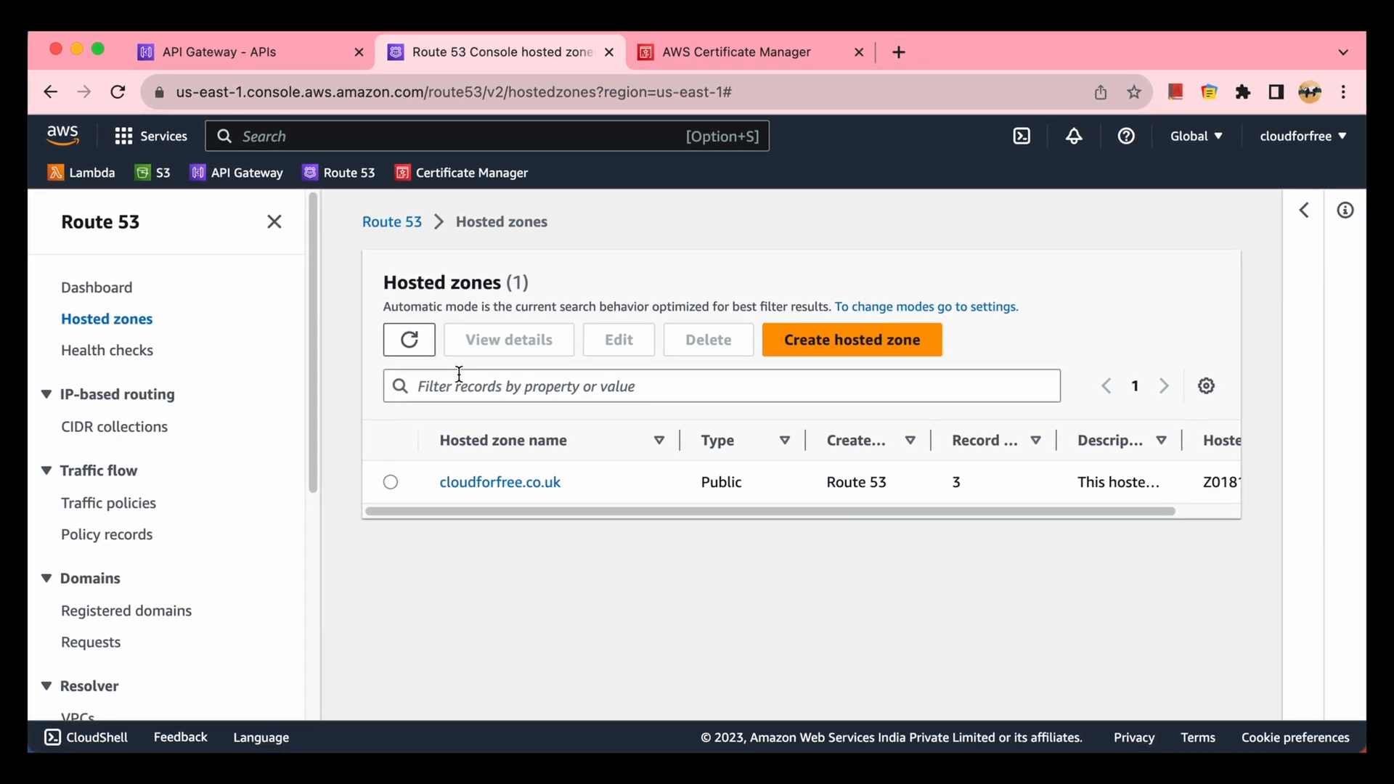
Step: Return from the cloudforfree.co.uk hosted zone to the API Gateway APIs list
click(227, 53)
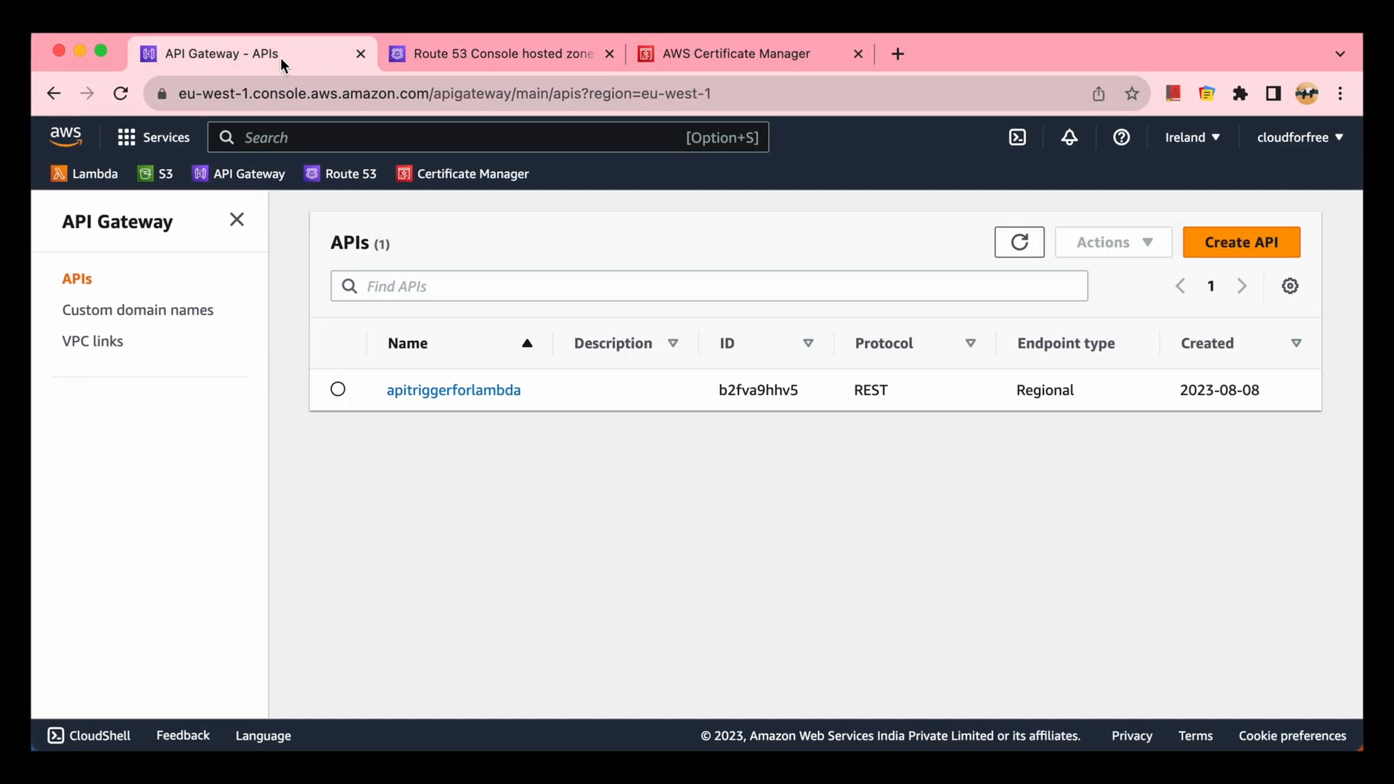
Step: Begin a new custom domain name and enter caldata.cloudforfree.co as the domain
click(137, 309)
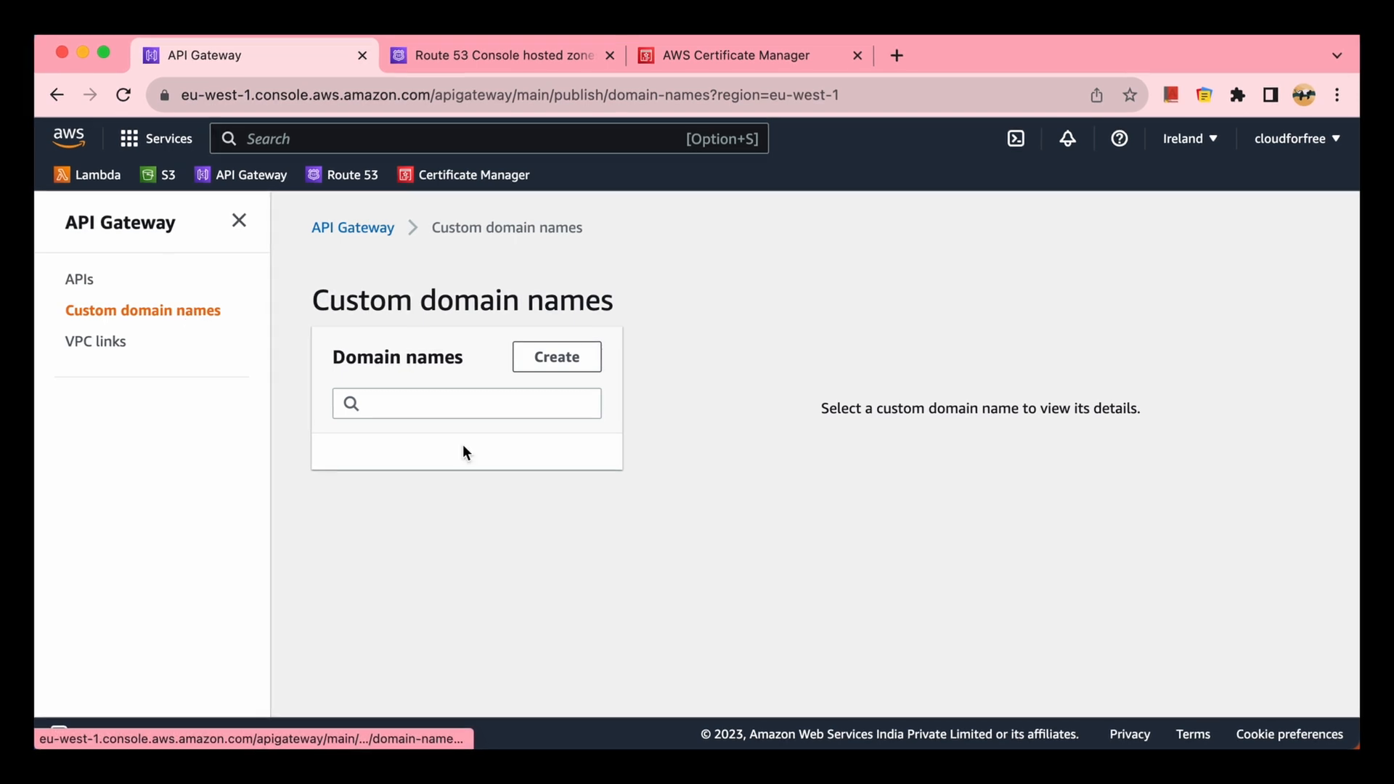
click(556, 357)
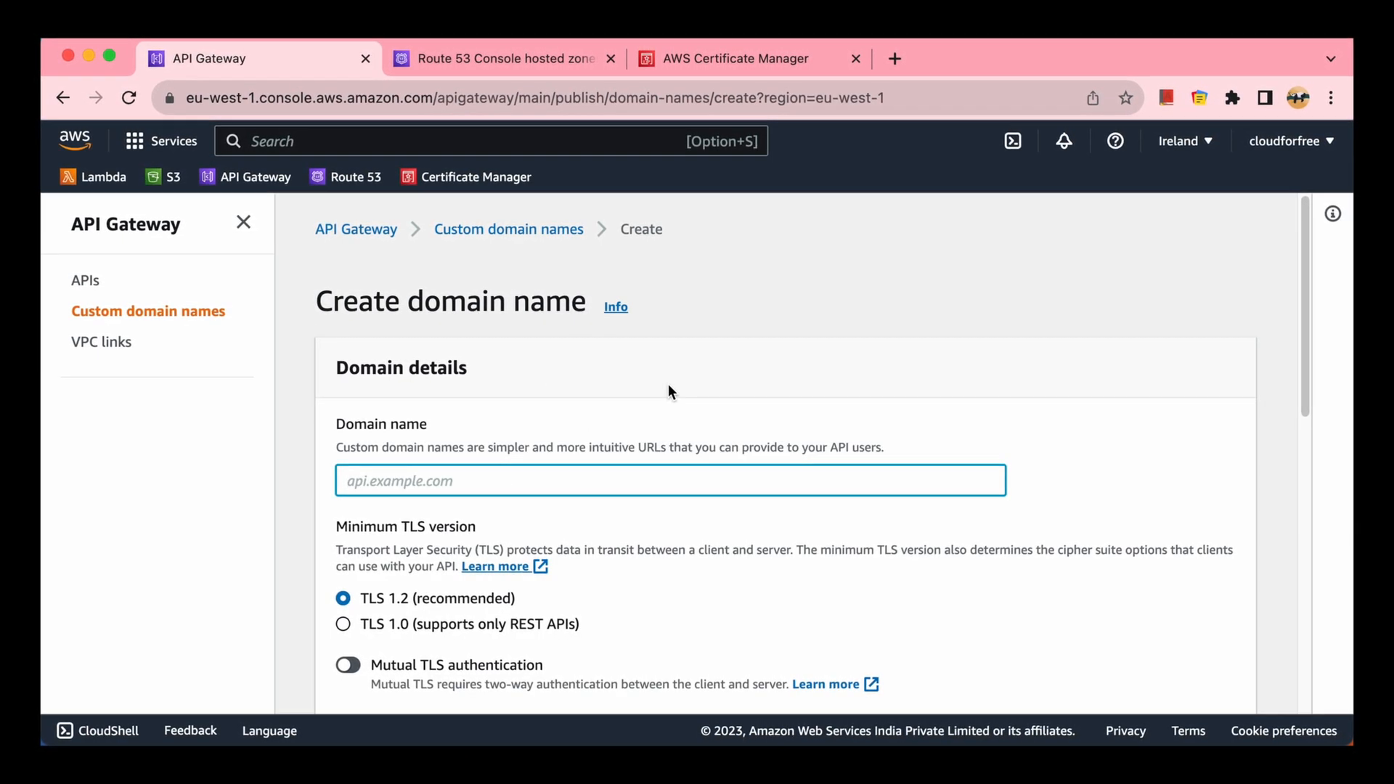
text(ca)
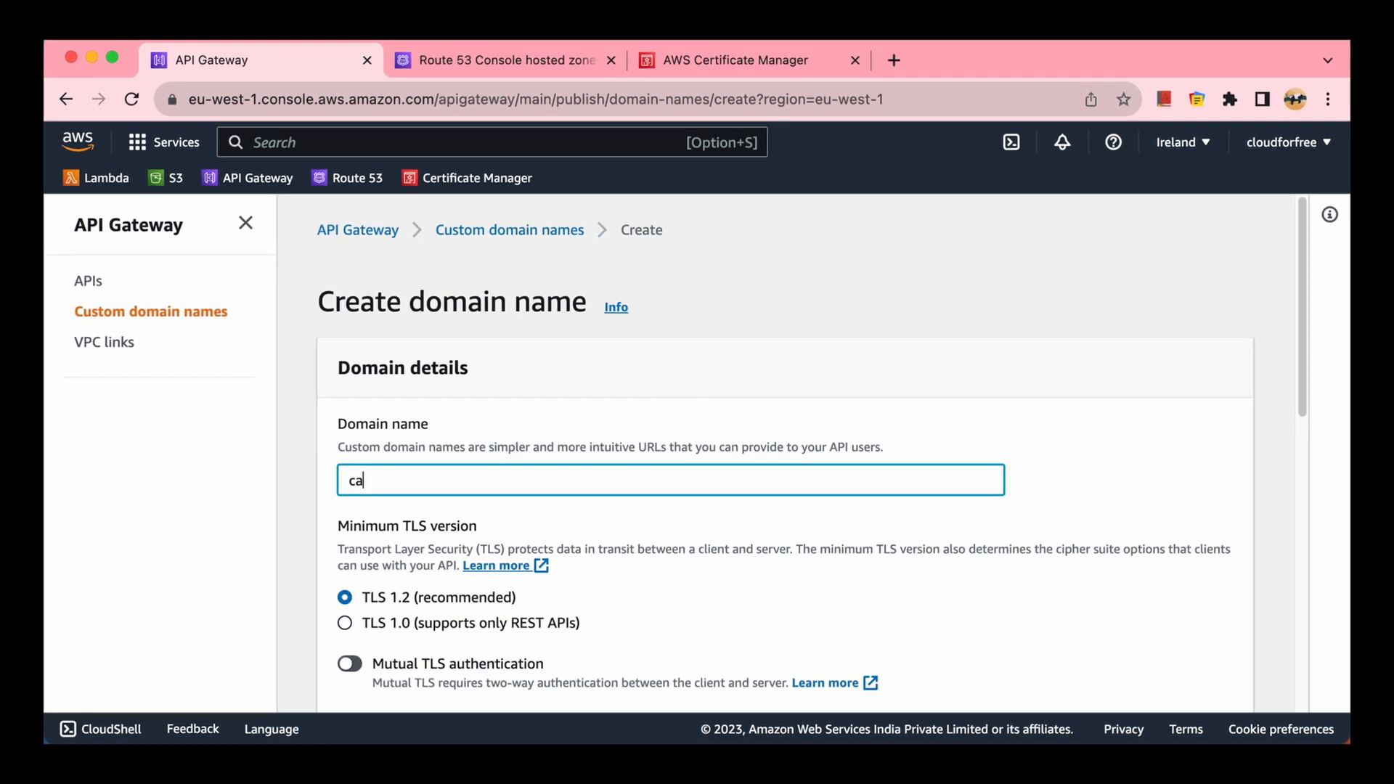
text(l)
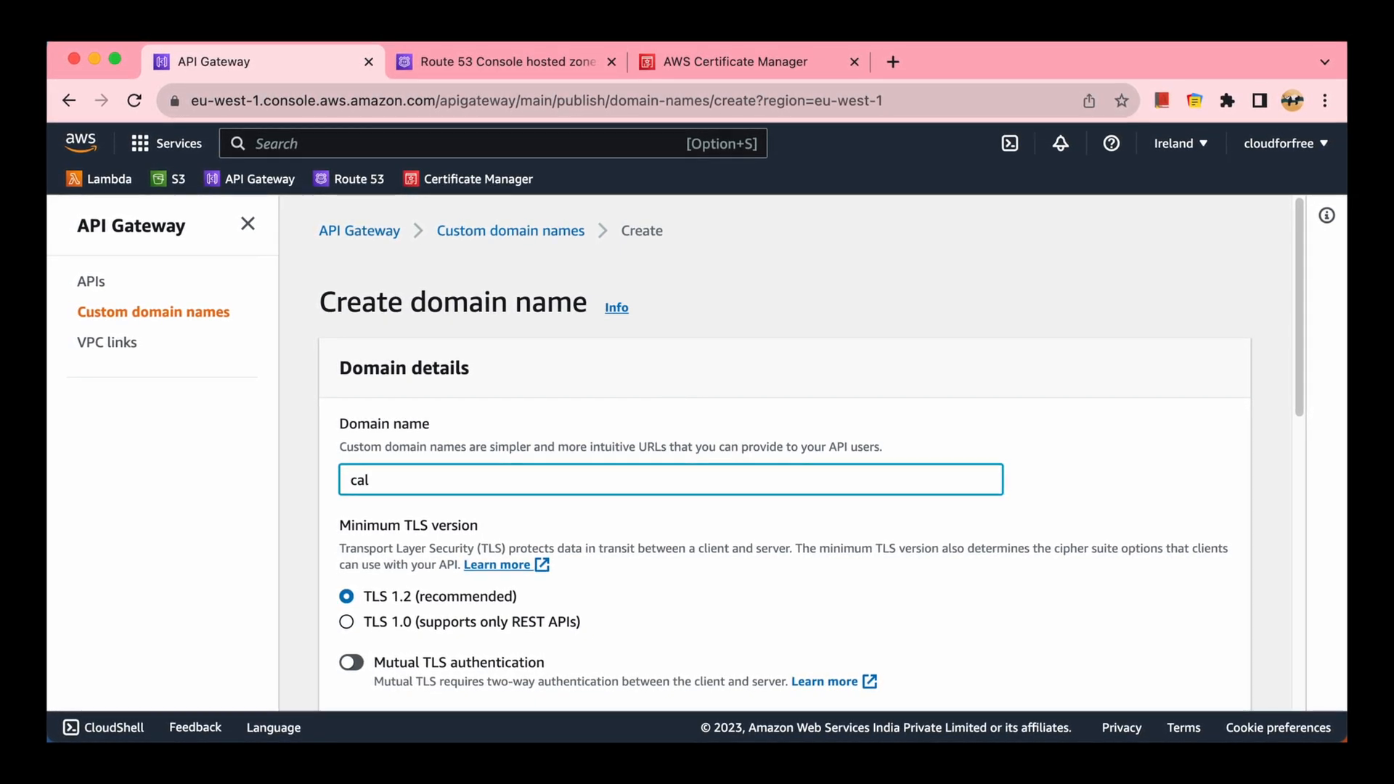
text(data)
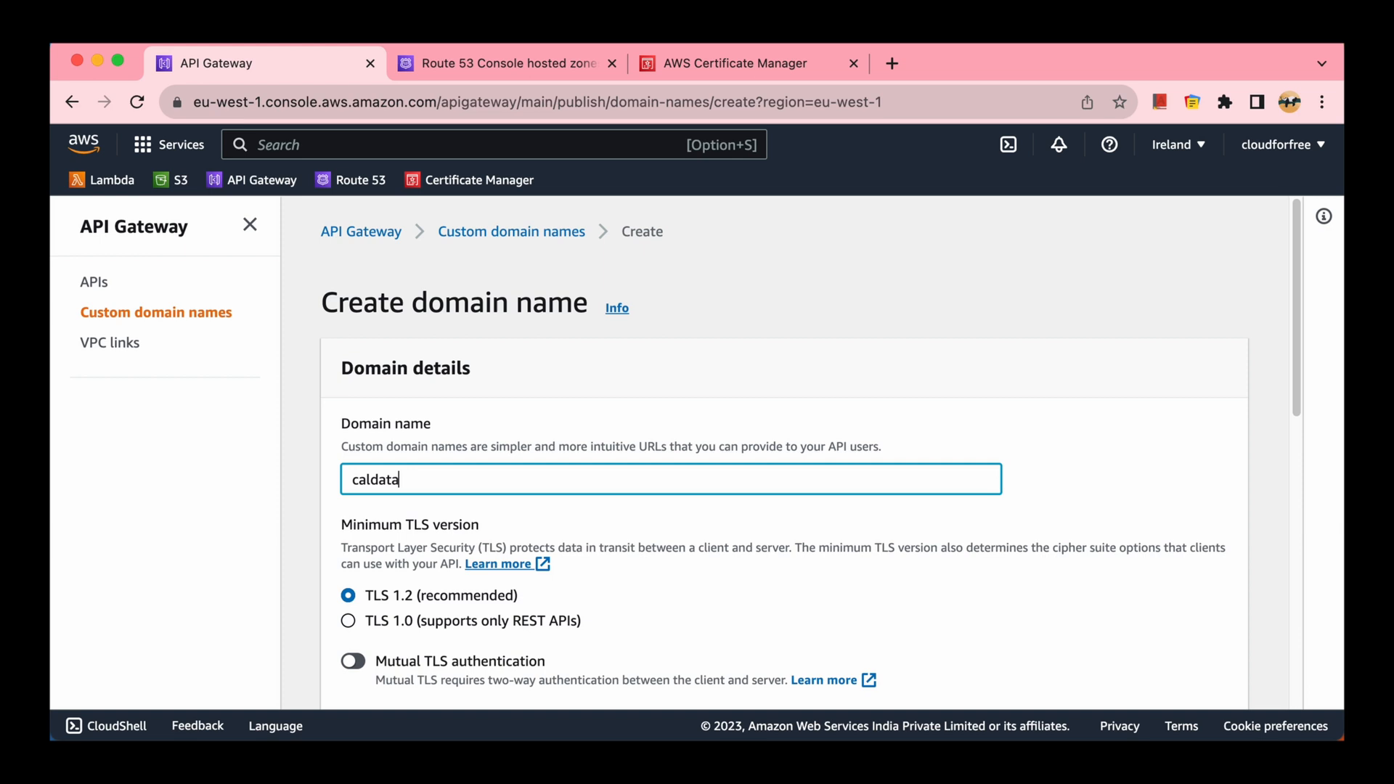
text(.clo)
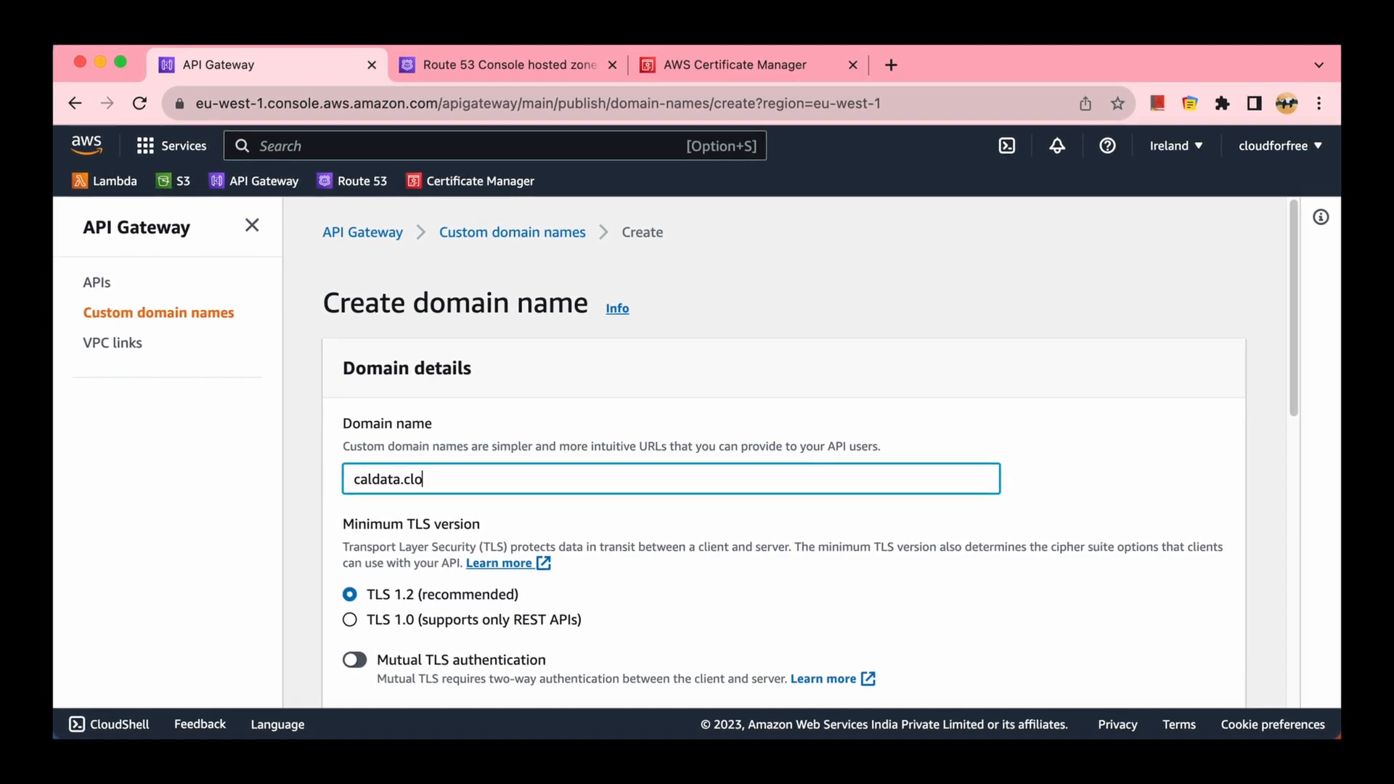
text(udfor)
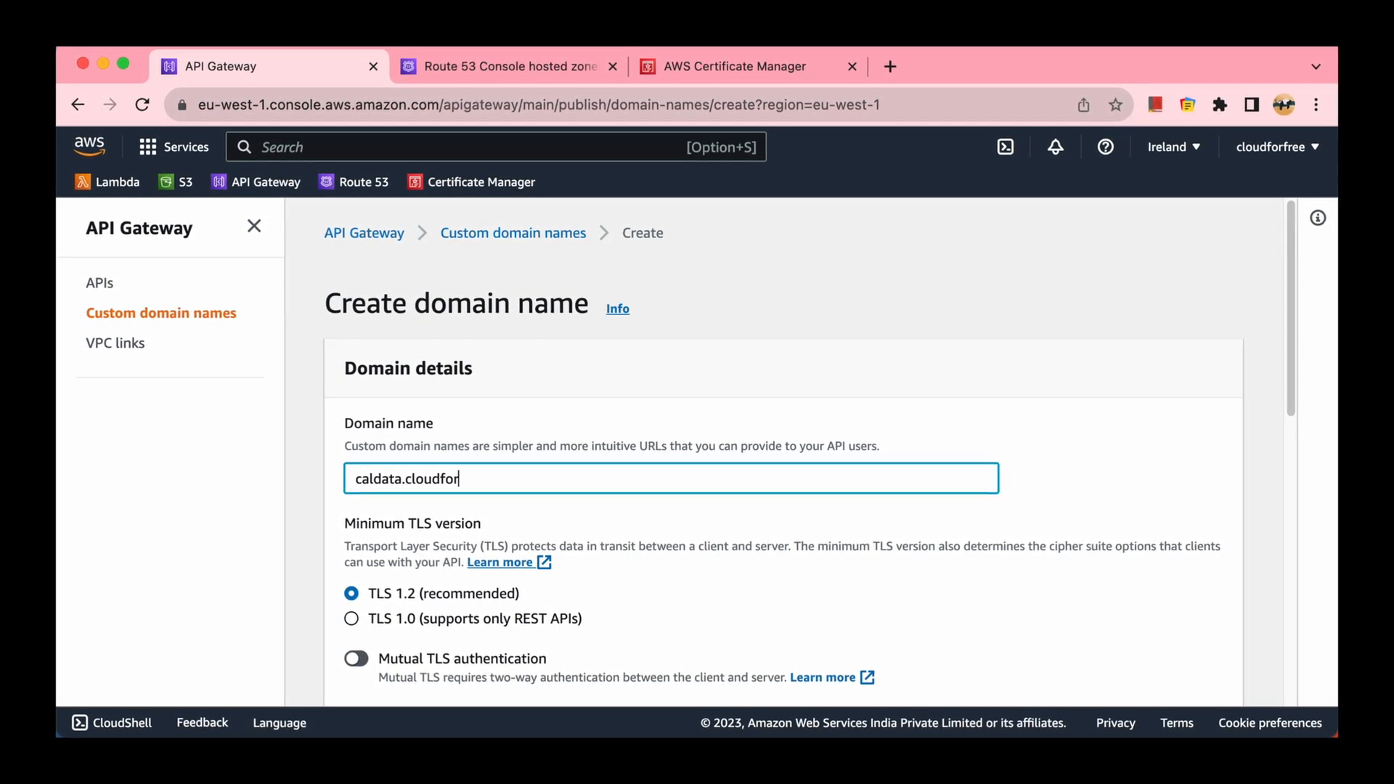
text(free.co)
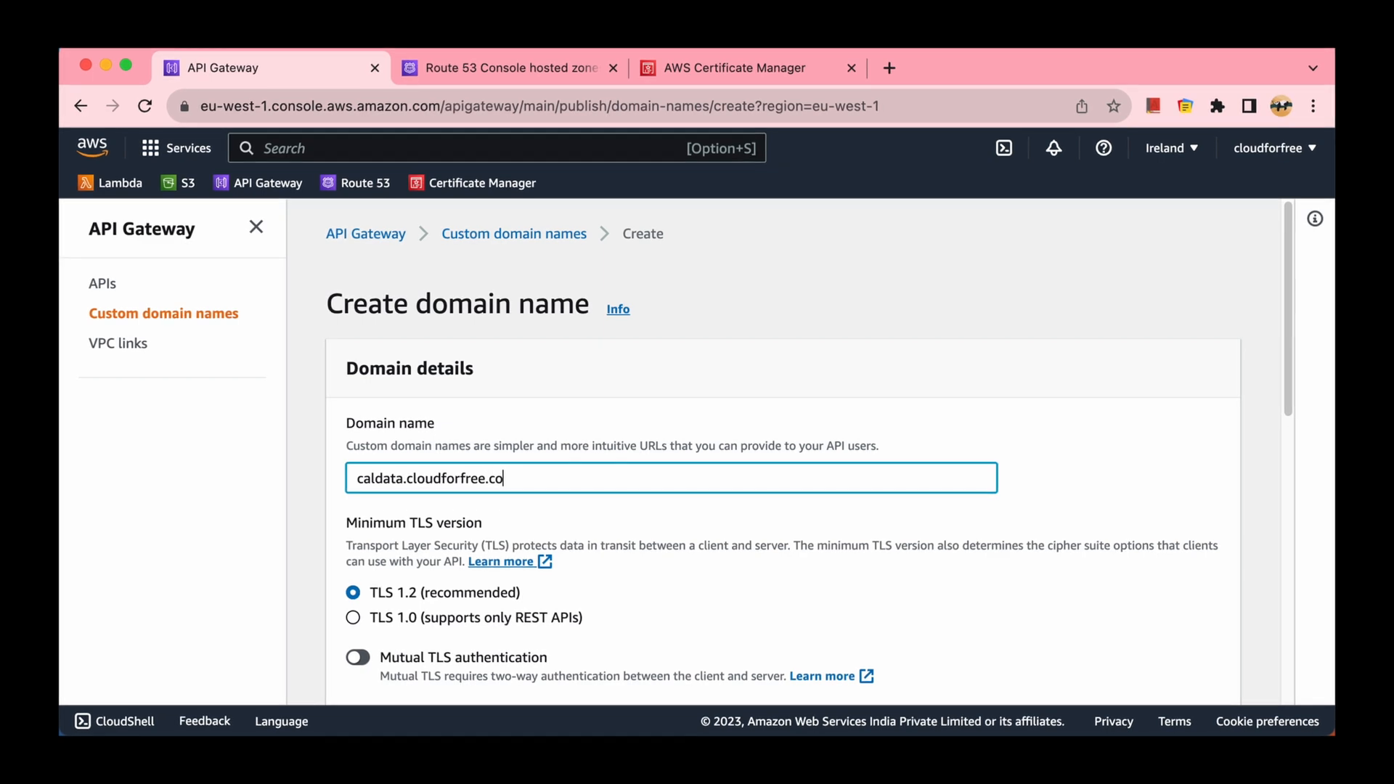
Step: Create the domain as a Regional endpoint using the *.cloudforfree.co.uk ACM certificate
scroll(down, 3)
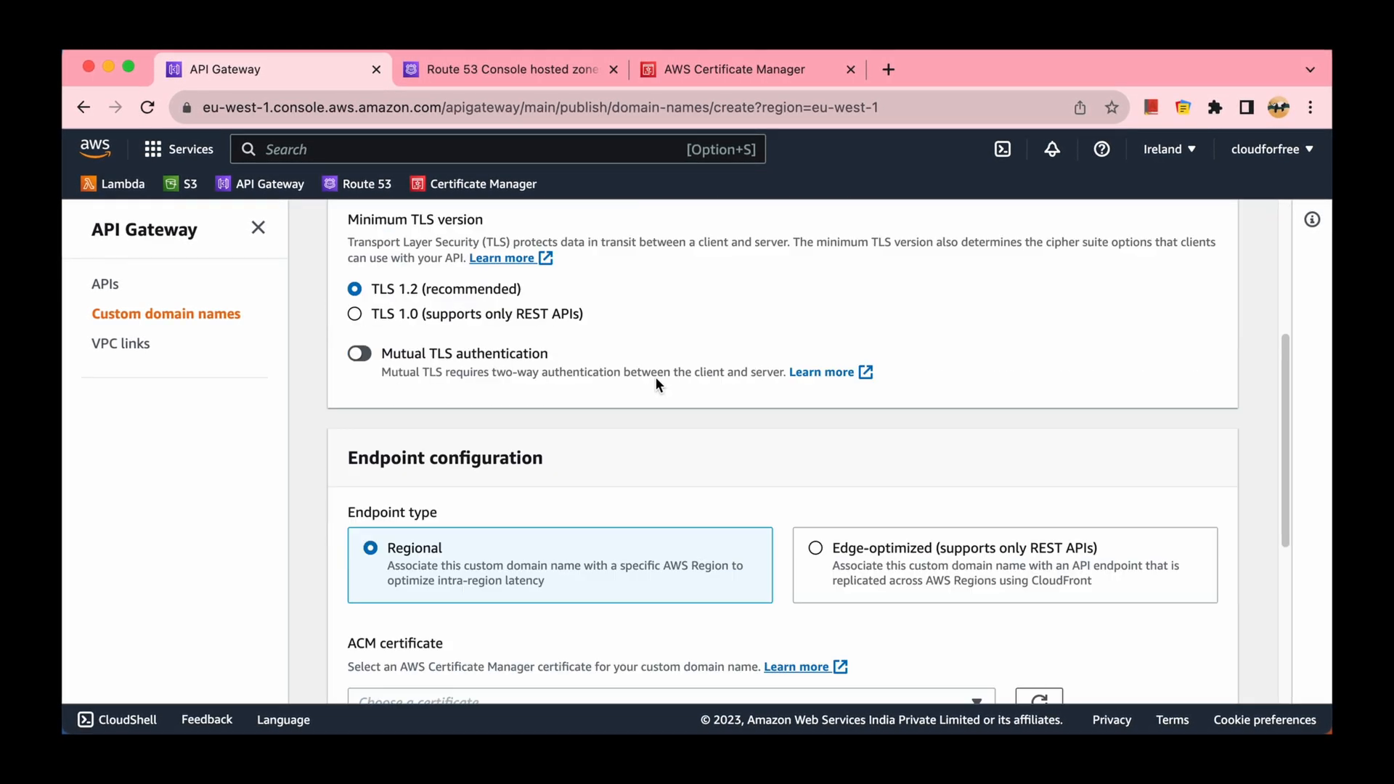
mouse_move(477, 364)
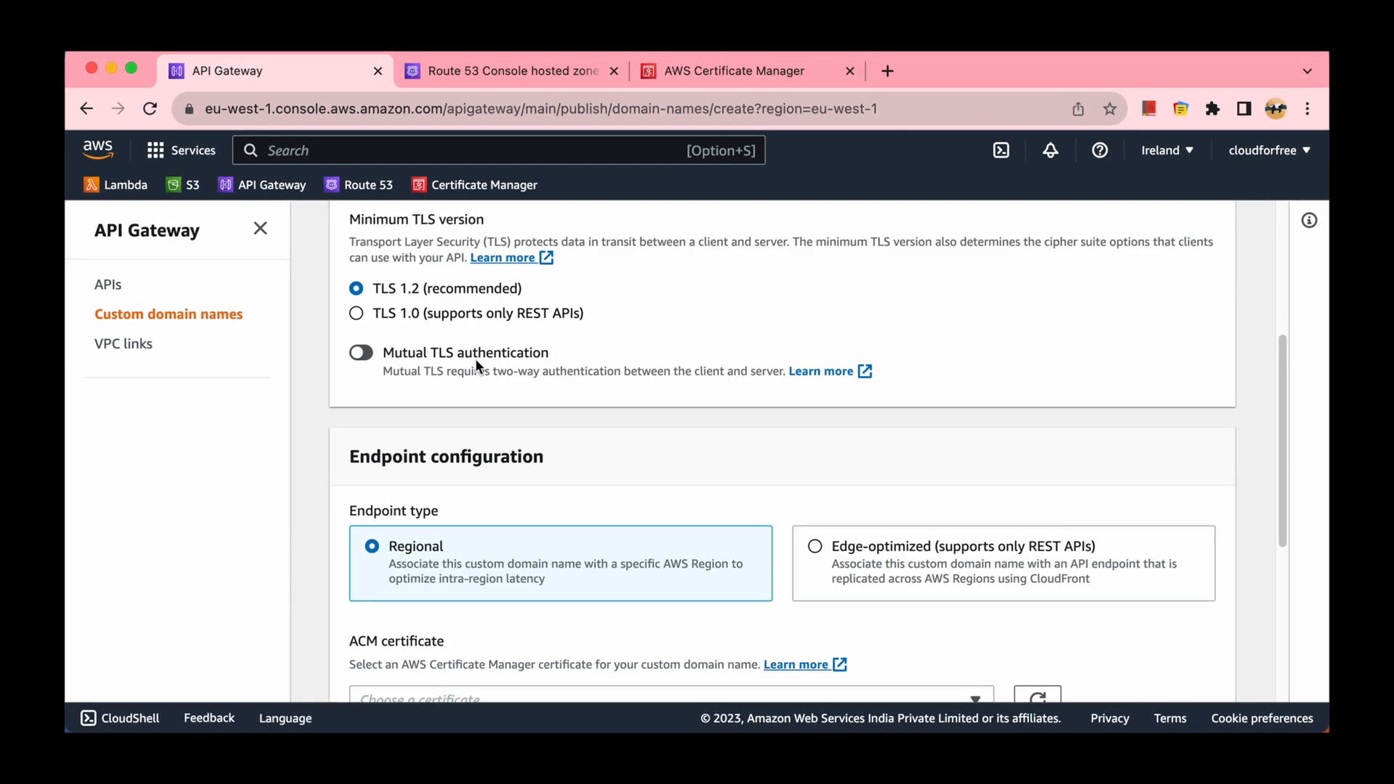
click(815, 546)
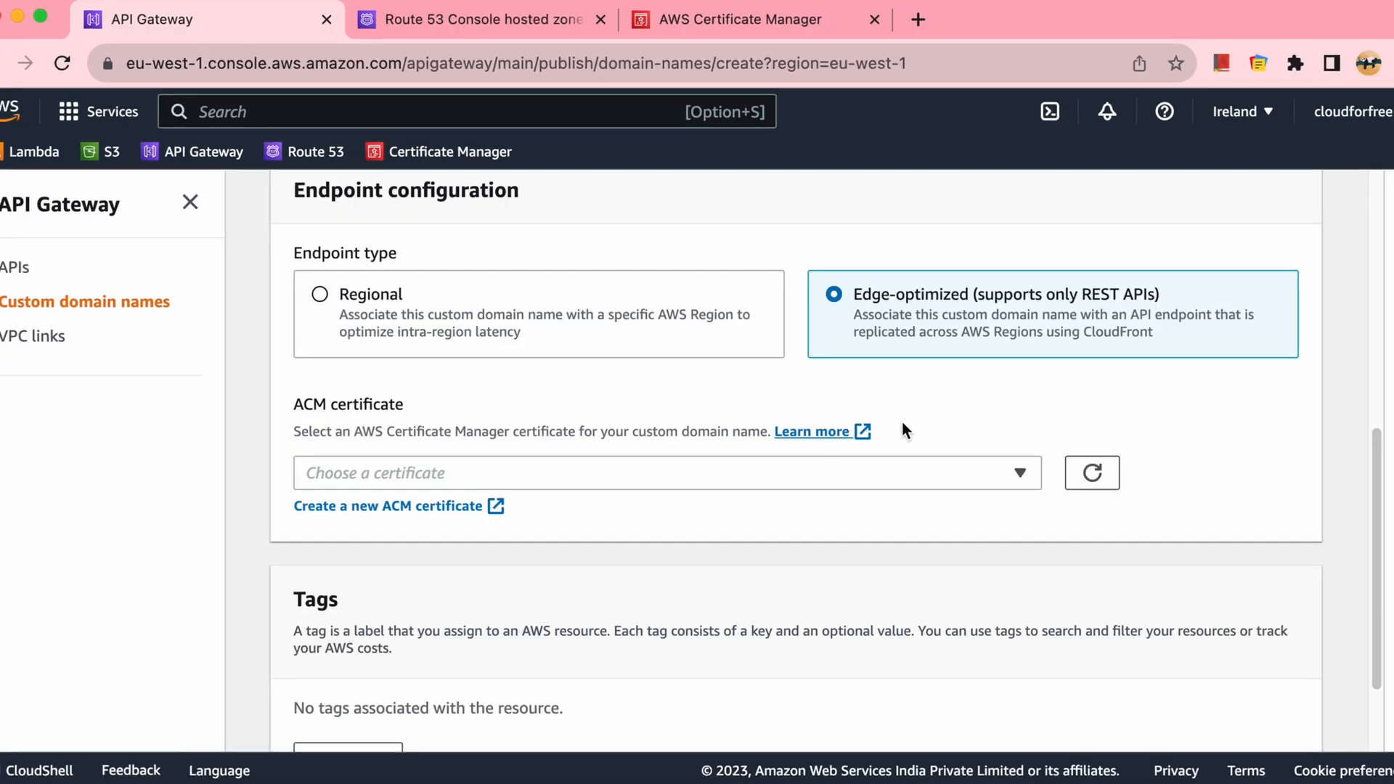
scroll(up, 3)
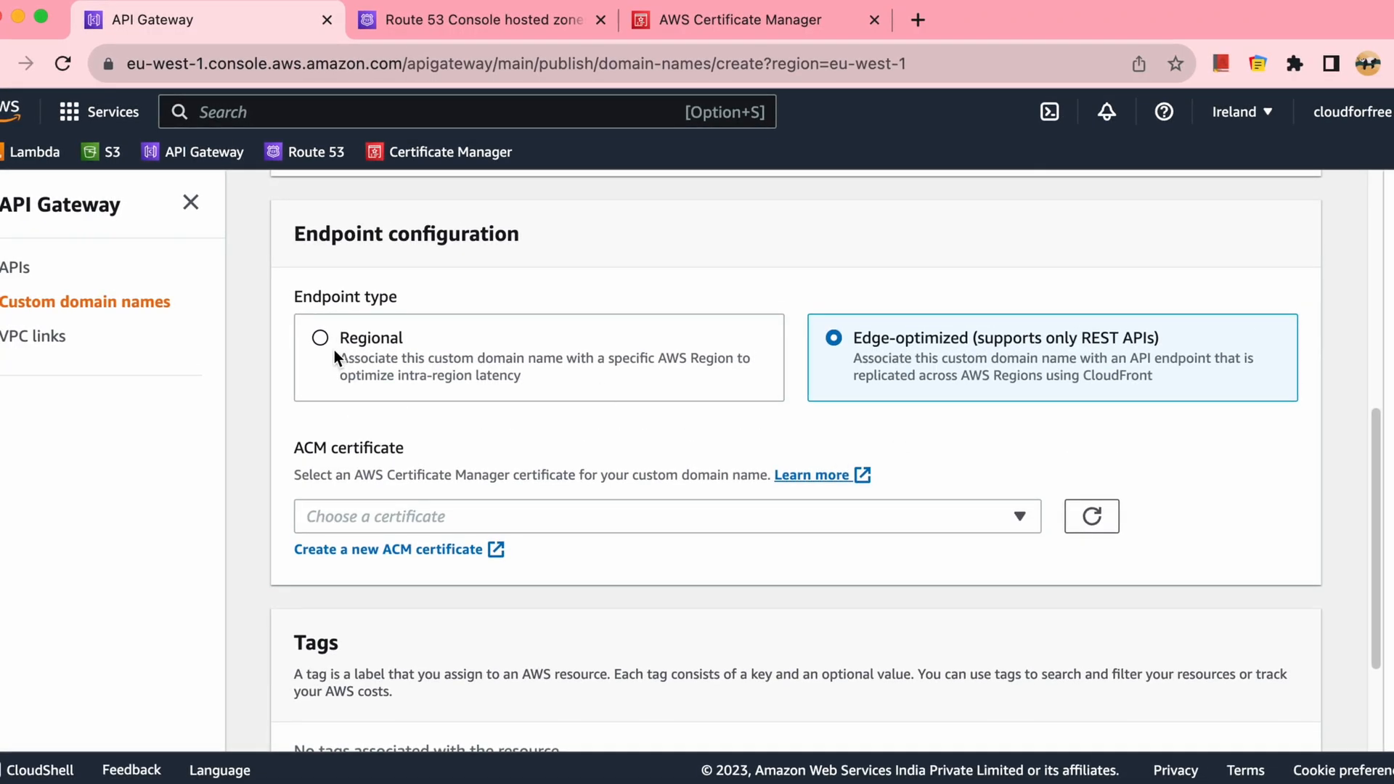
click(318, 337)
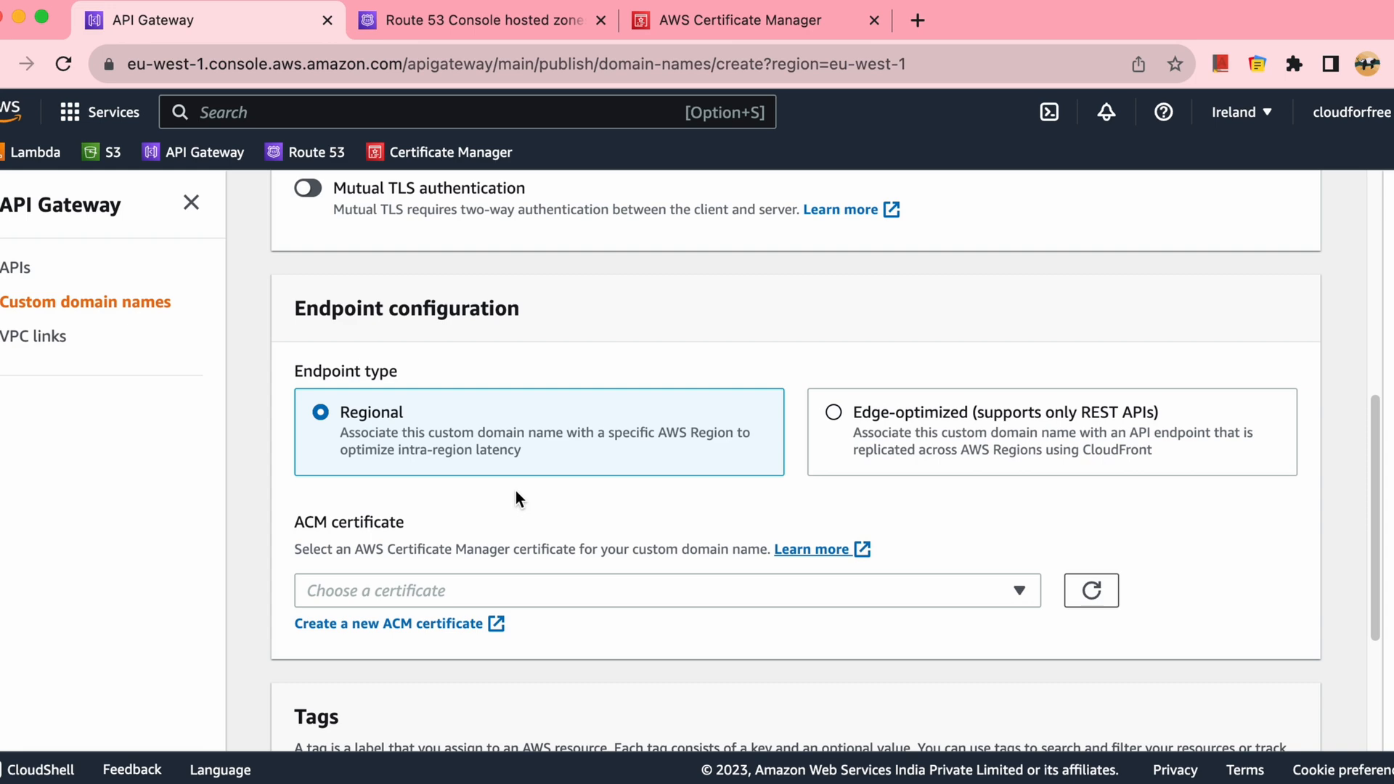
scroll(down, 3)
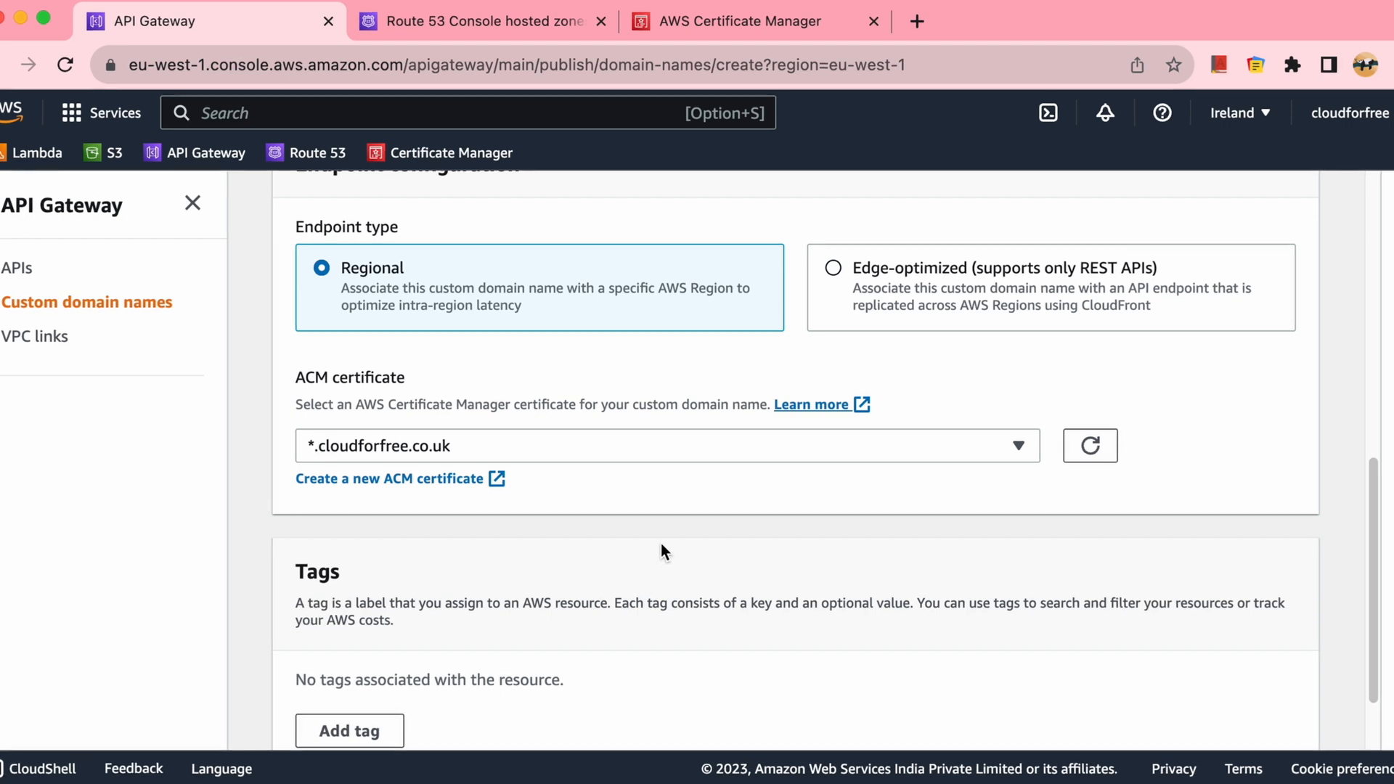
scroll(down, 3)
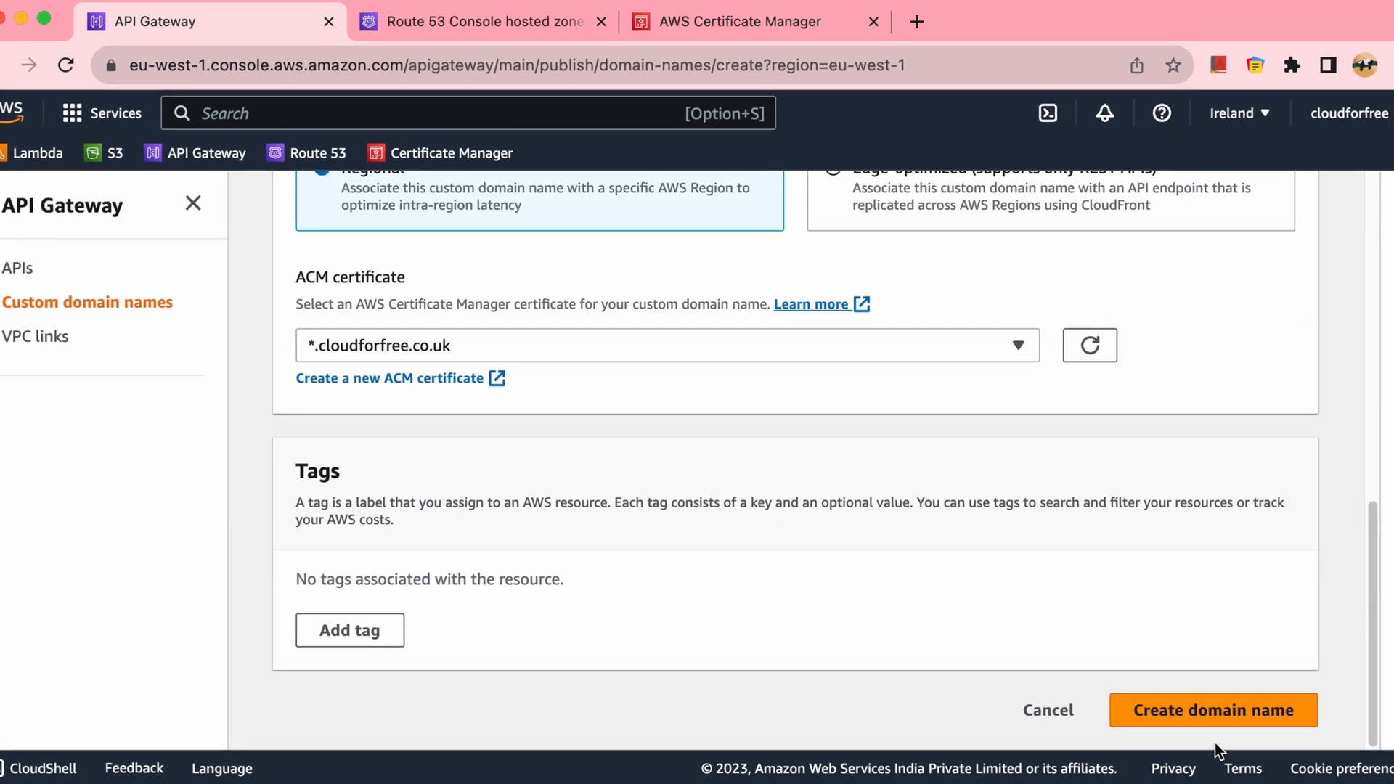
click(1210, 709)
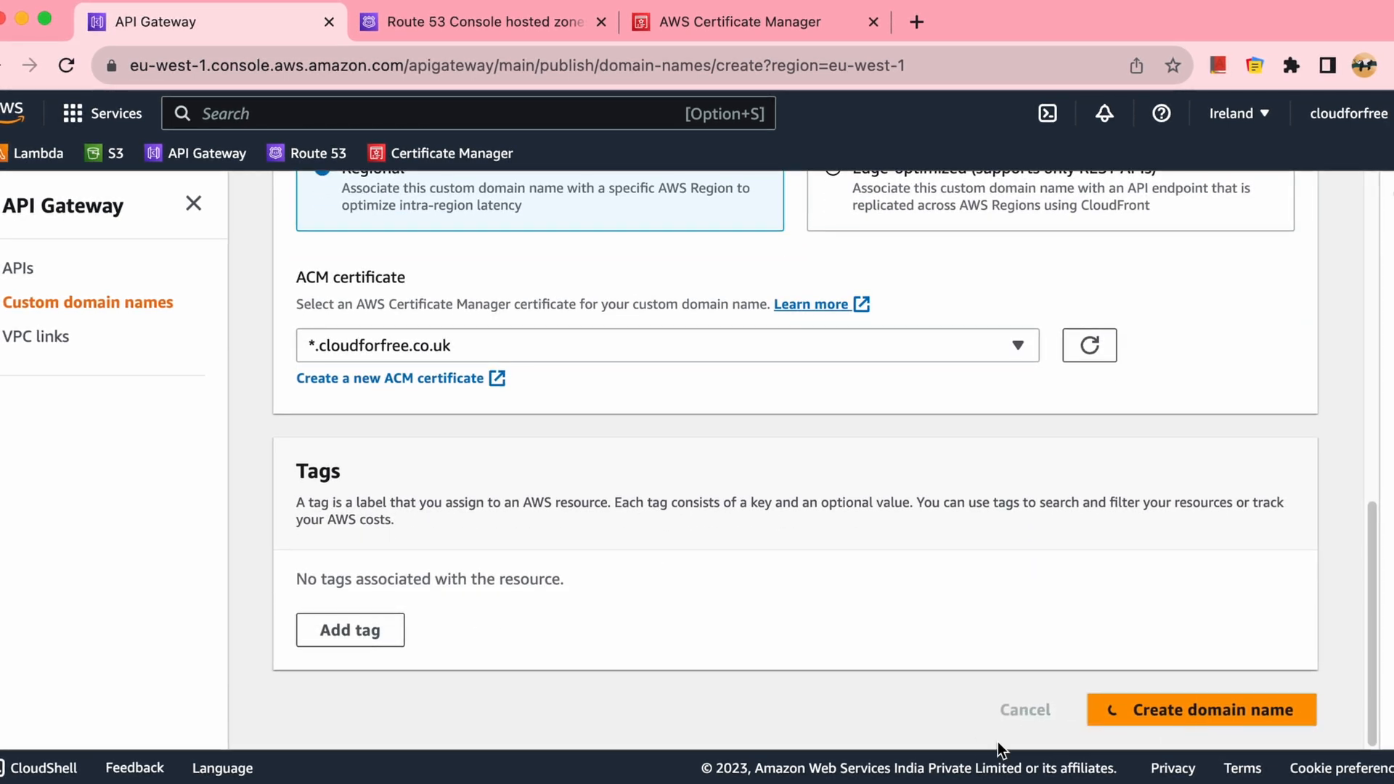
click(1200, 710)
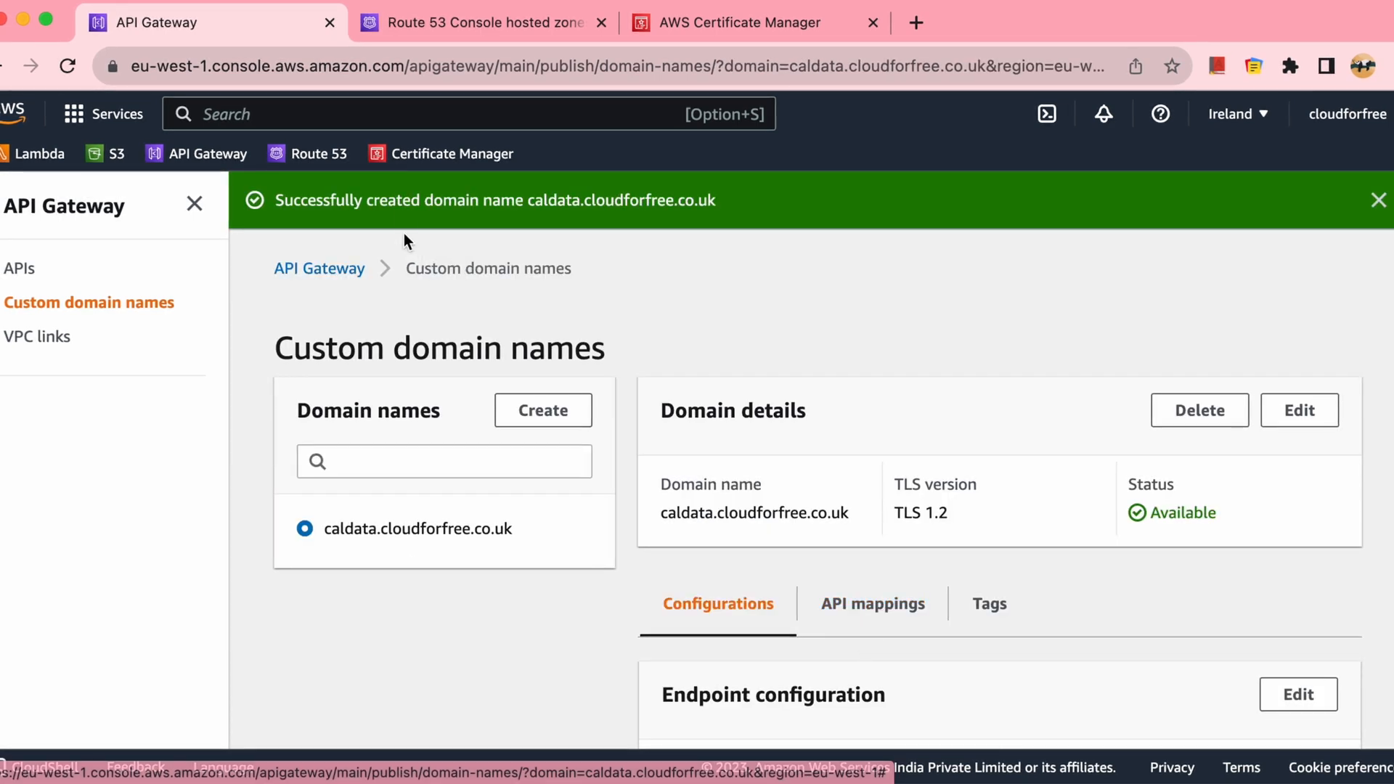
Step: Add an API mapping from caldata.cloudforfree.co.uk to apitriggerforlambda's dev stage and save it
scroll(down, 3)
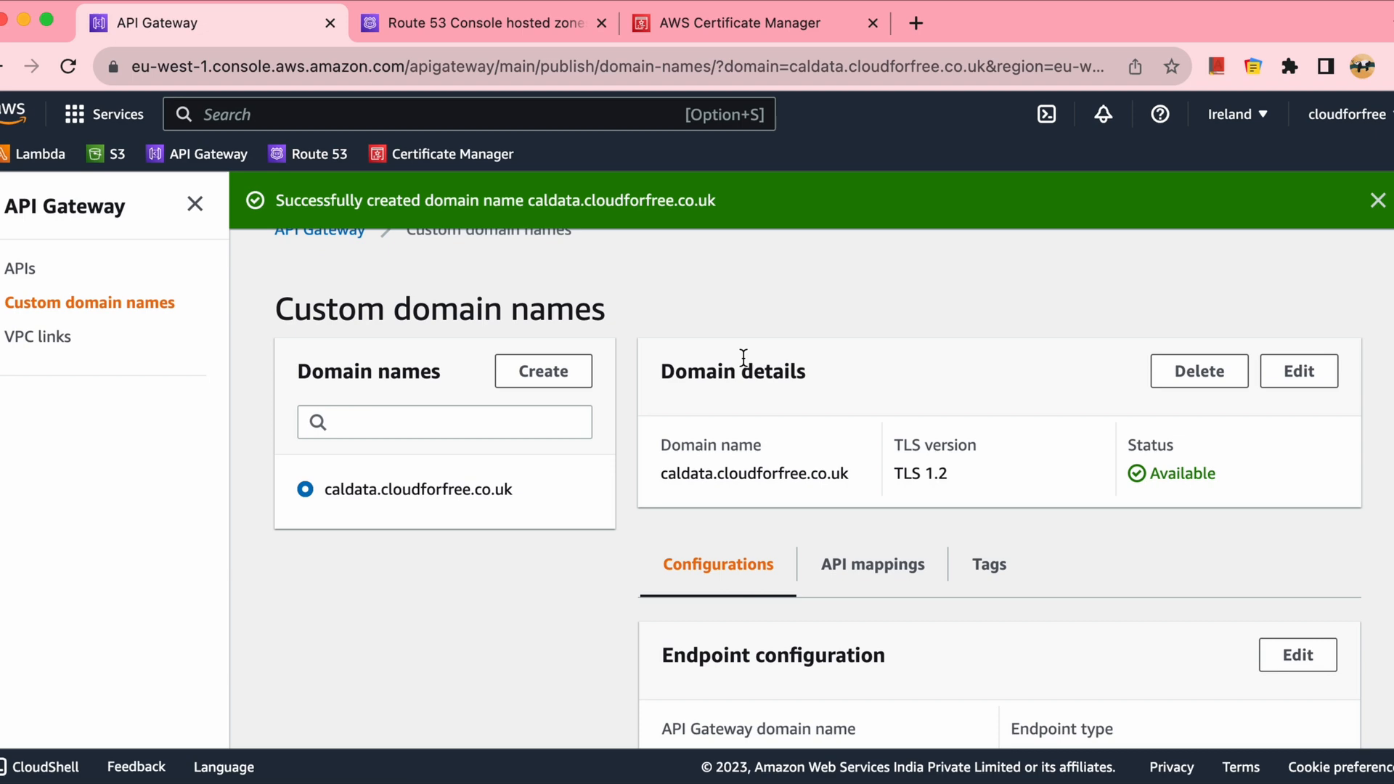
click(870, 563)
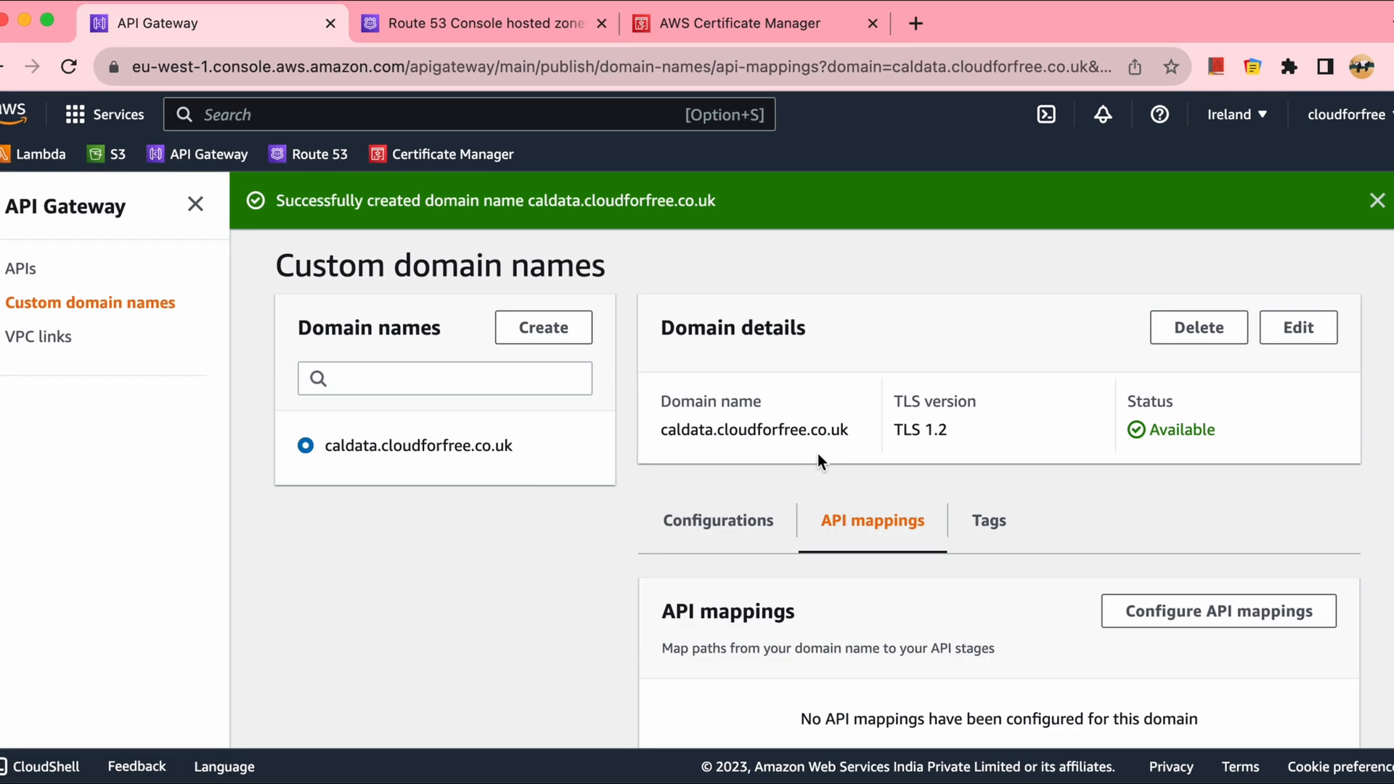
click(1216, 611)
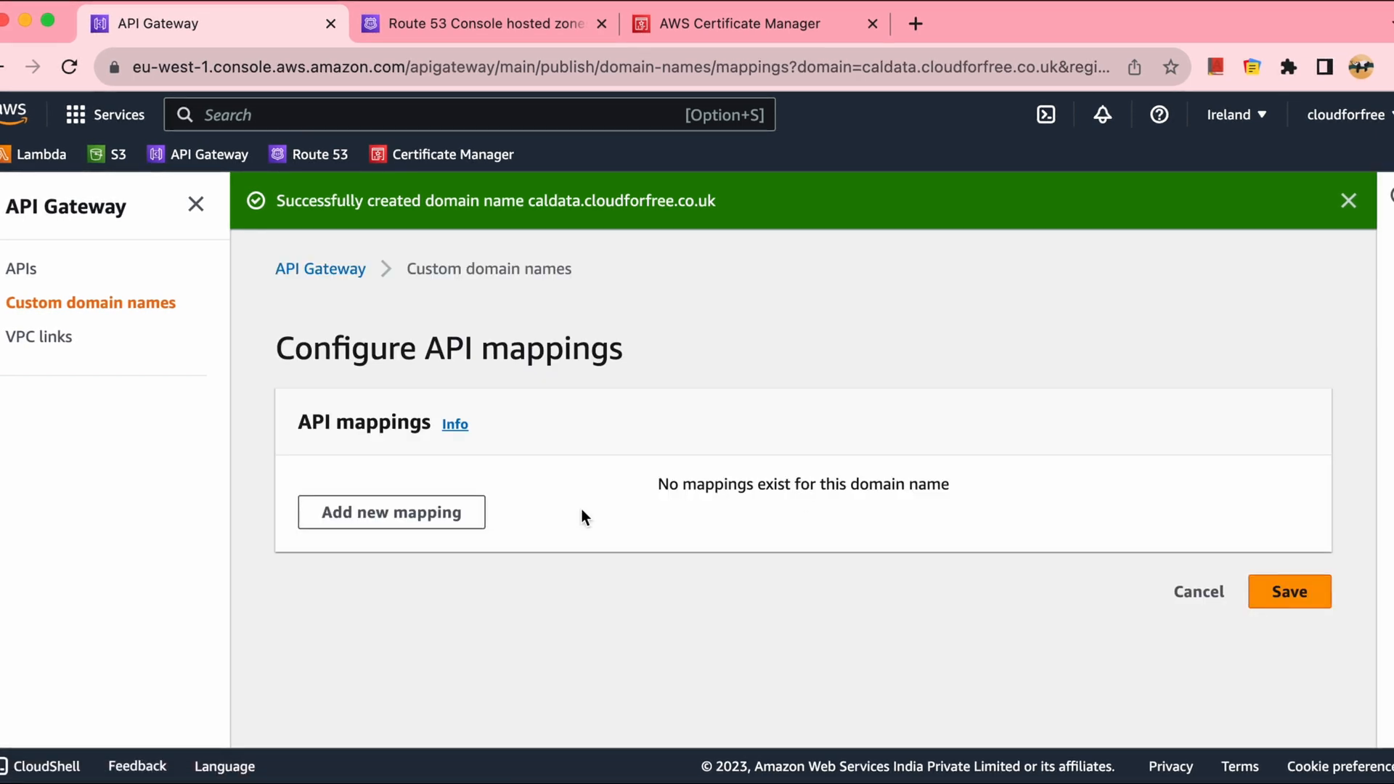
click(390, 512)
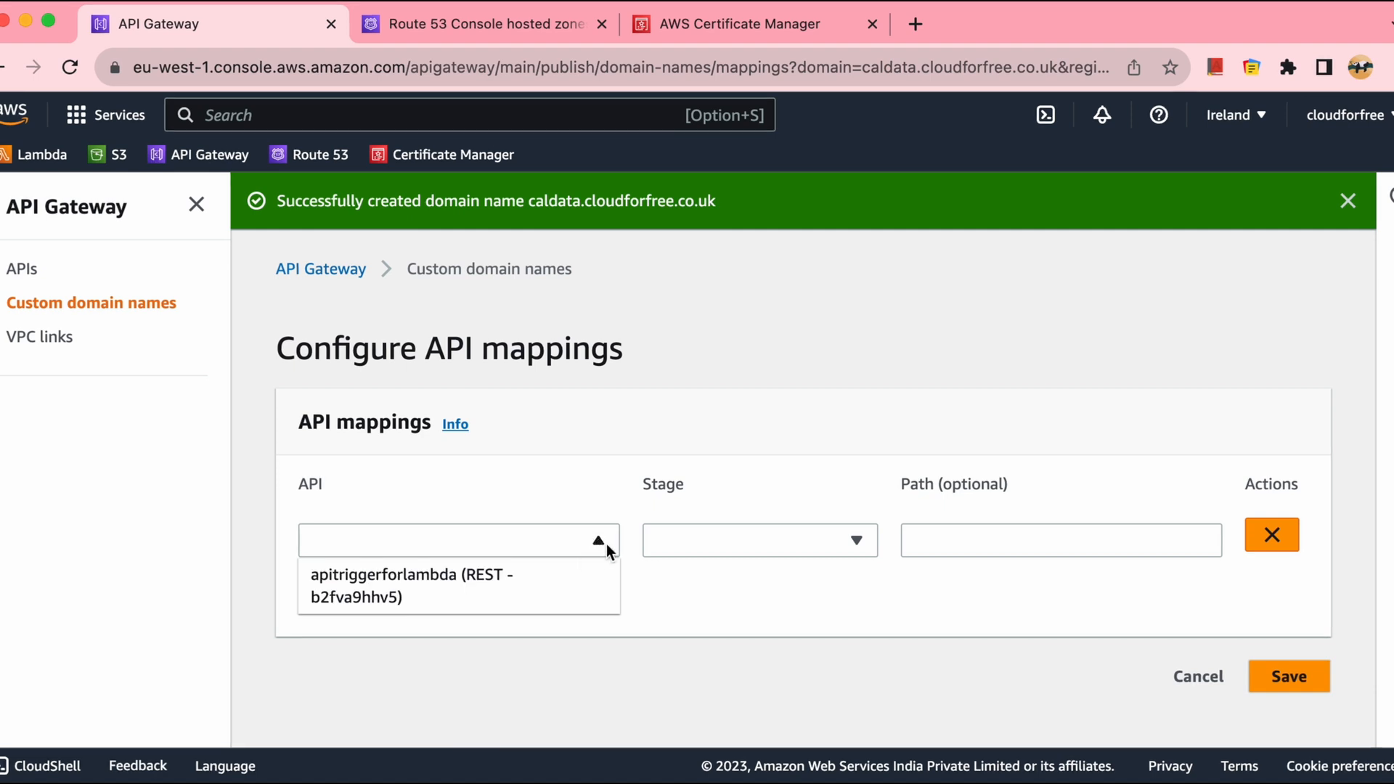
mouse_move(496, 591)
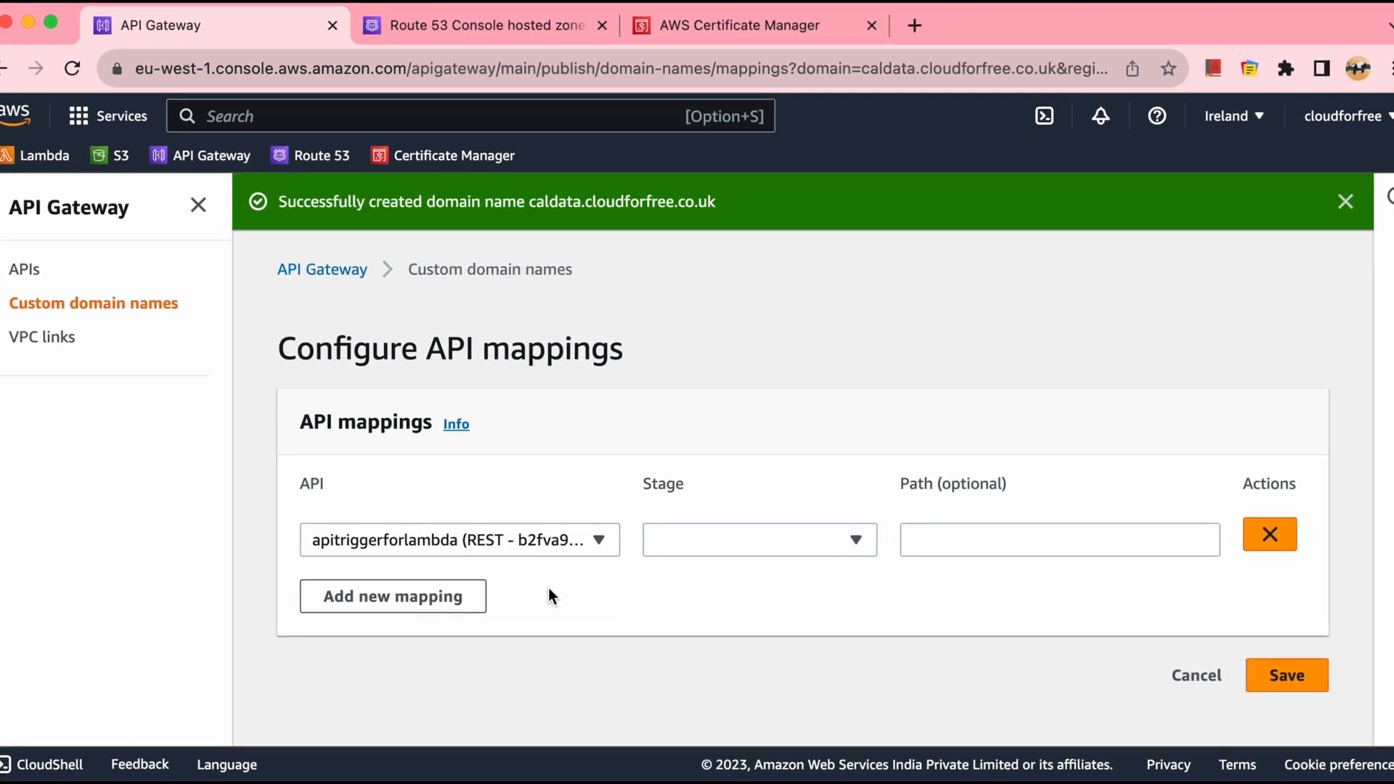
click(758, 540)
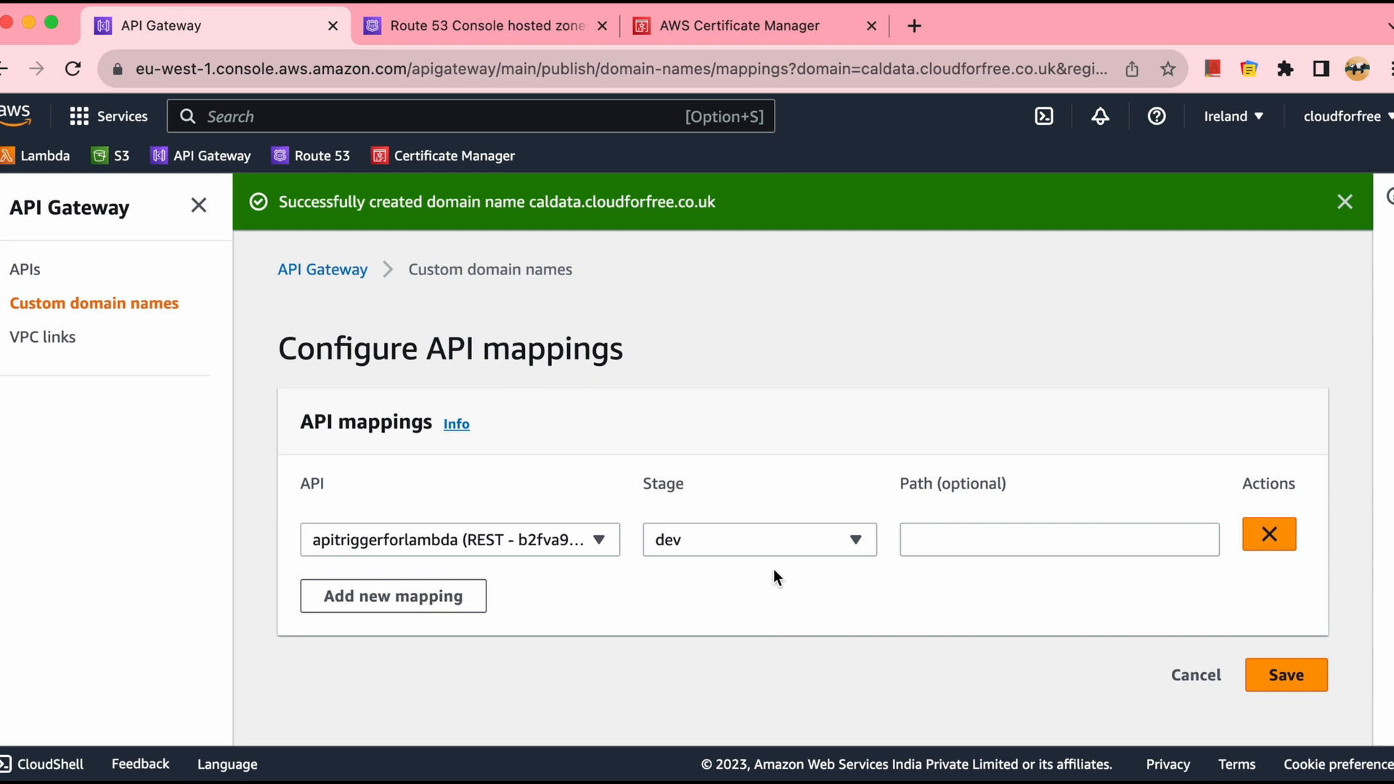
click(1058, 538)
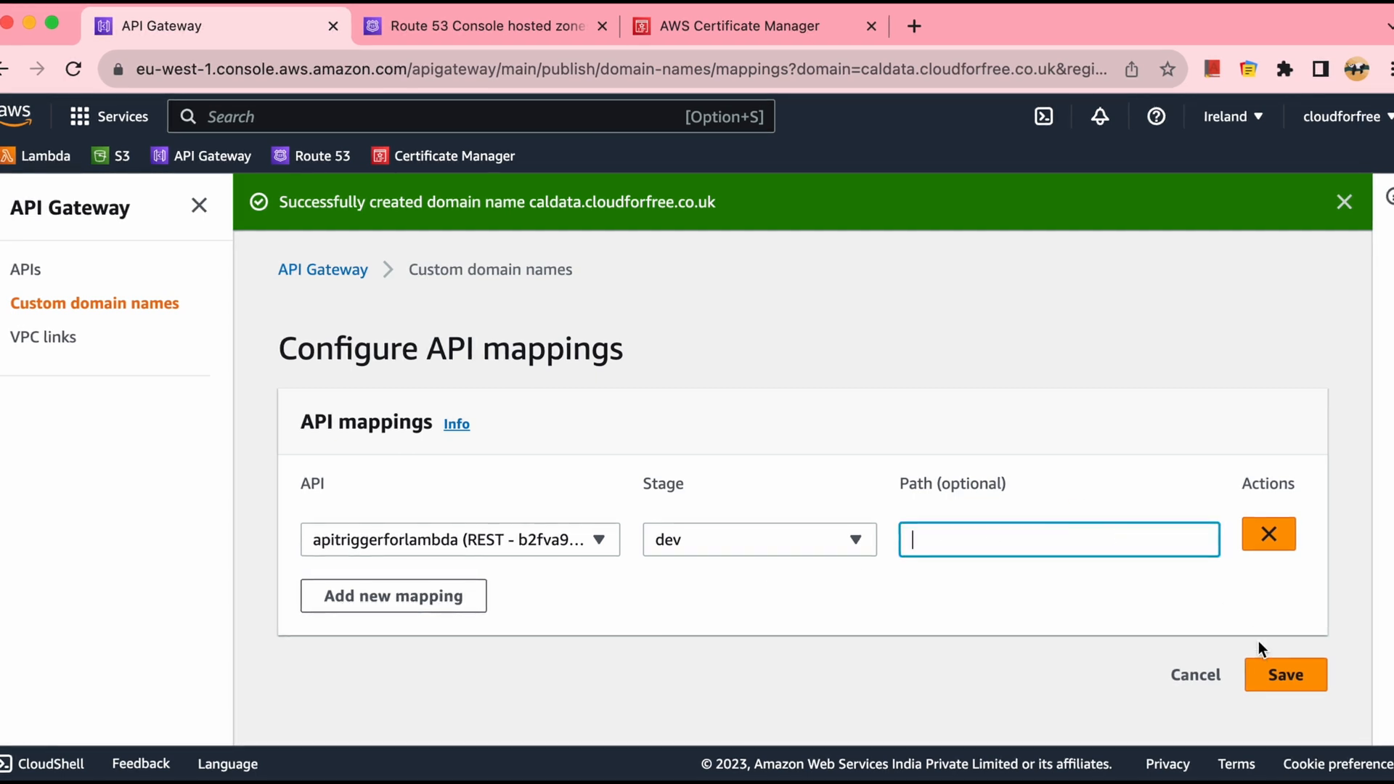
click(1283, 674)
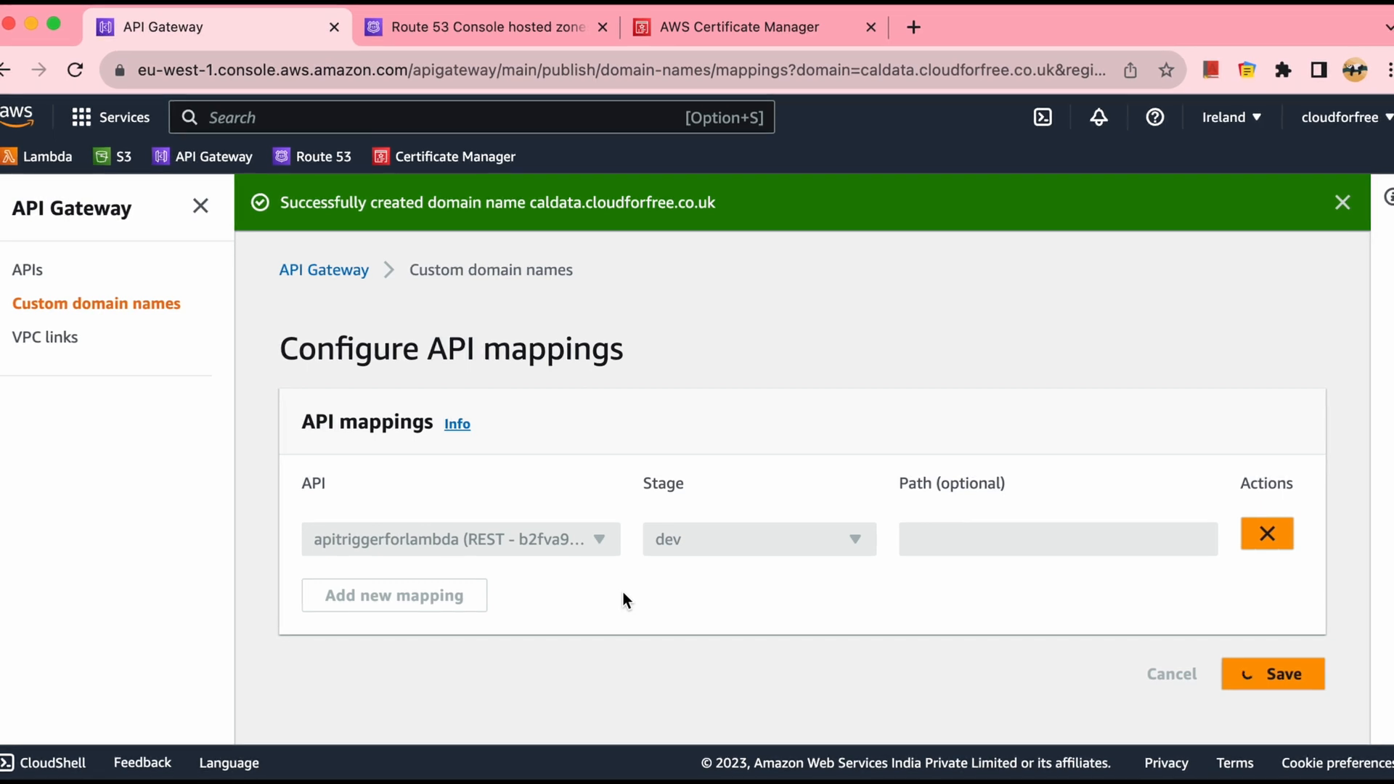
click(1272, 672)
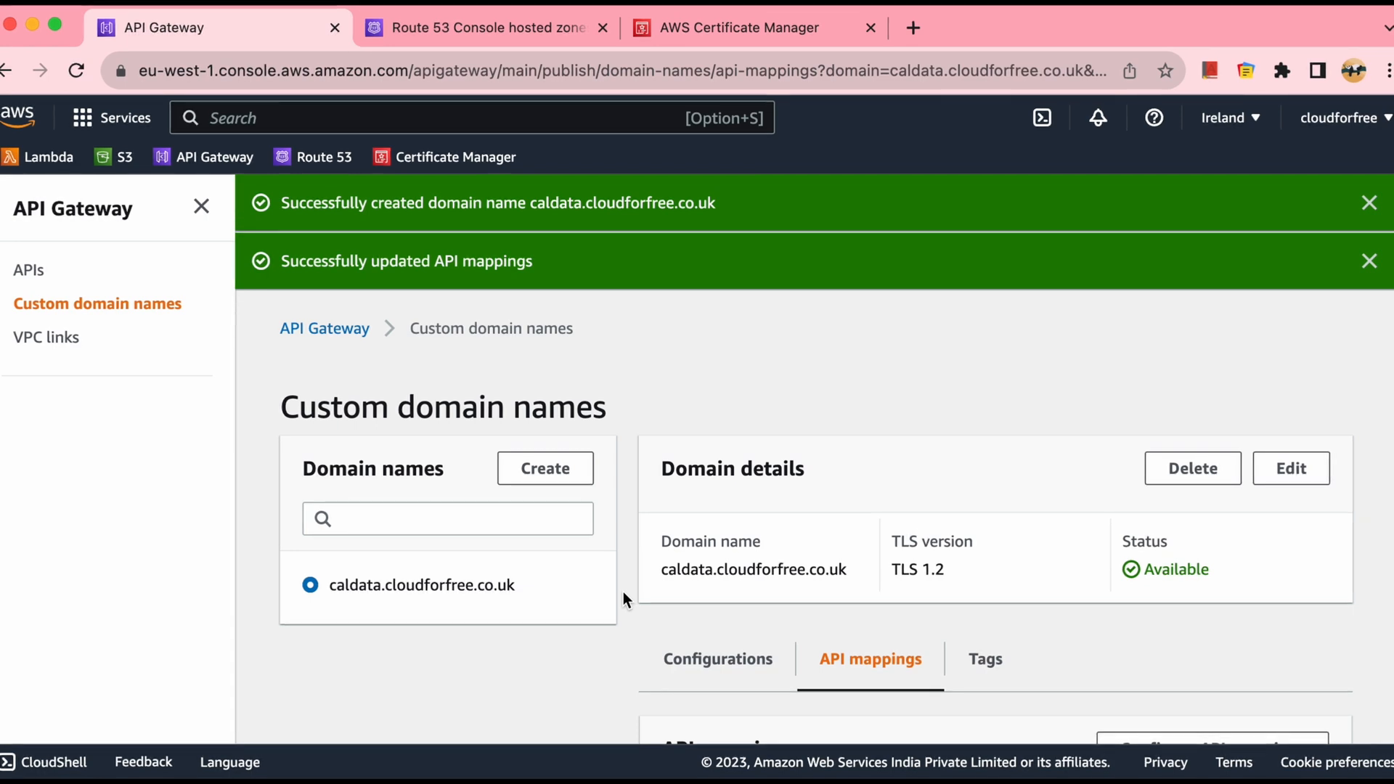
Step: Check the domain's endpoint configuration and API mappings, then return to Custom domain names
click(717, 659)
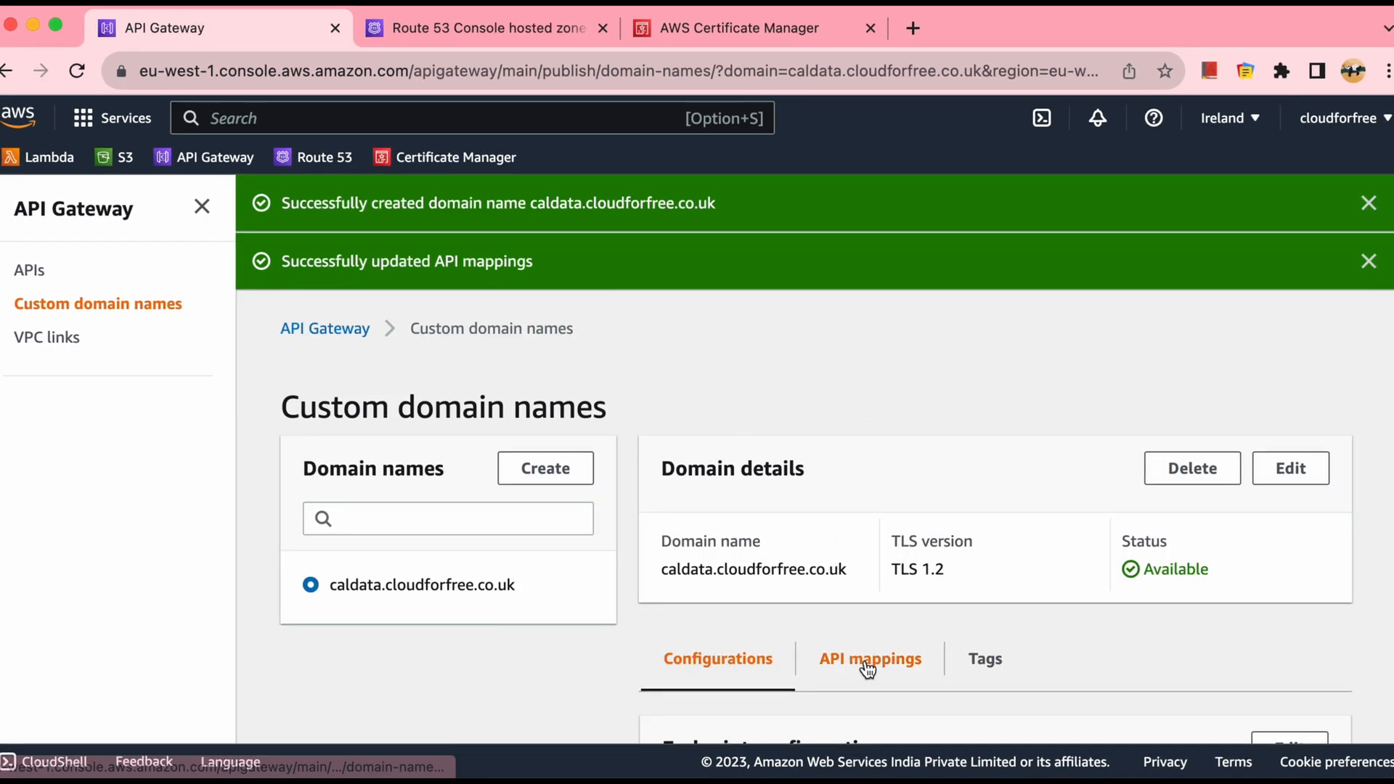
click(868, 659)
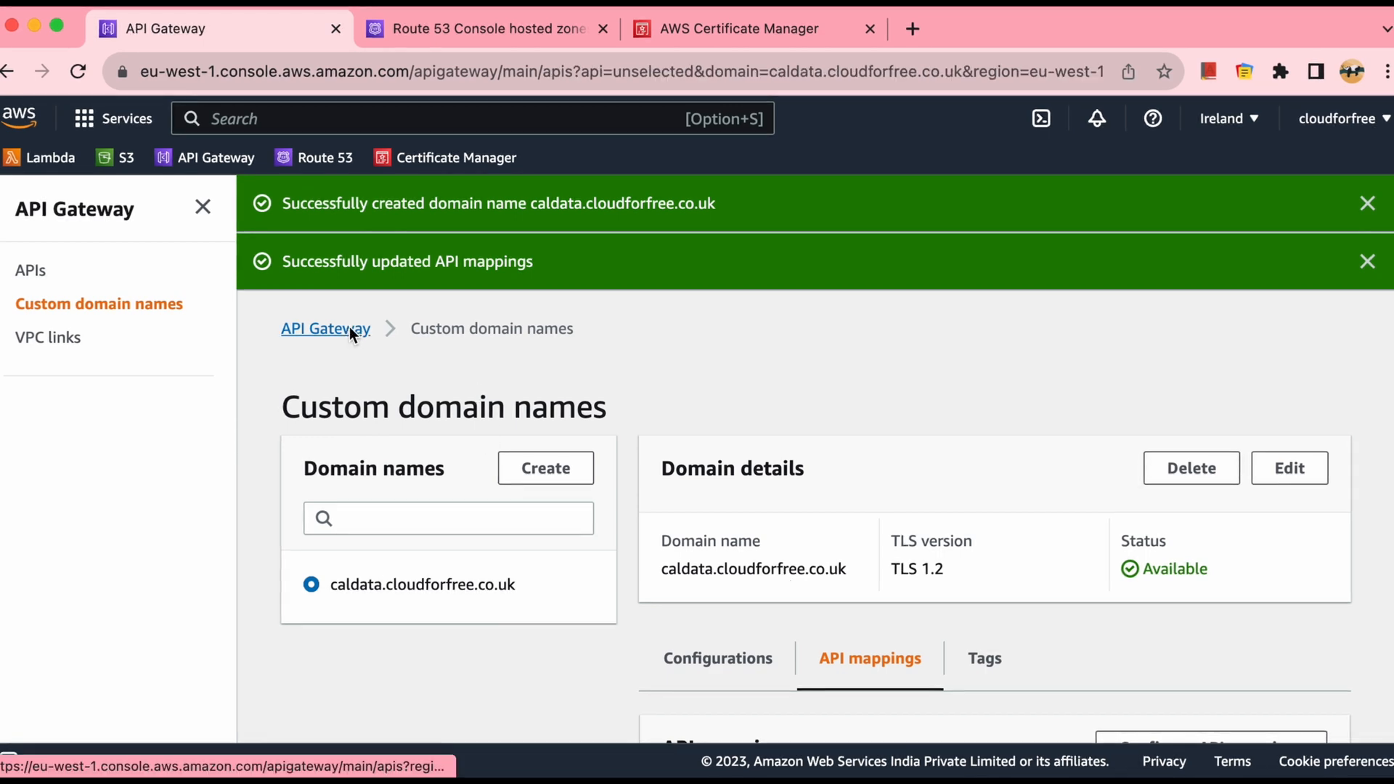
click(31, 270)
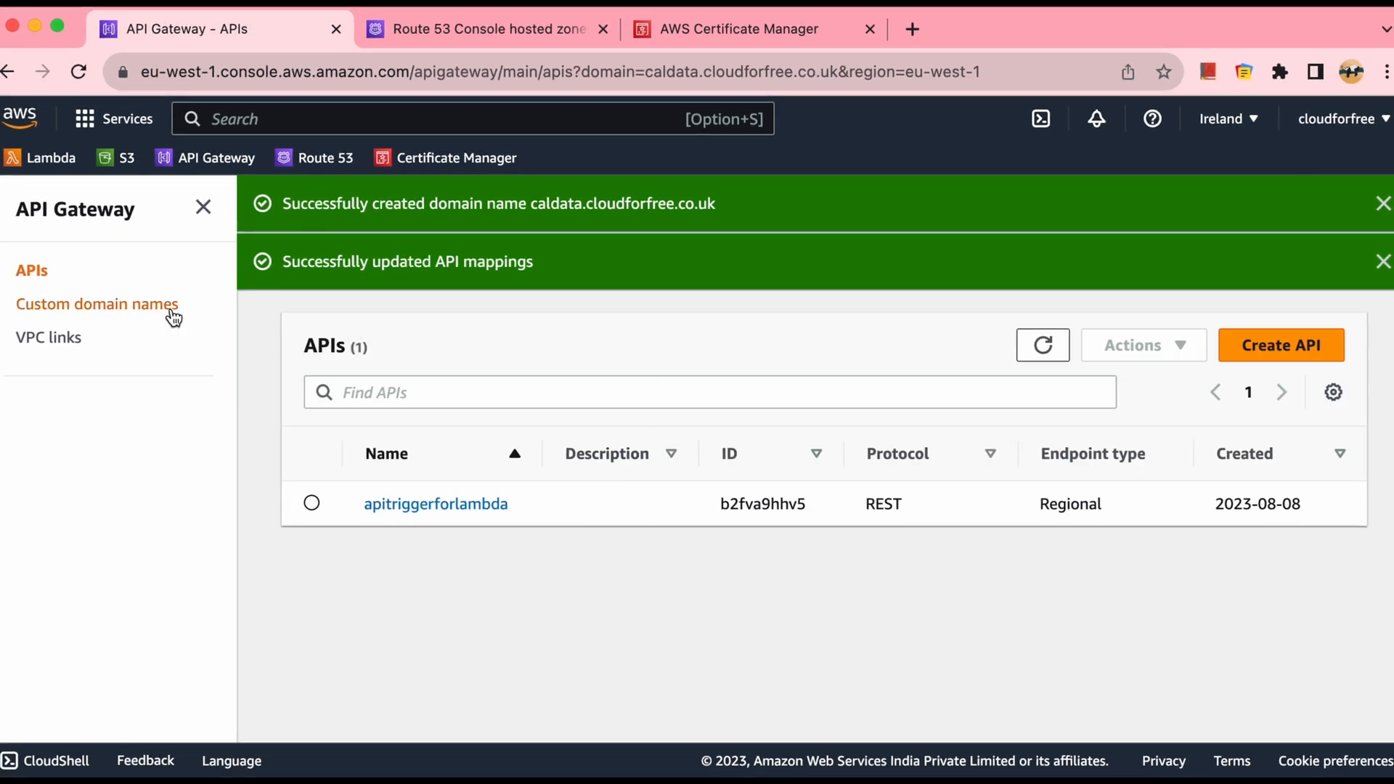
click(96, 303)
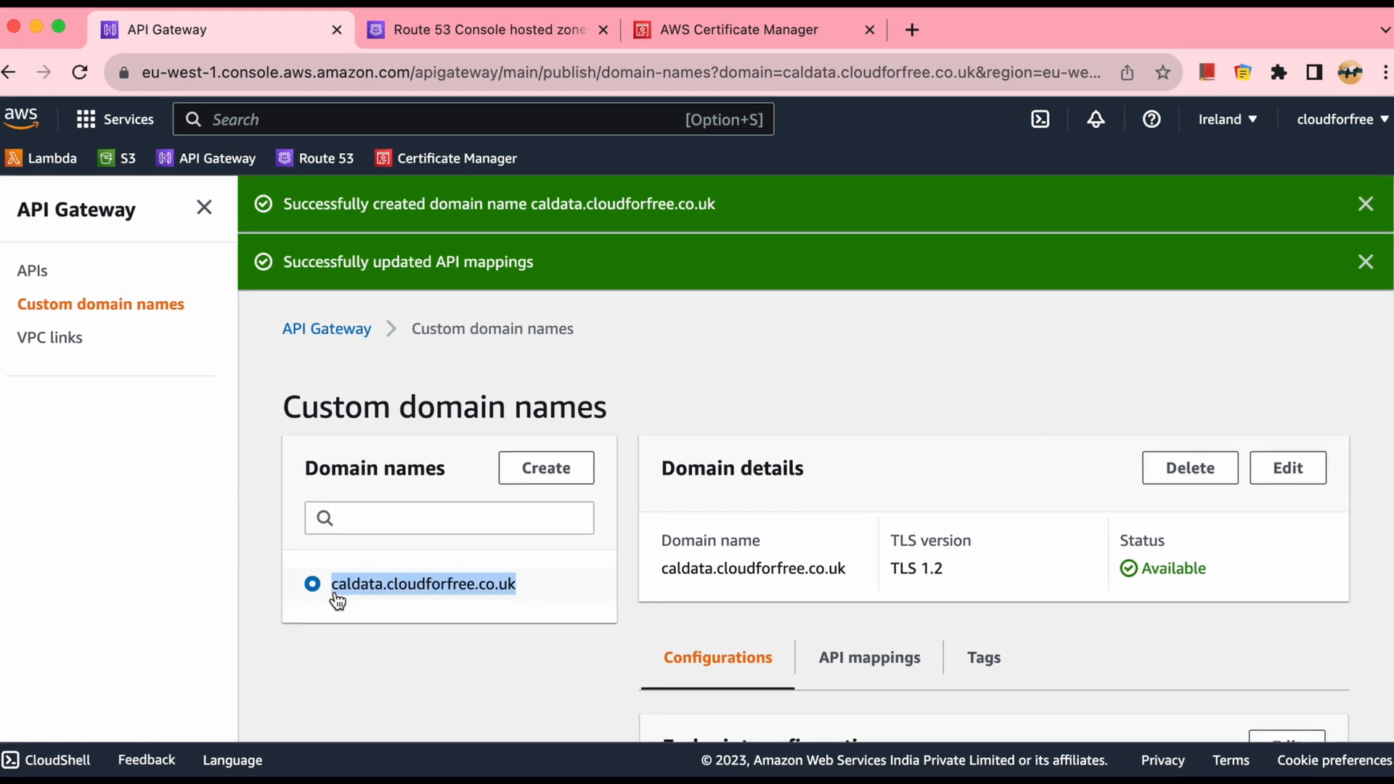
Step: Copy the caldata.cloudforfree.co.uk domain name and dismiss both success banners
right_click(423, 584)
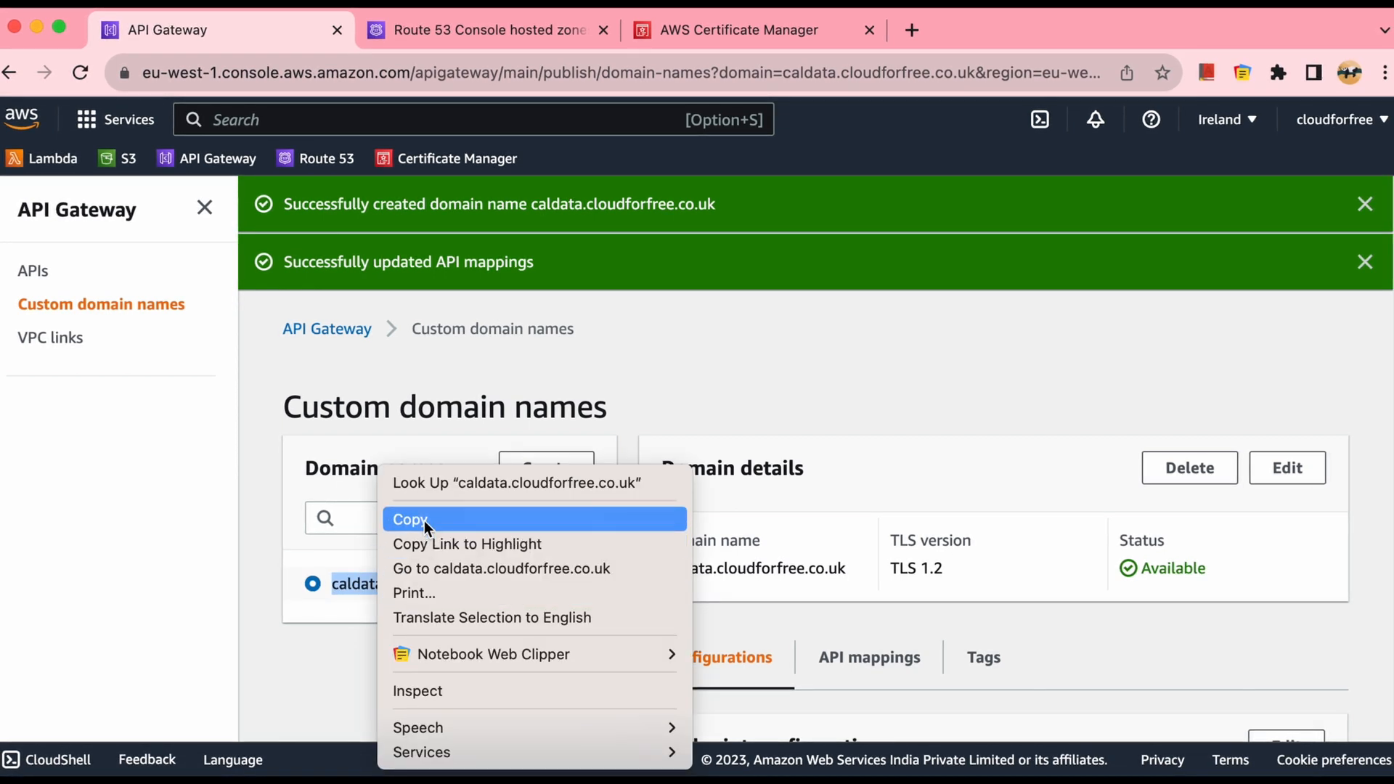
click(411, 520)
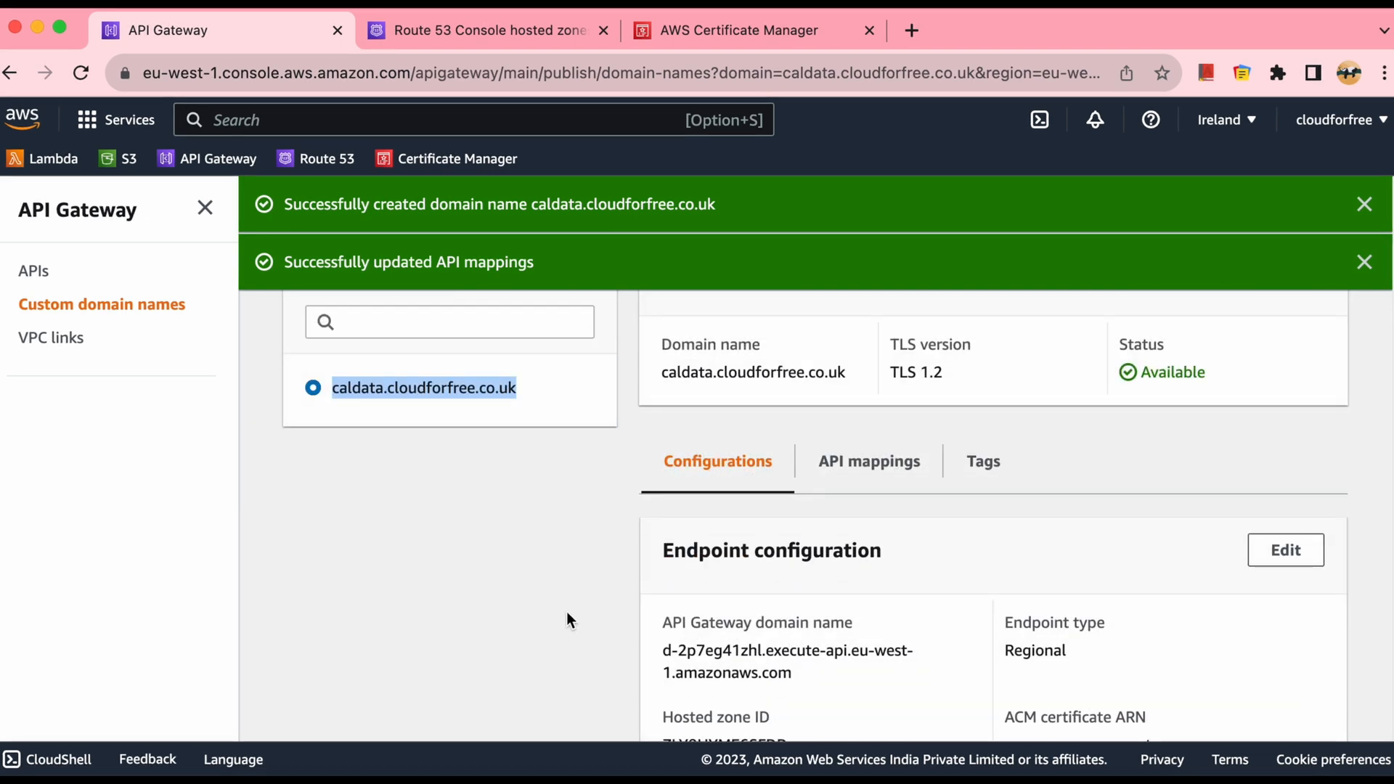
click(1365, 261)
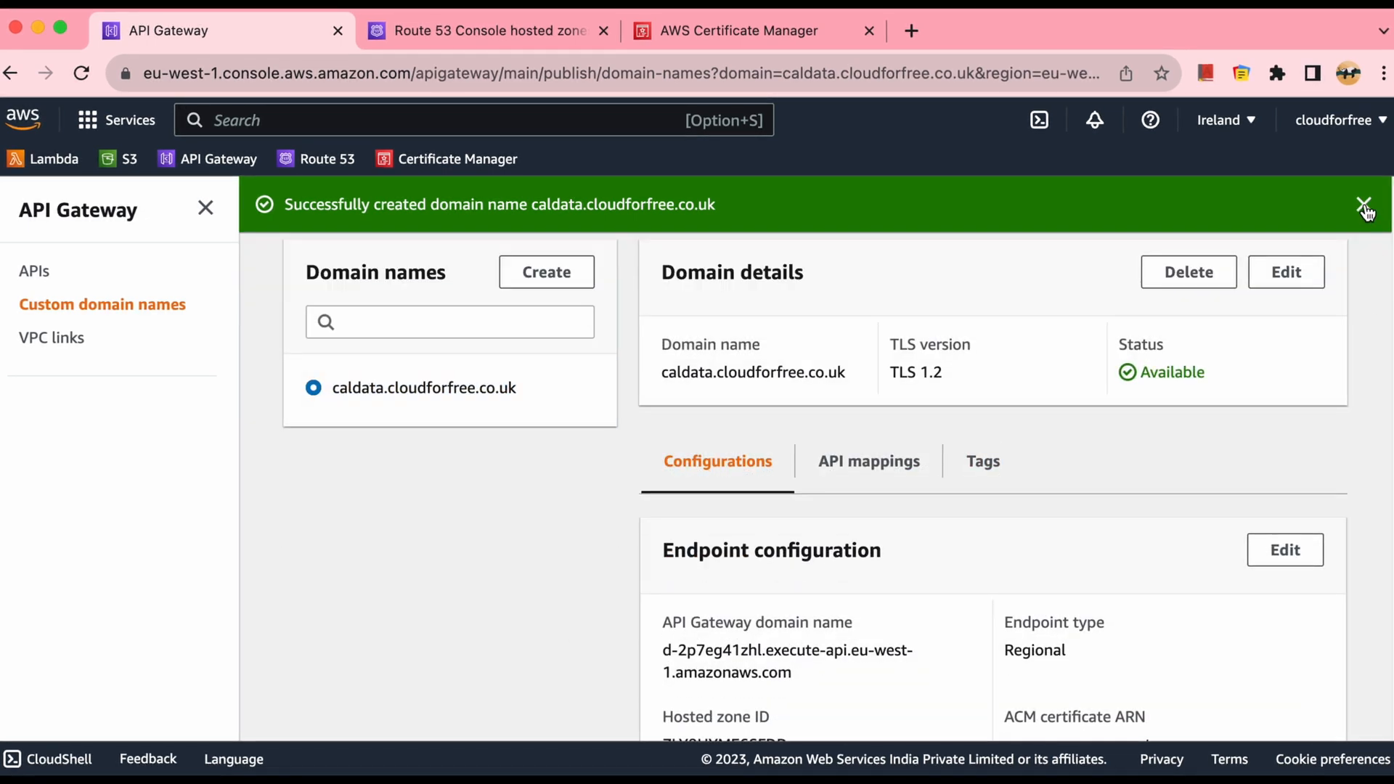
click(1364, 205)
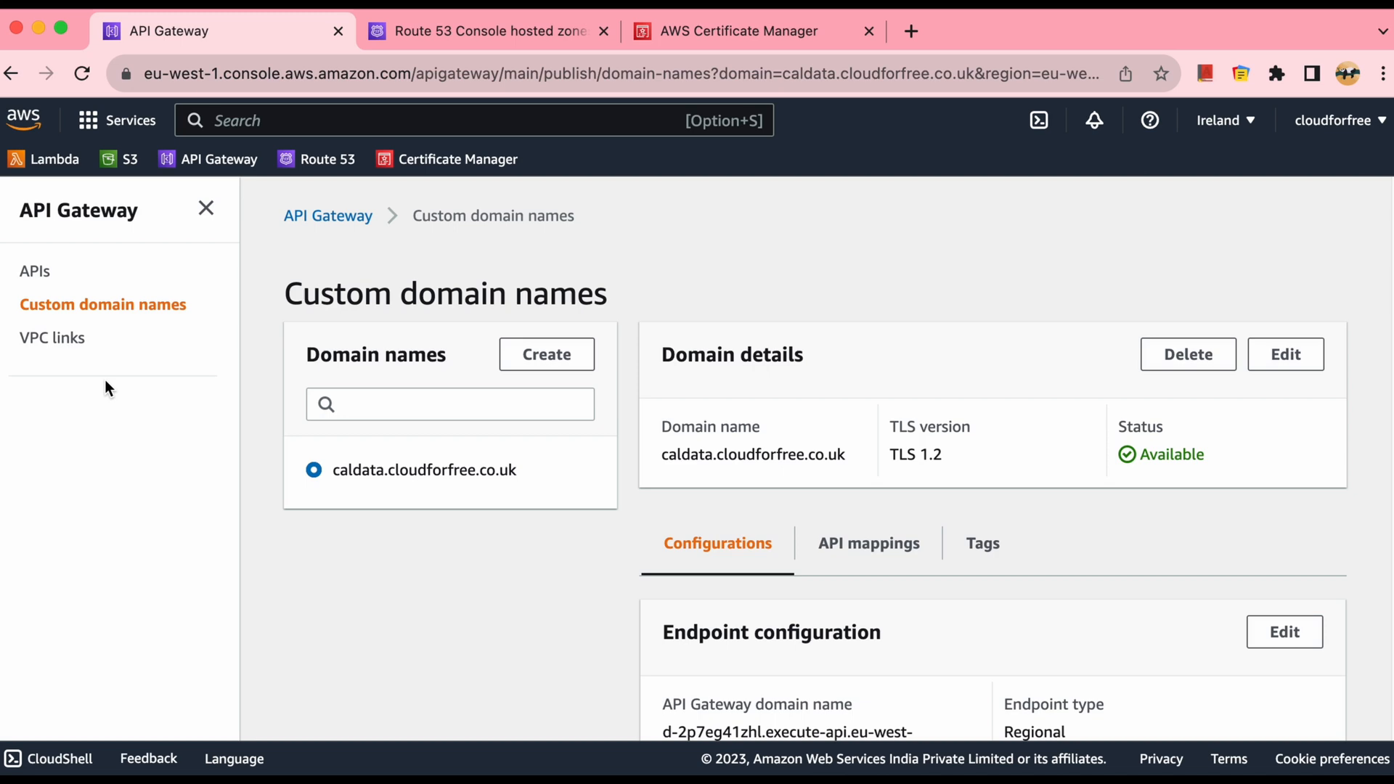
mouse_move(10, 516)
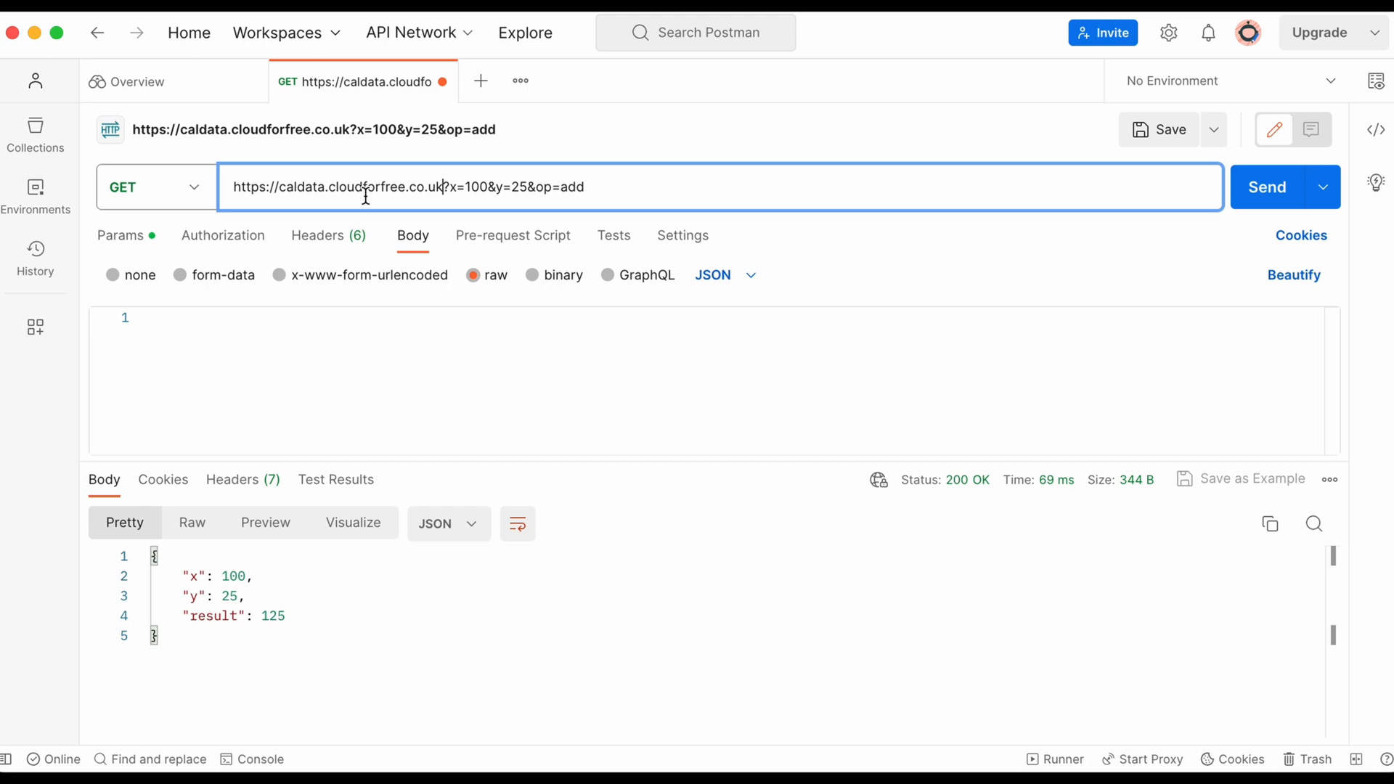
Step: Send GET caldata.cloudforfree.co.uk?x=100&y=25&op=add in Postman, getting ENOTFOUND, and switch to Chrome
click(782, 373)
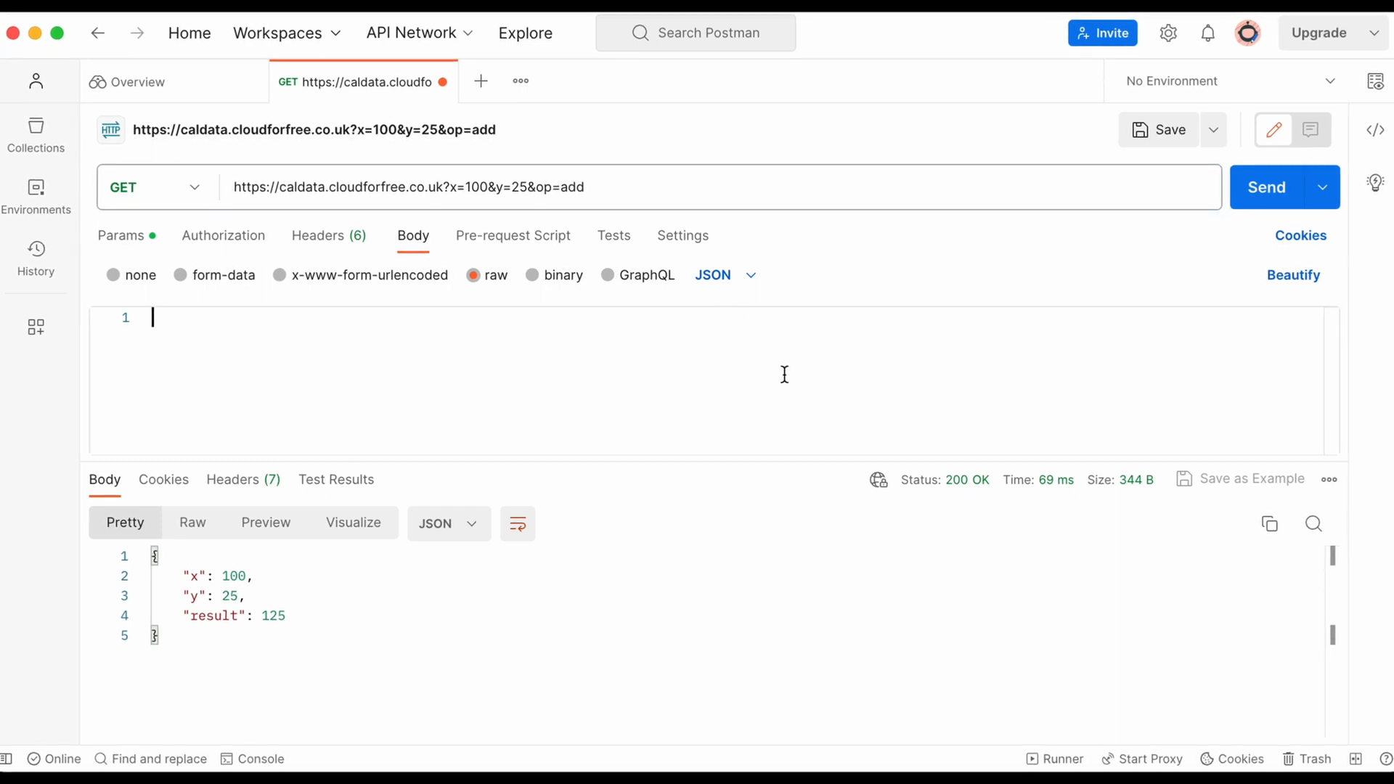
click(1266, 187)
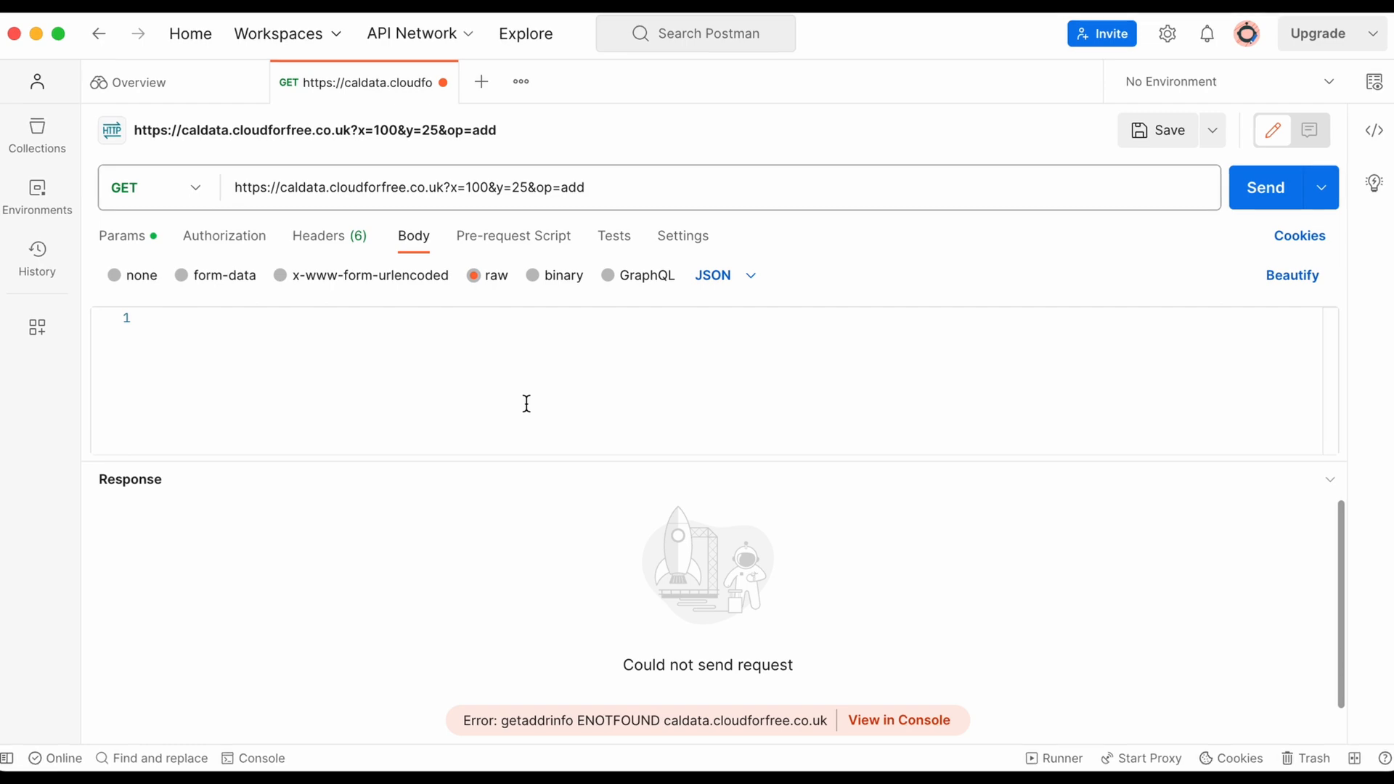
mouse_move(528, 411)
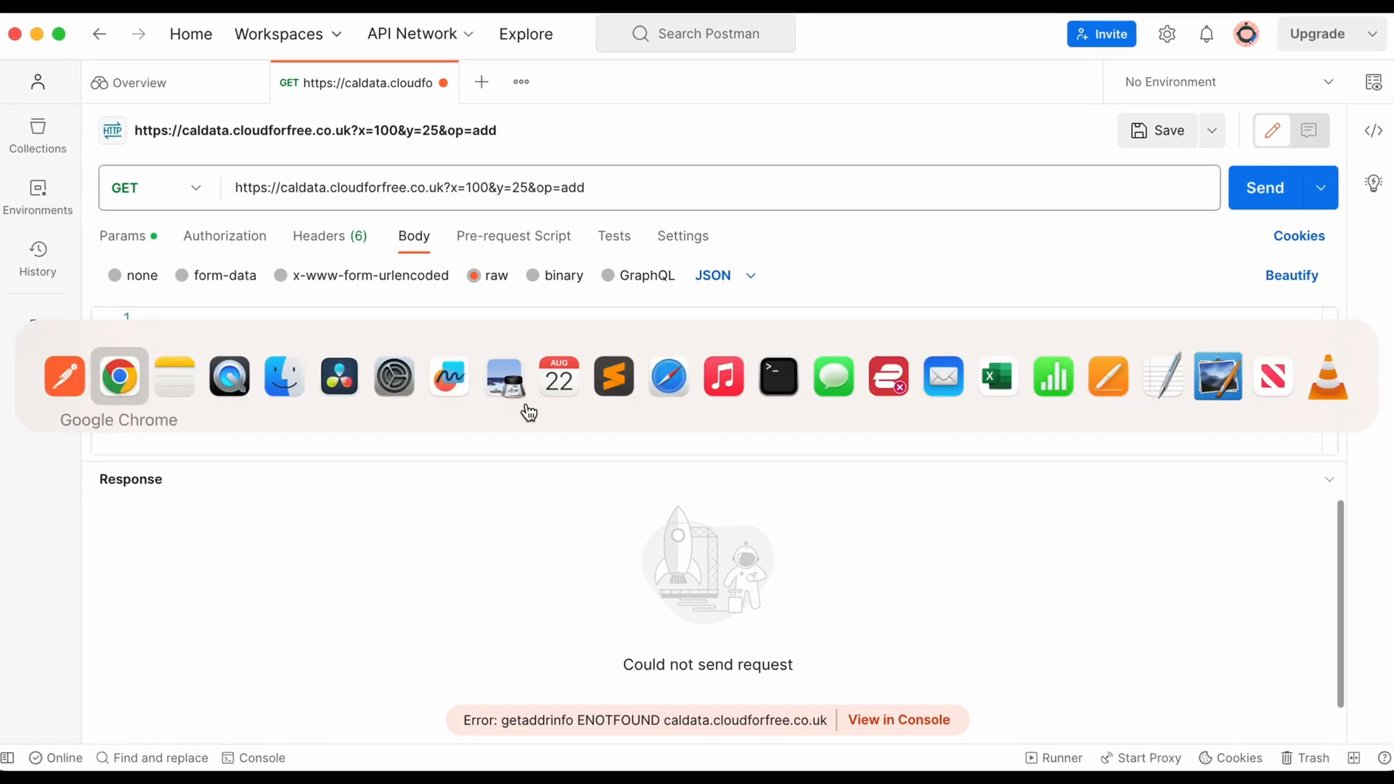
click(117, 376)
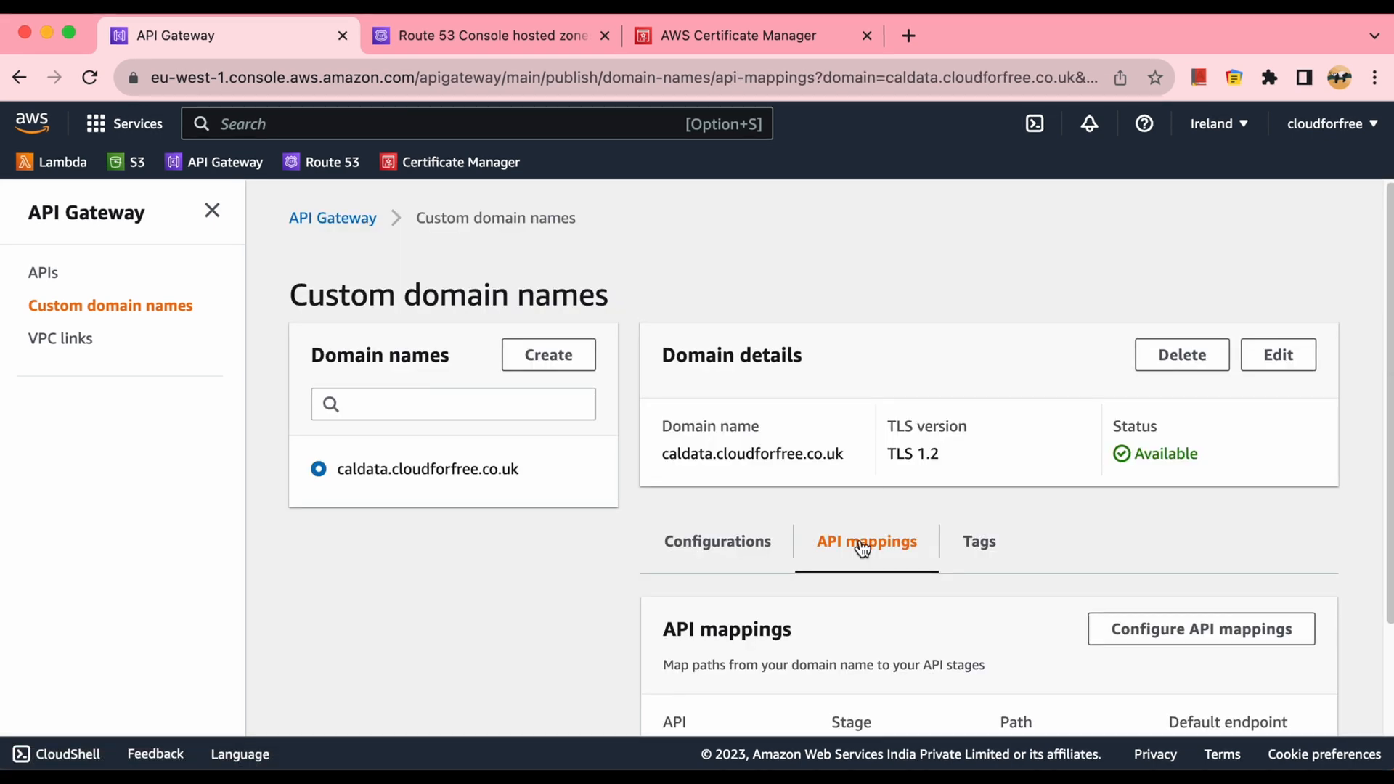
Step: Note the endpoint target domain, then start a new record in the cloudforfree.co.uk hosted zone
click(716, 541)
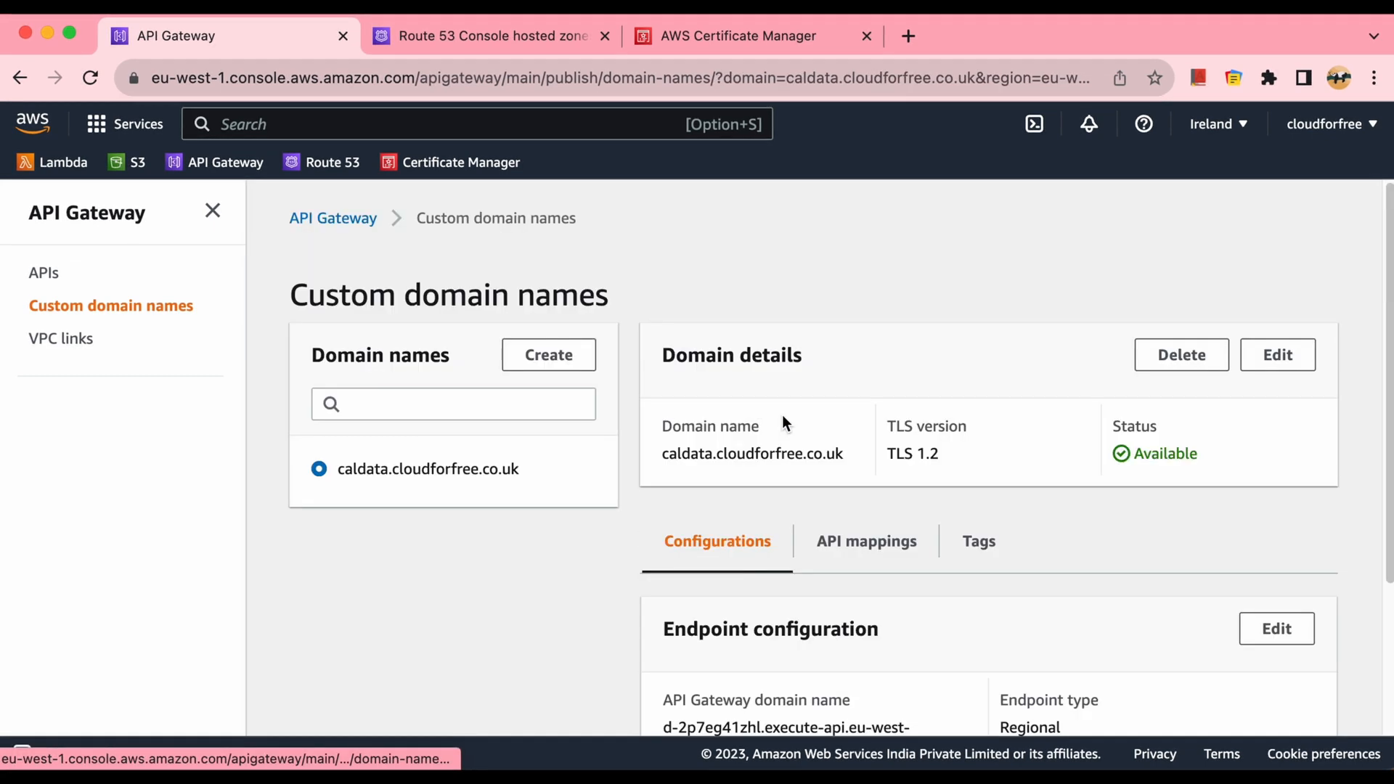
scroll(down, 3)
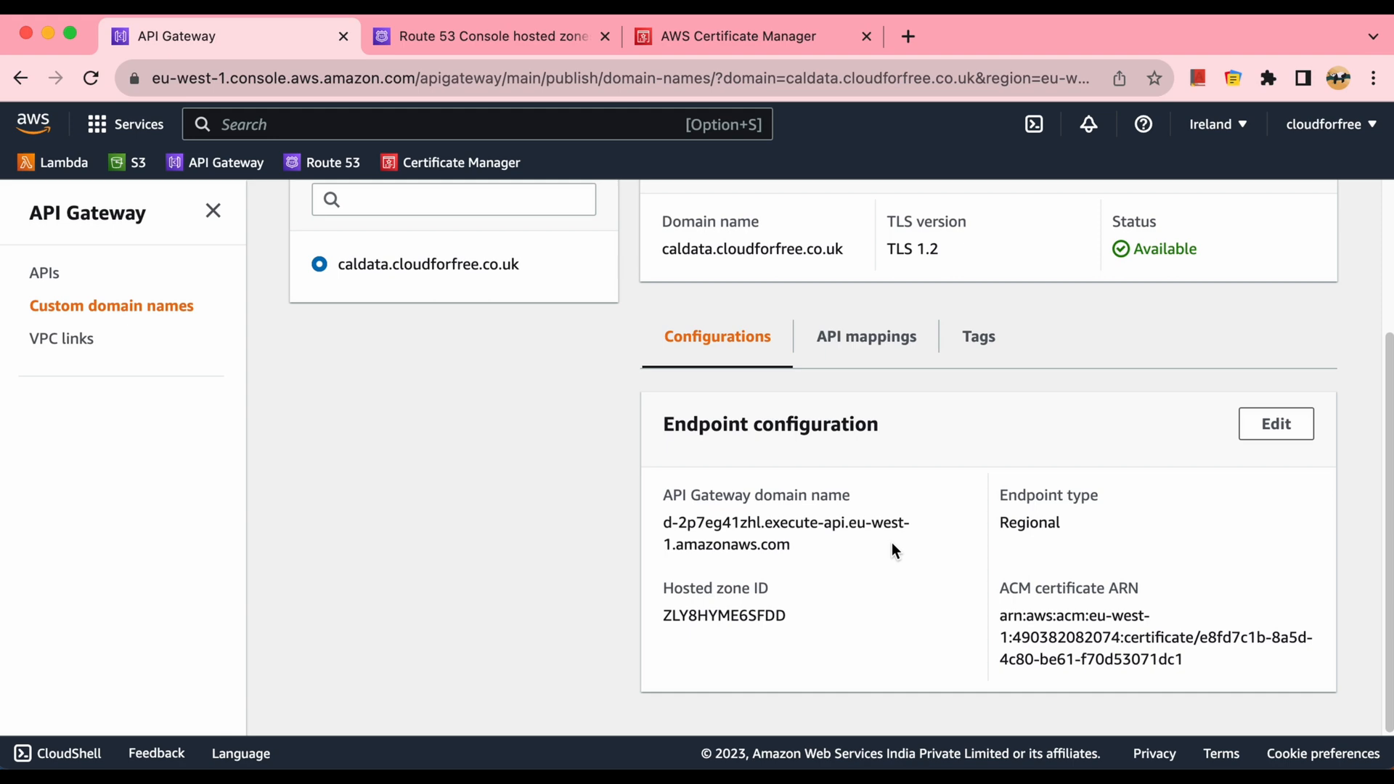
click(488, 36)
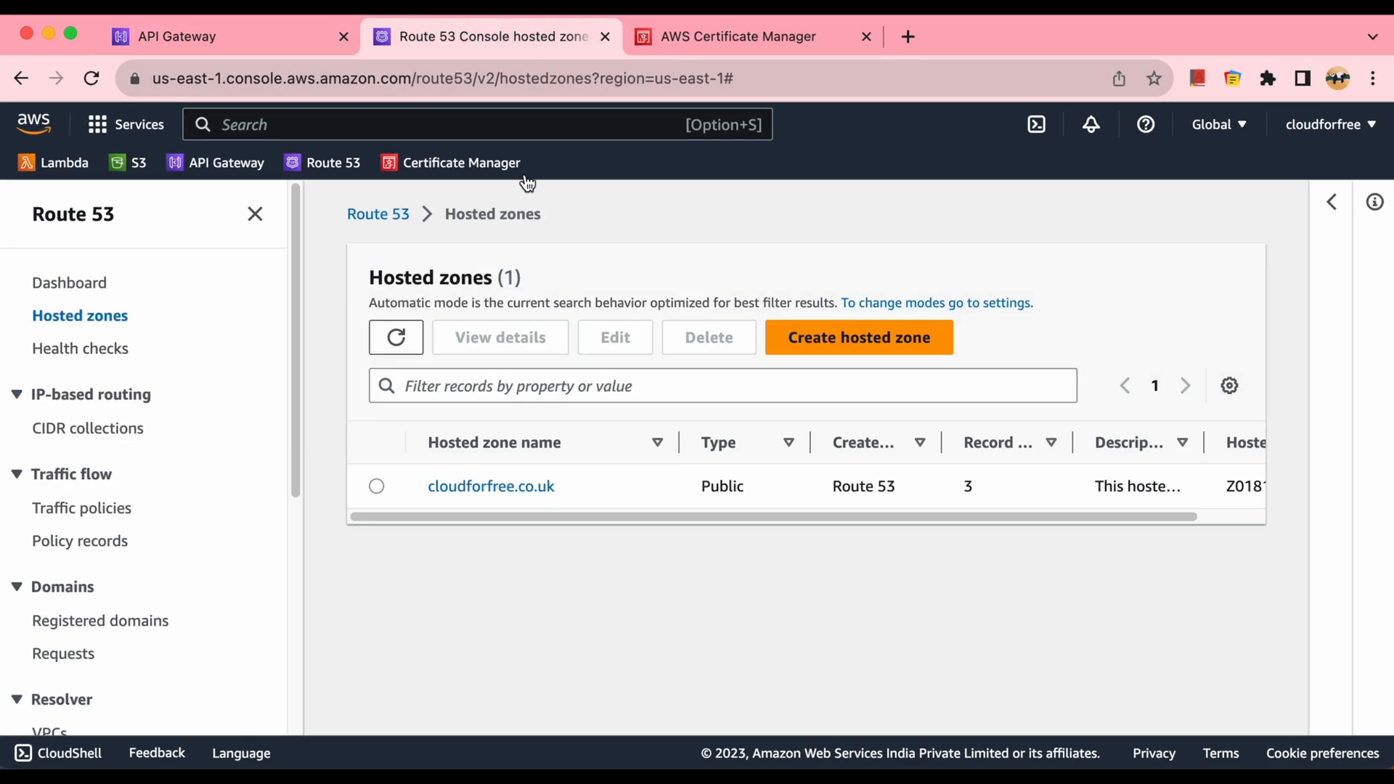
mouse_move(491, 486)
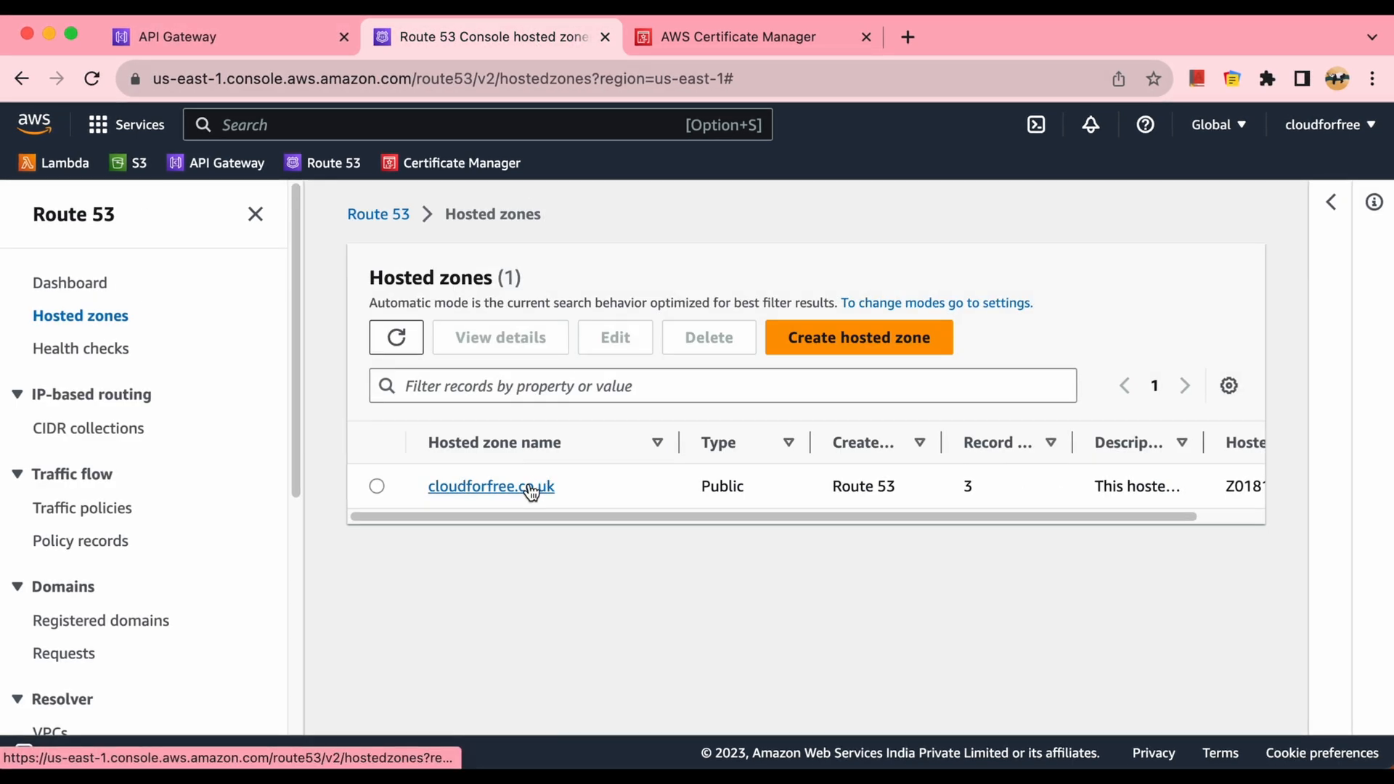
click(491, 486)
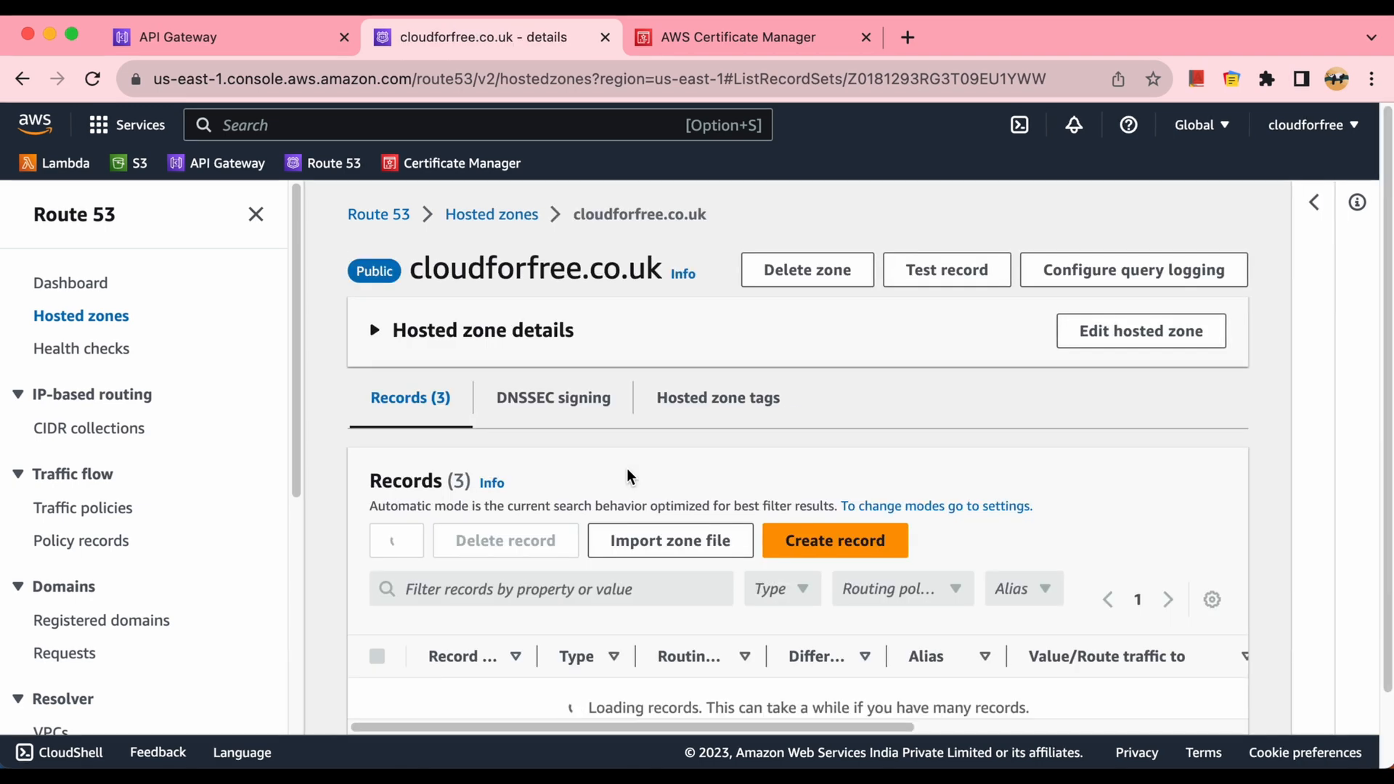
click(833, 540)
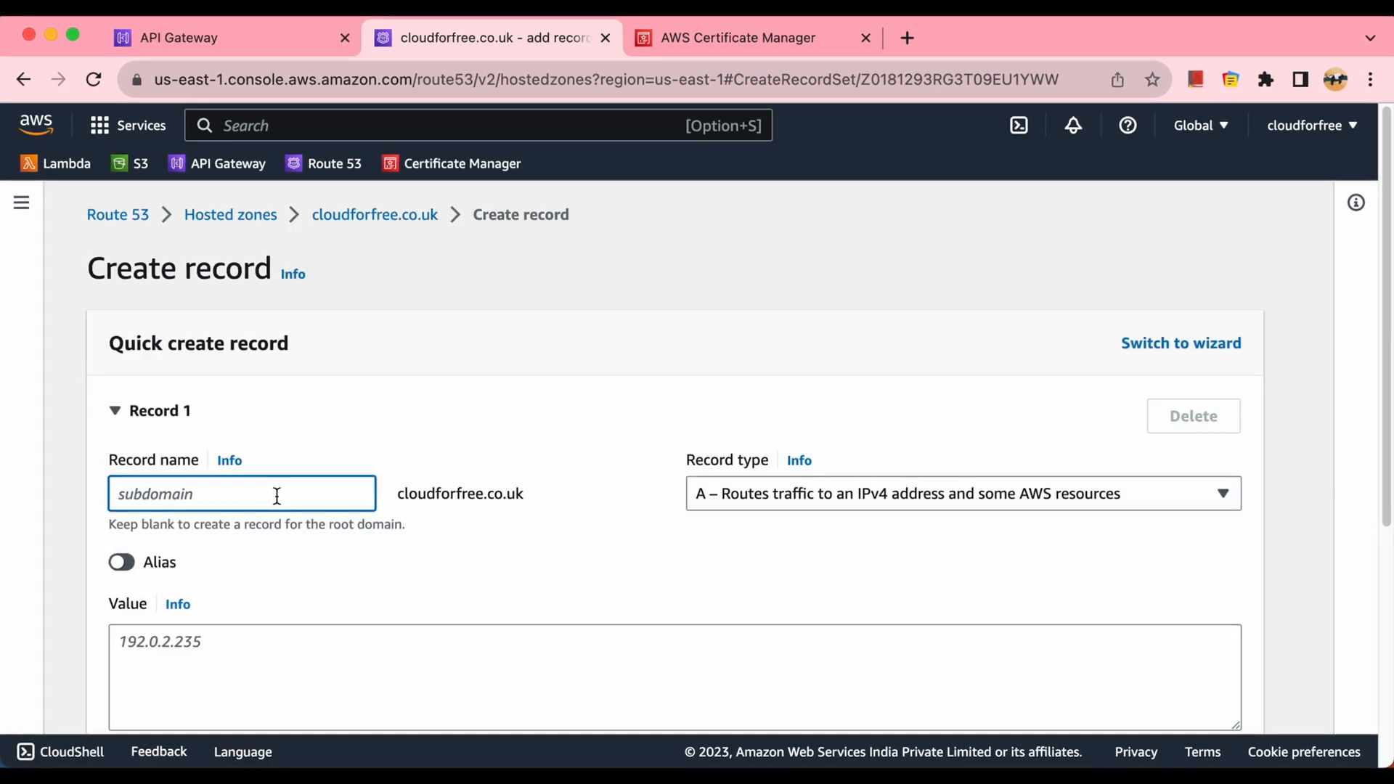
Step: Create alias A record caldata.cloudforfree.co.uk to the Europe (Ireland) API Gateway endpoint d-2p7eg41zhl
text(caldata.cloudforfree.co.uk)
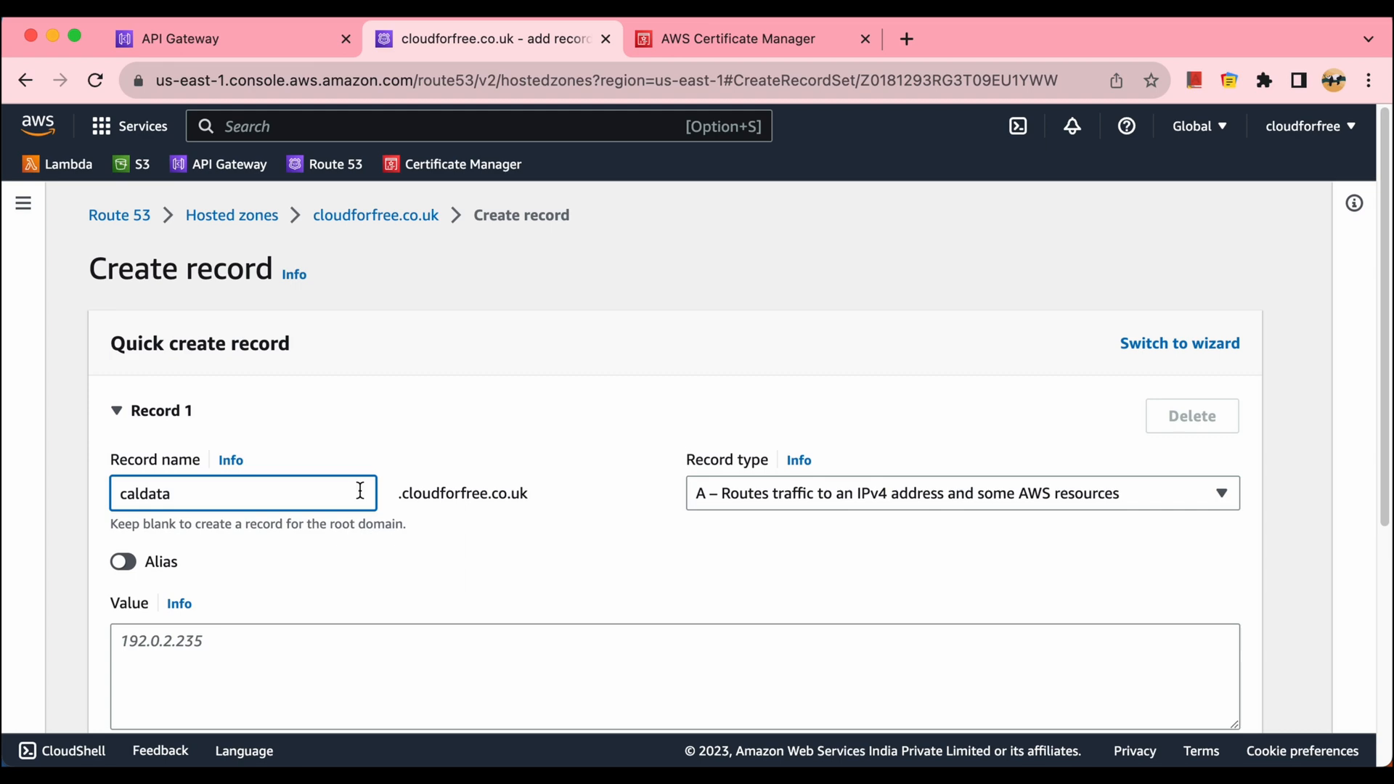
click(122, 560)
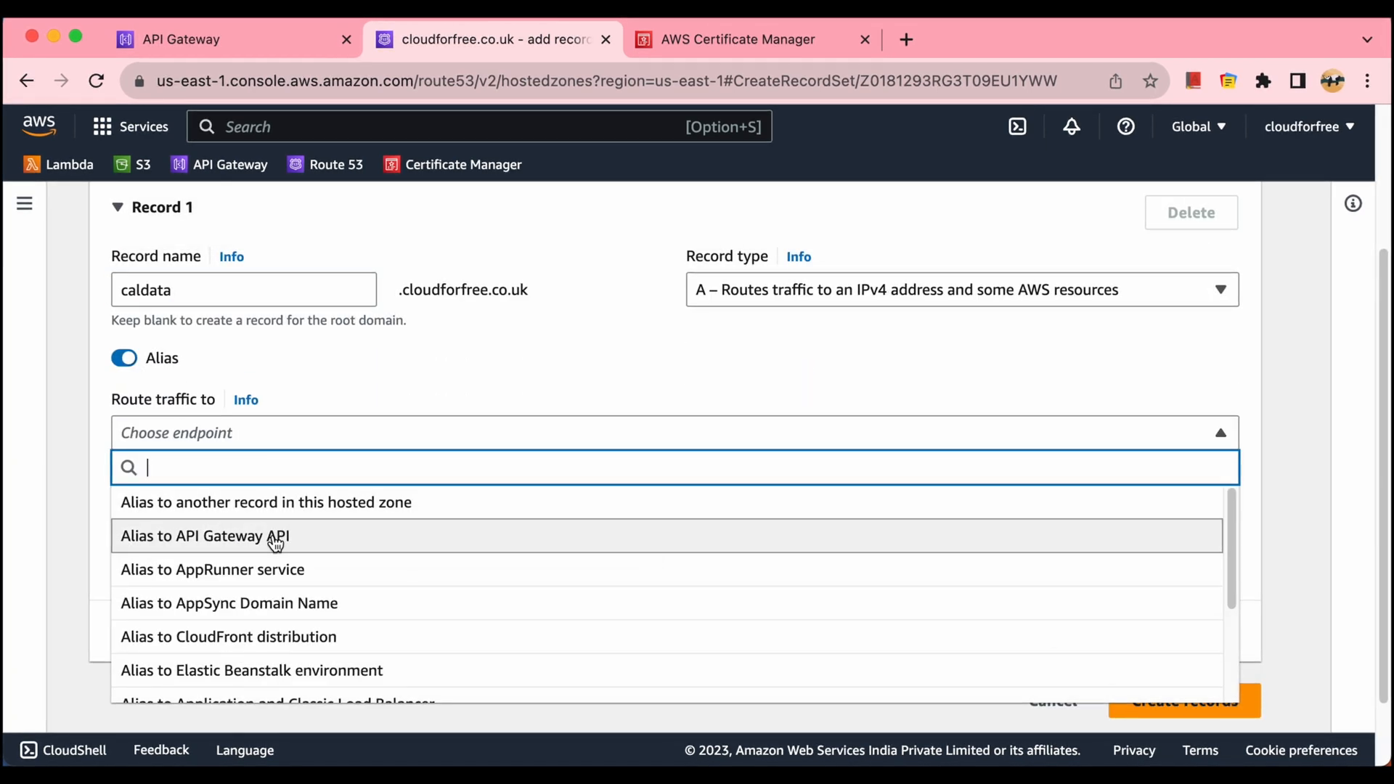
click(205, 535)
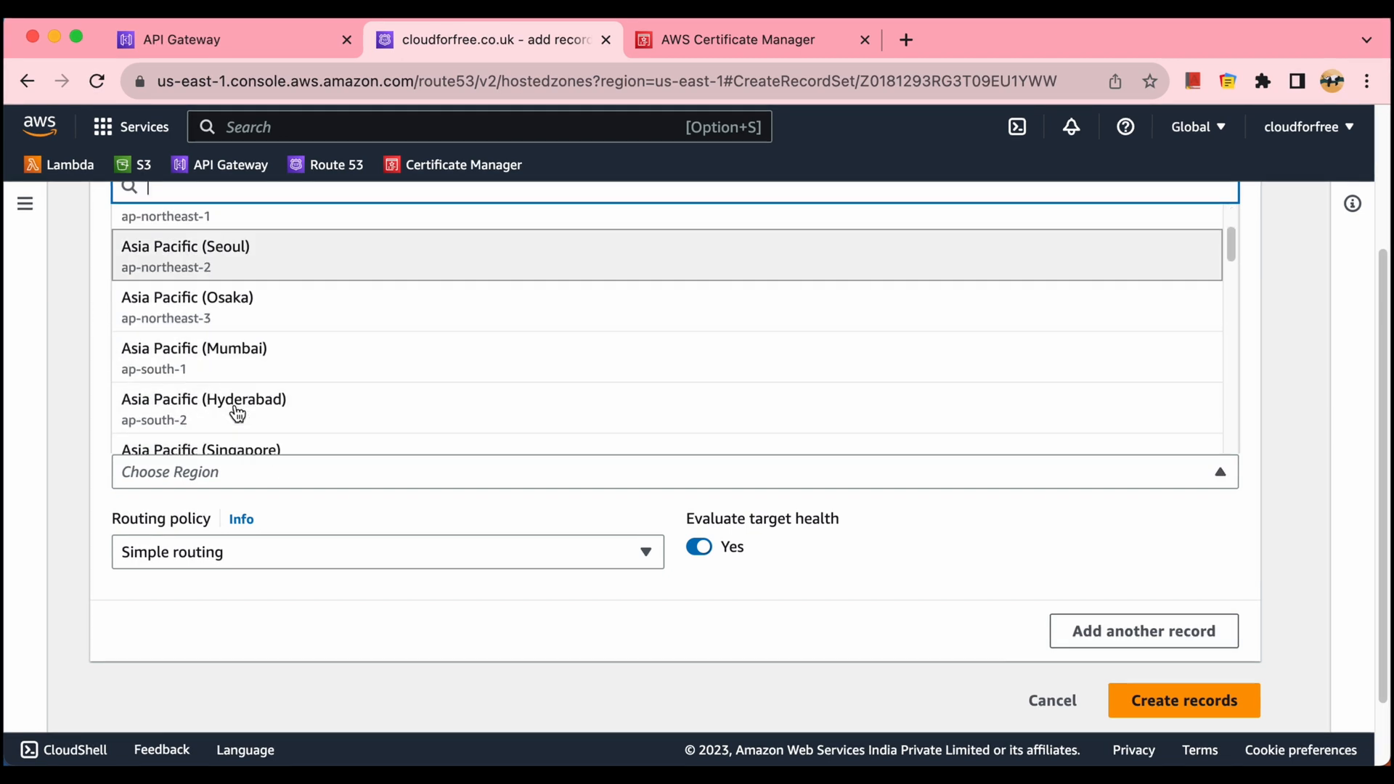
scroll(down, 3)
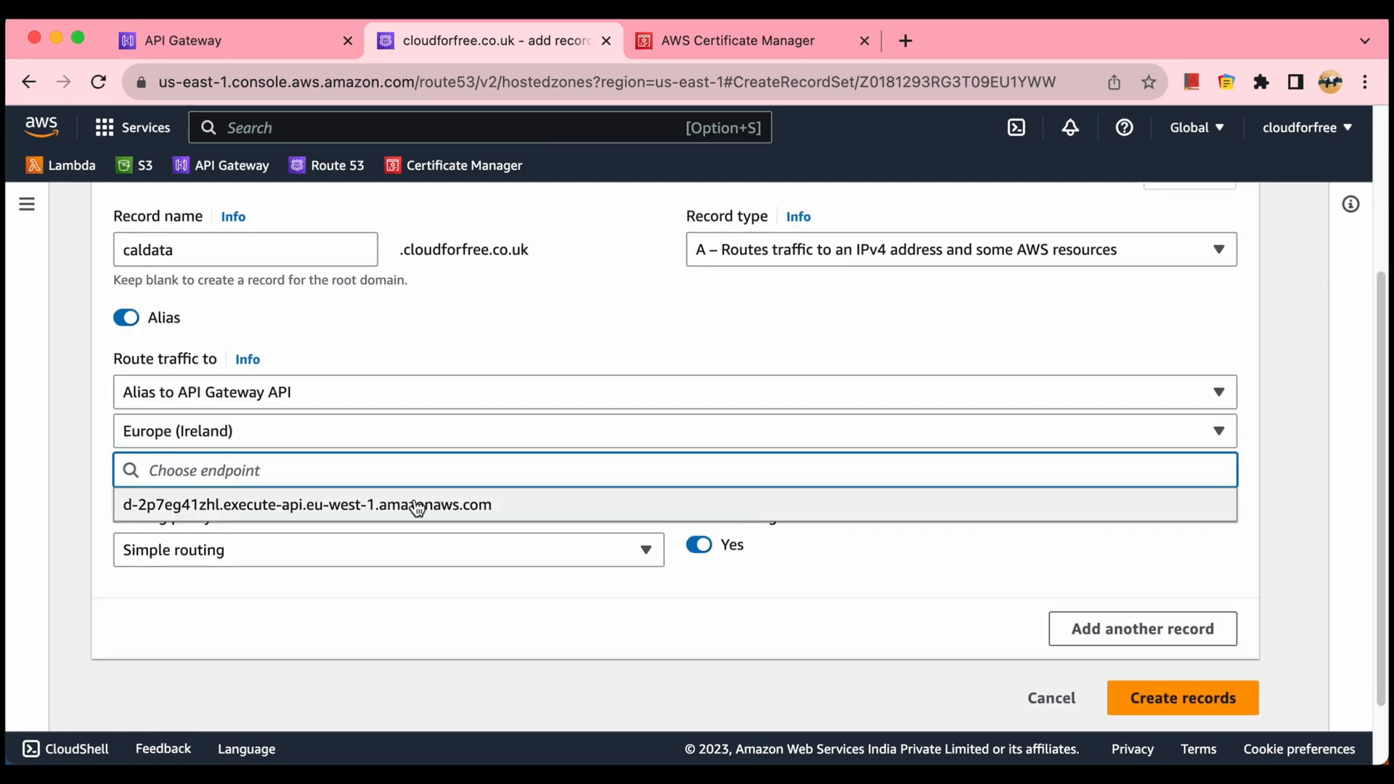
click(306, 506)
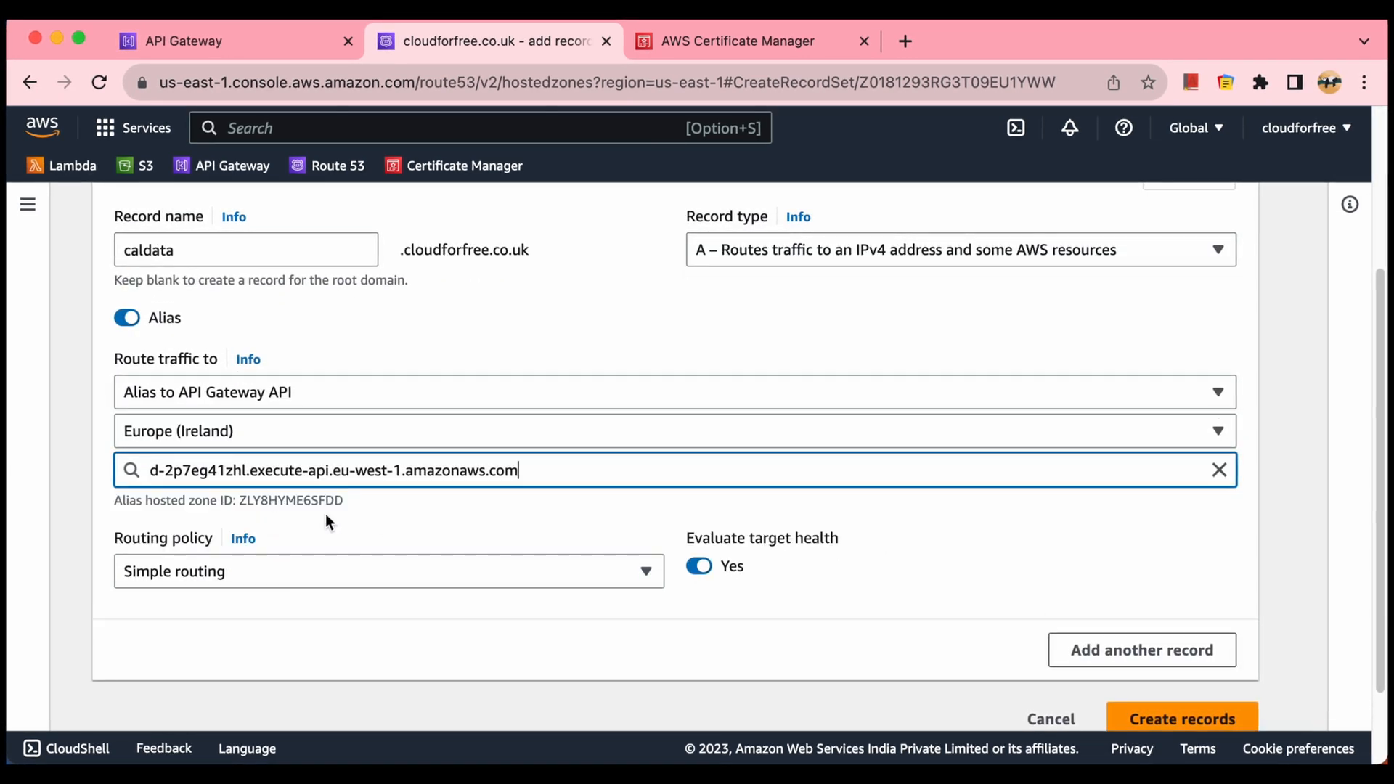
scroll(down, 3)
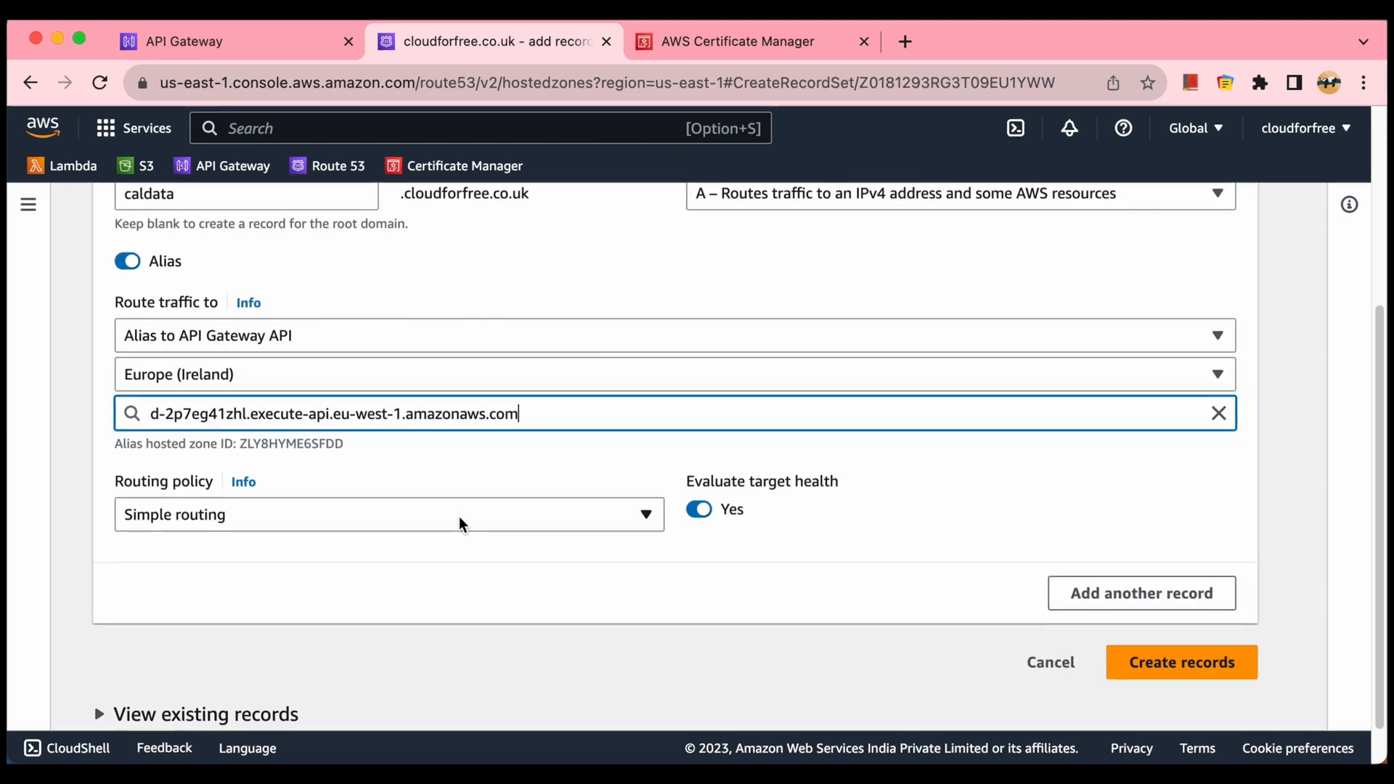
mouse_move(549, 547)
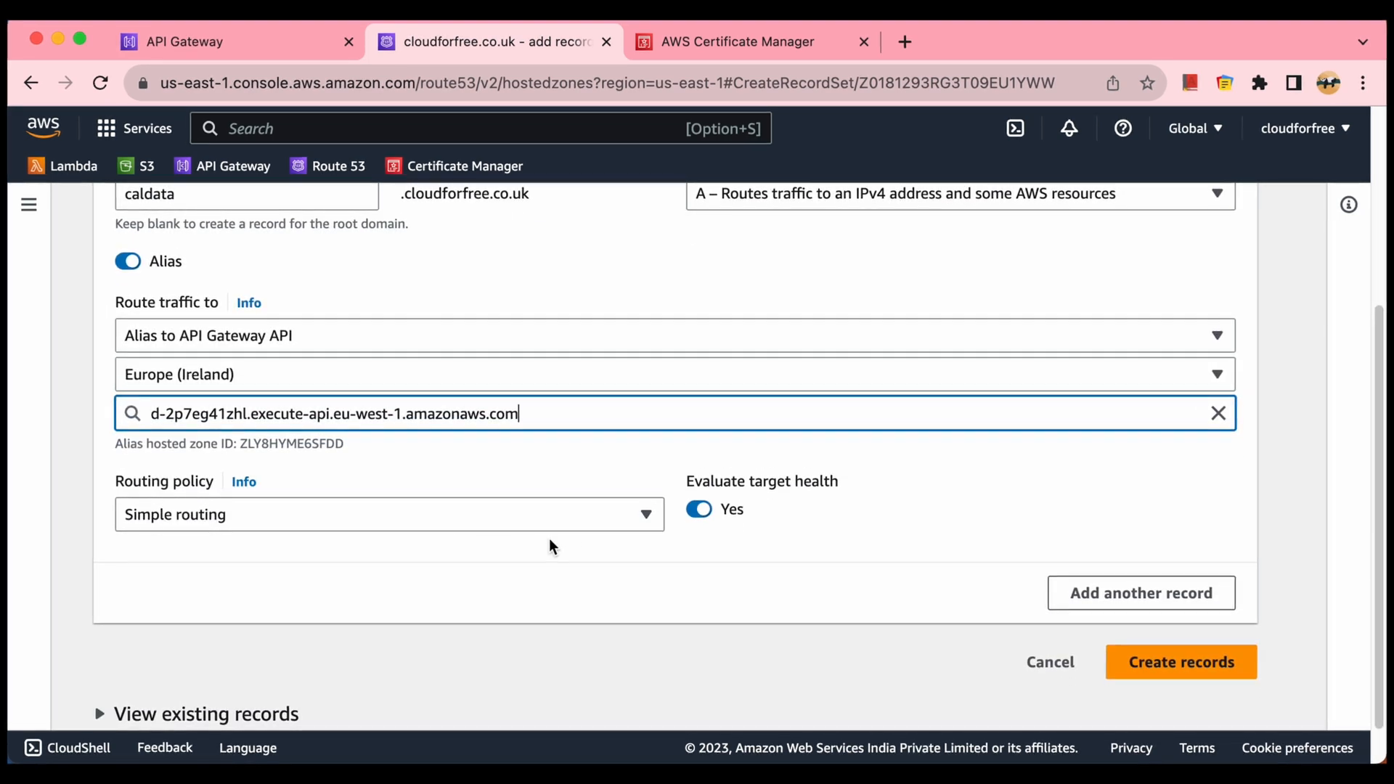
scroll(down, 3)
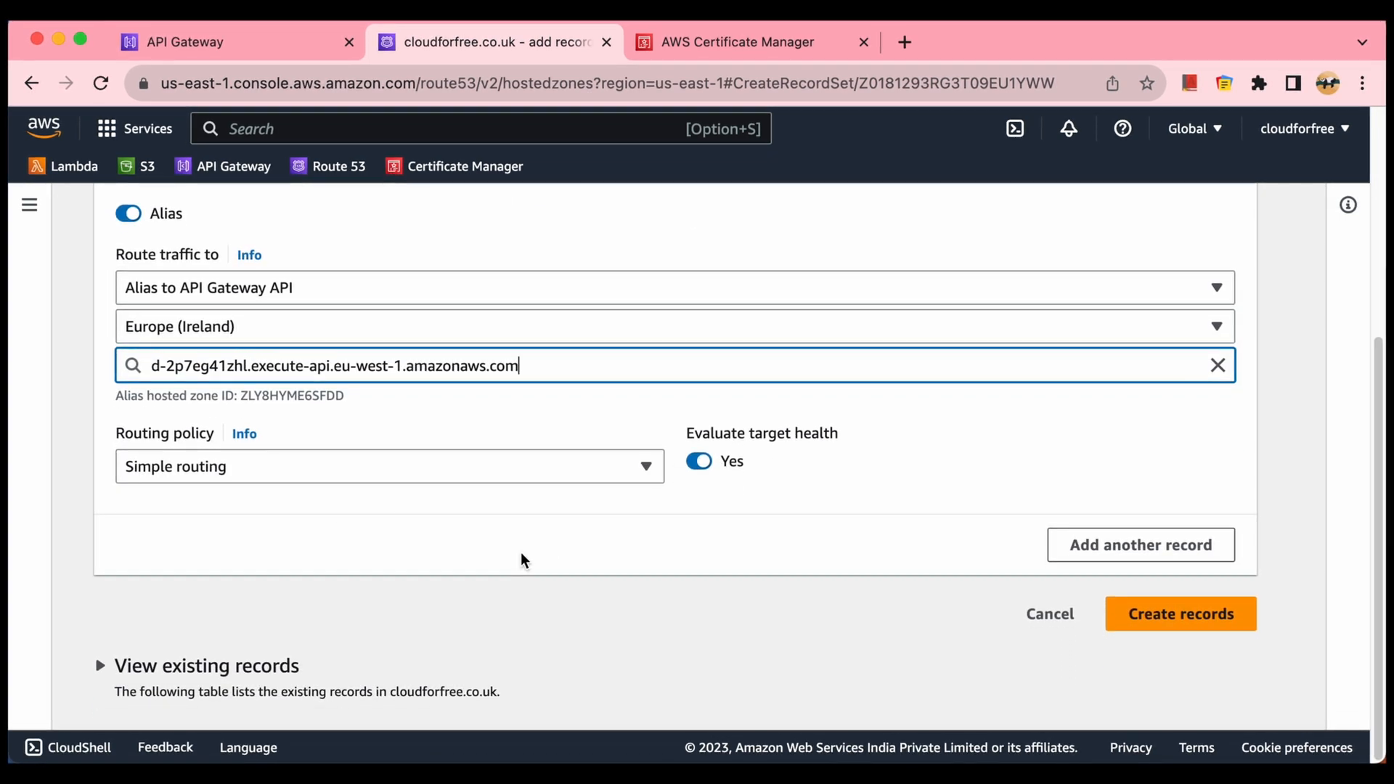
click(1179, 612)
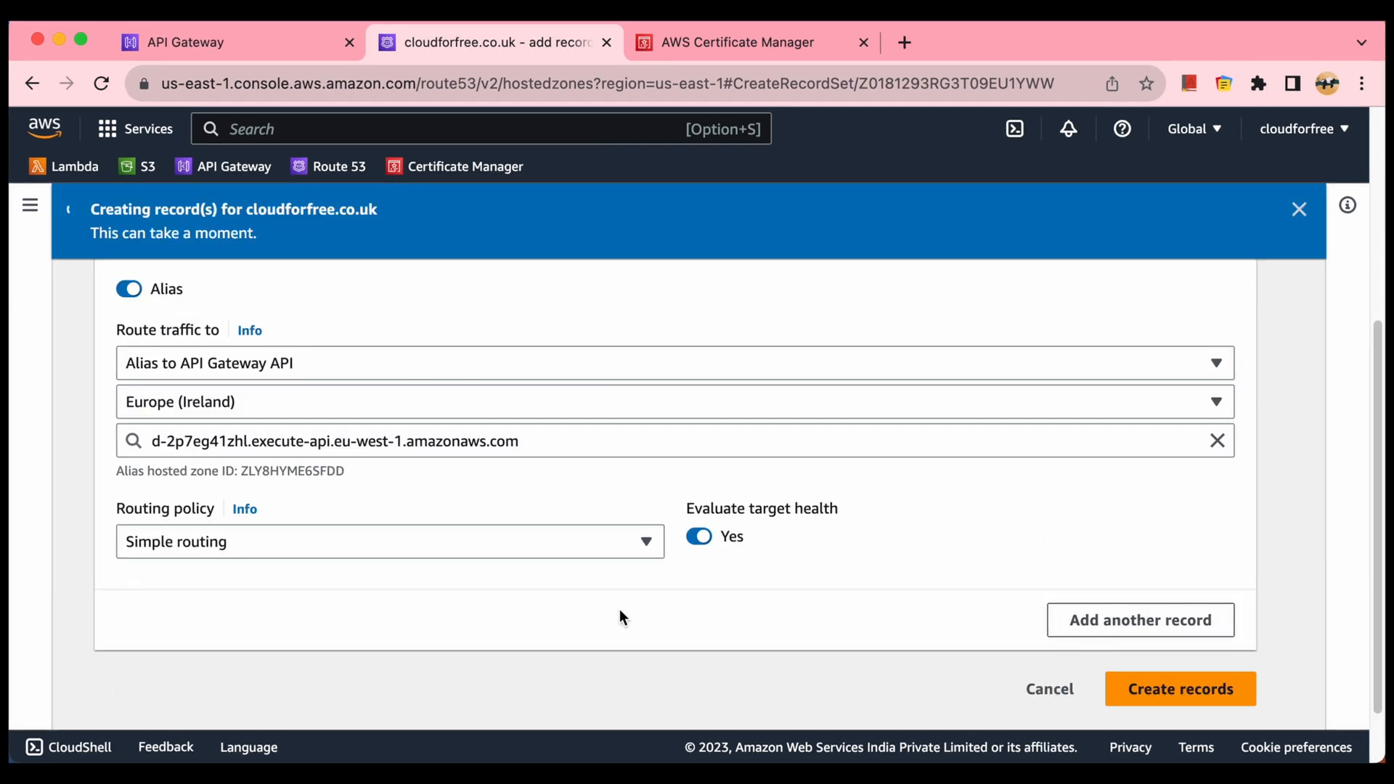
Step: Refresh the hosted zone's Records table until the caldata.cloudforfree.co.uk A alias record is listed
click(1179, 688)
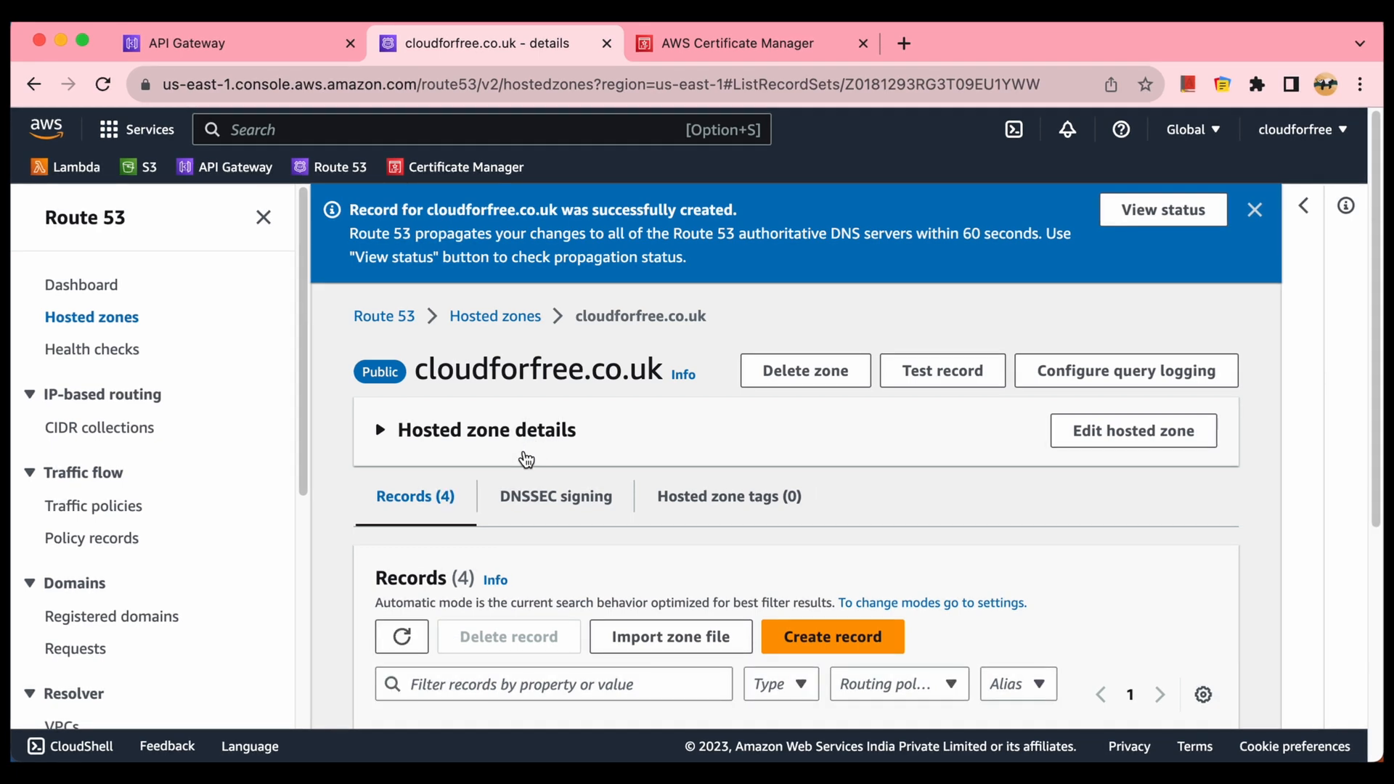
mouse_move(629, 406)
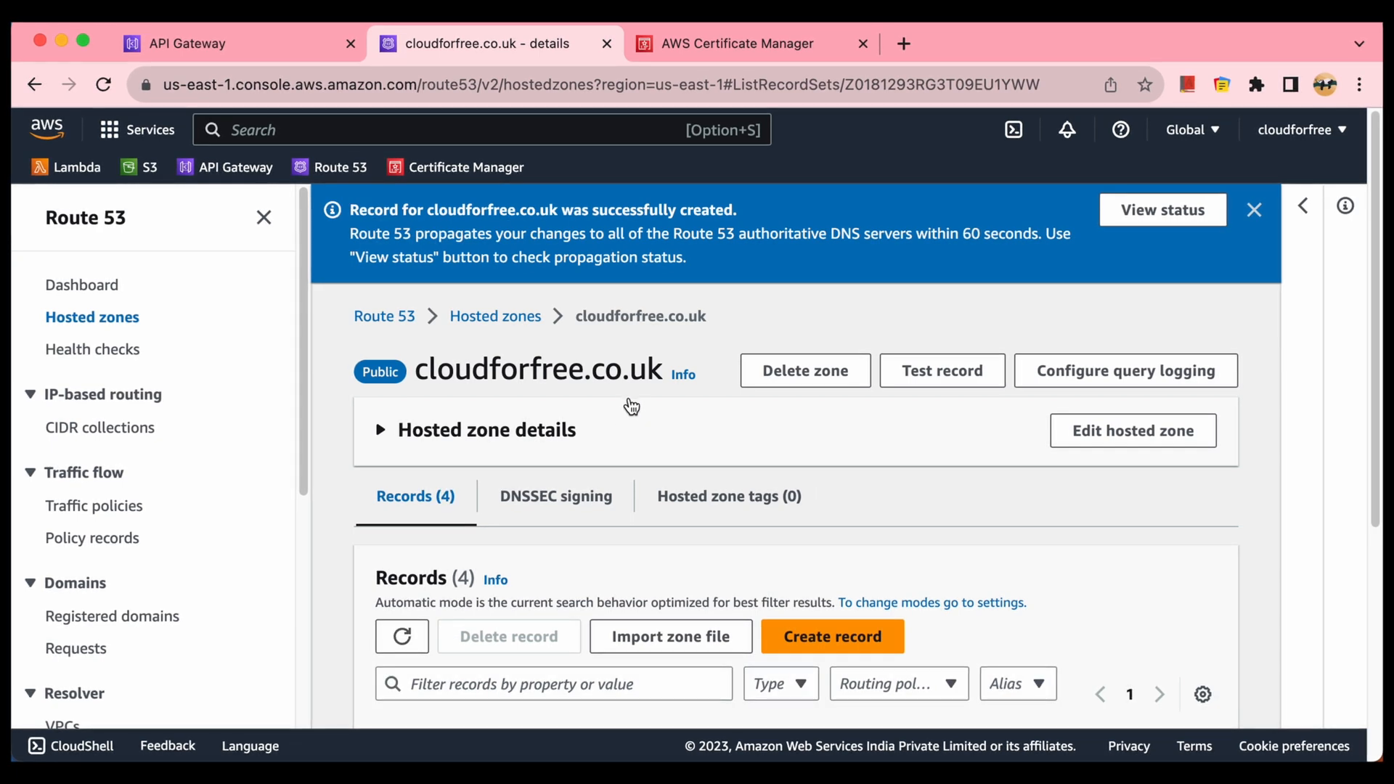
mouse_move(759, 272)
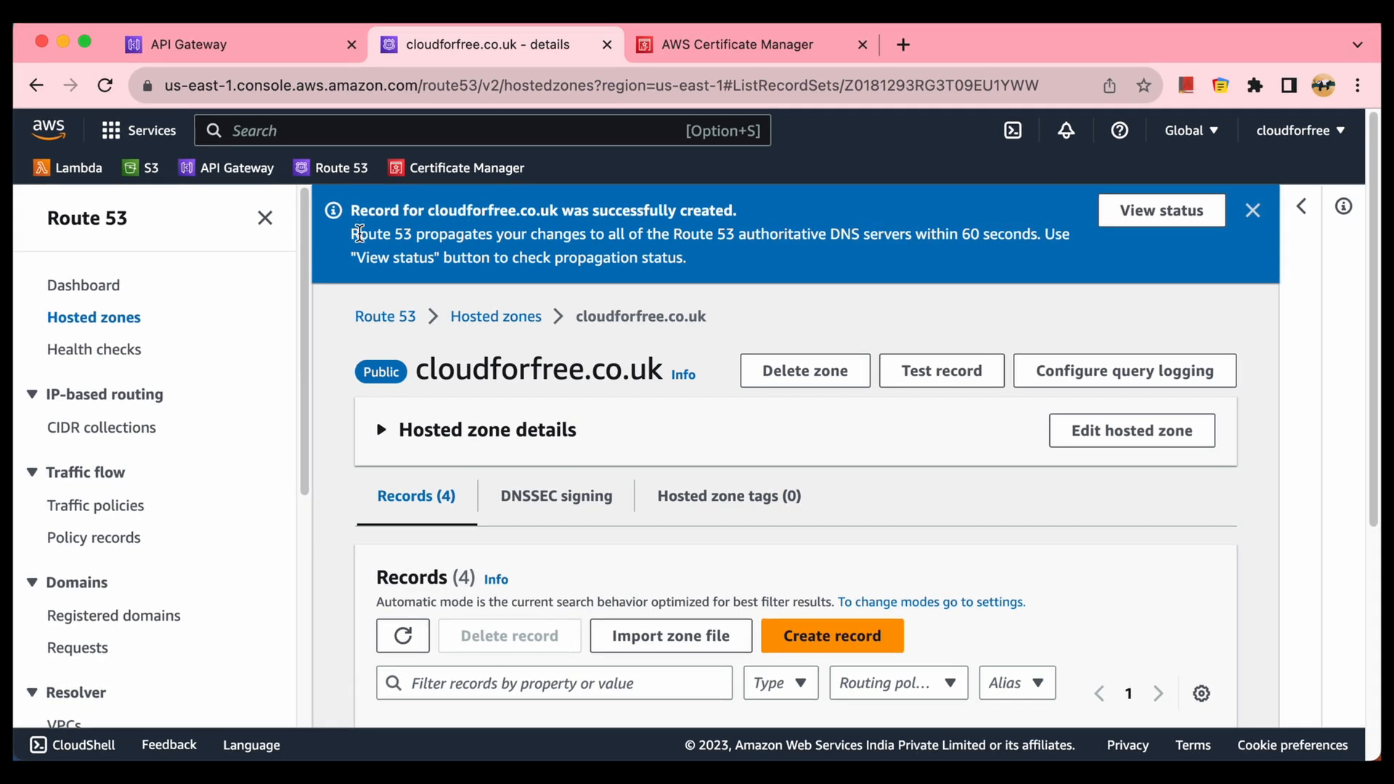
mouse_move(651, 471)
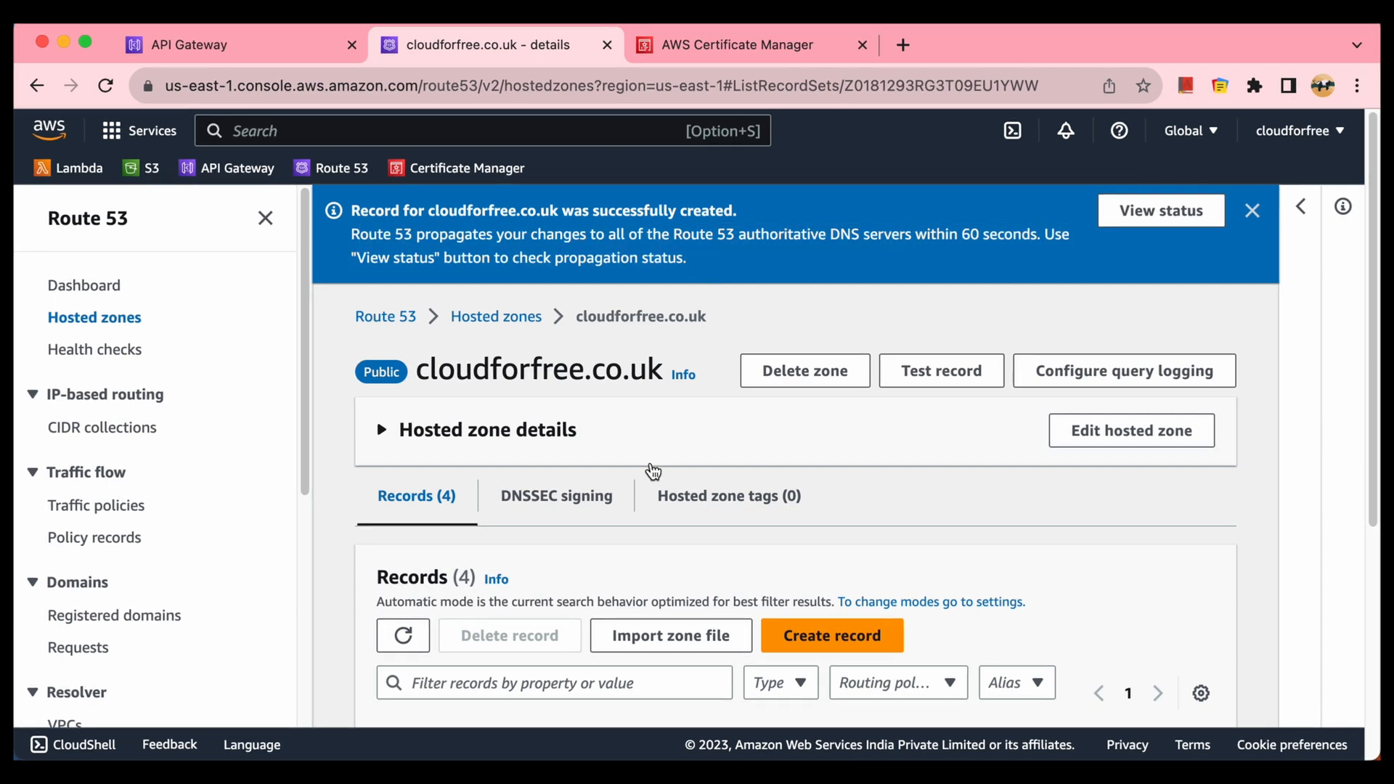
click(402, 635)
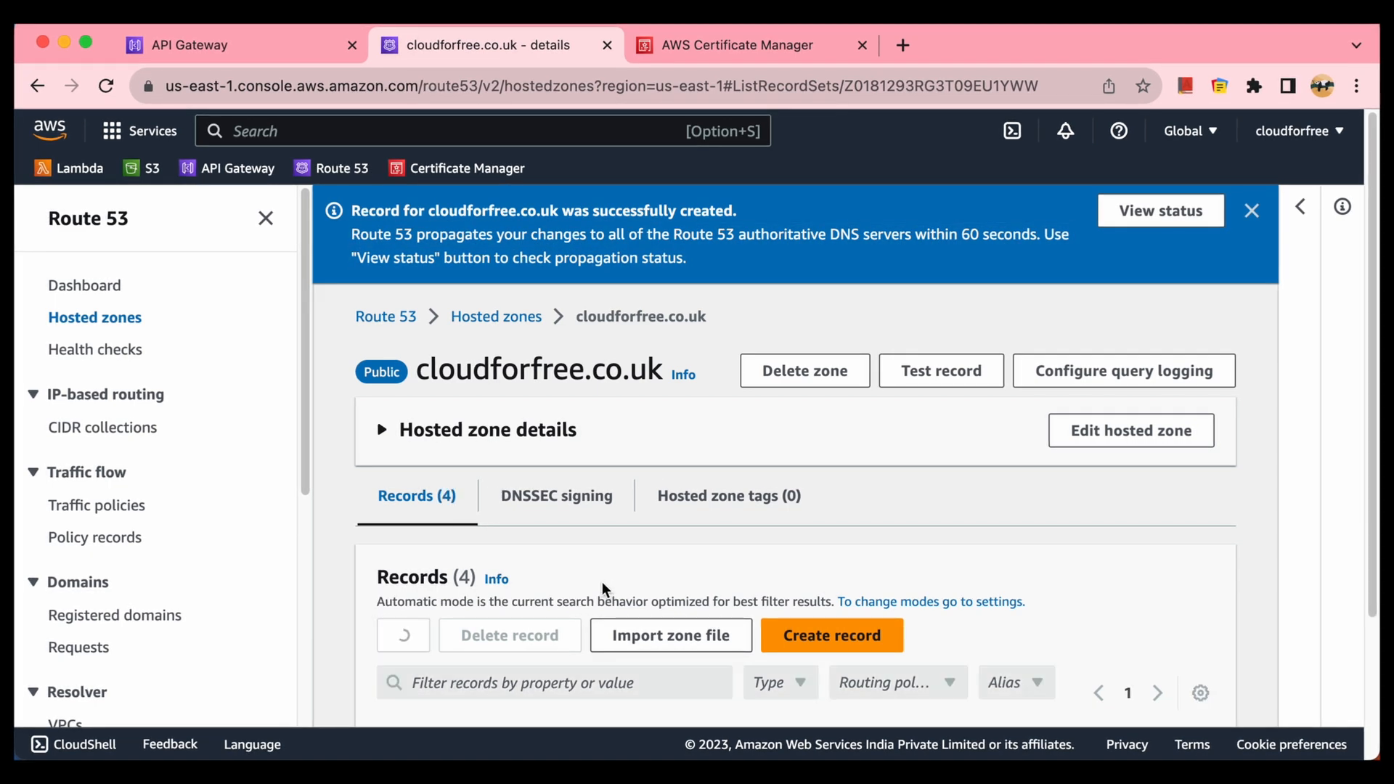
scroll(down, 3)
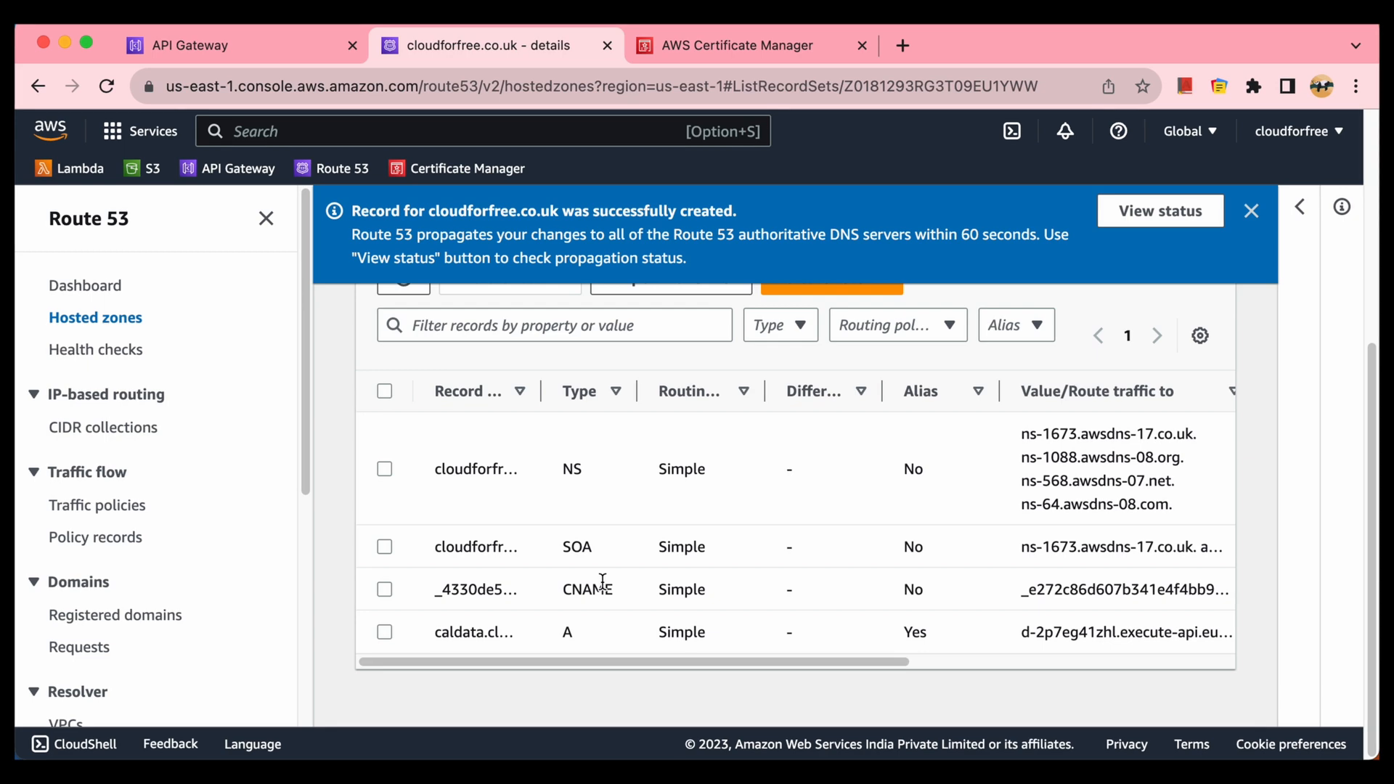
scroll(up, 3)
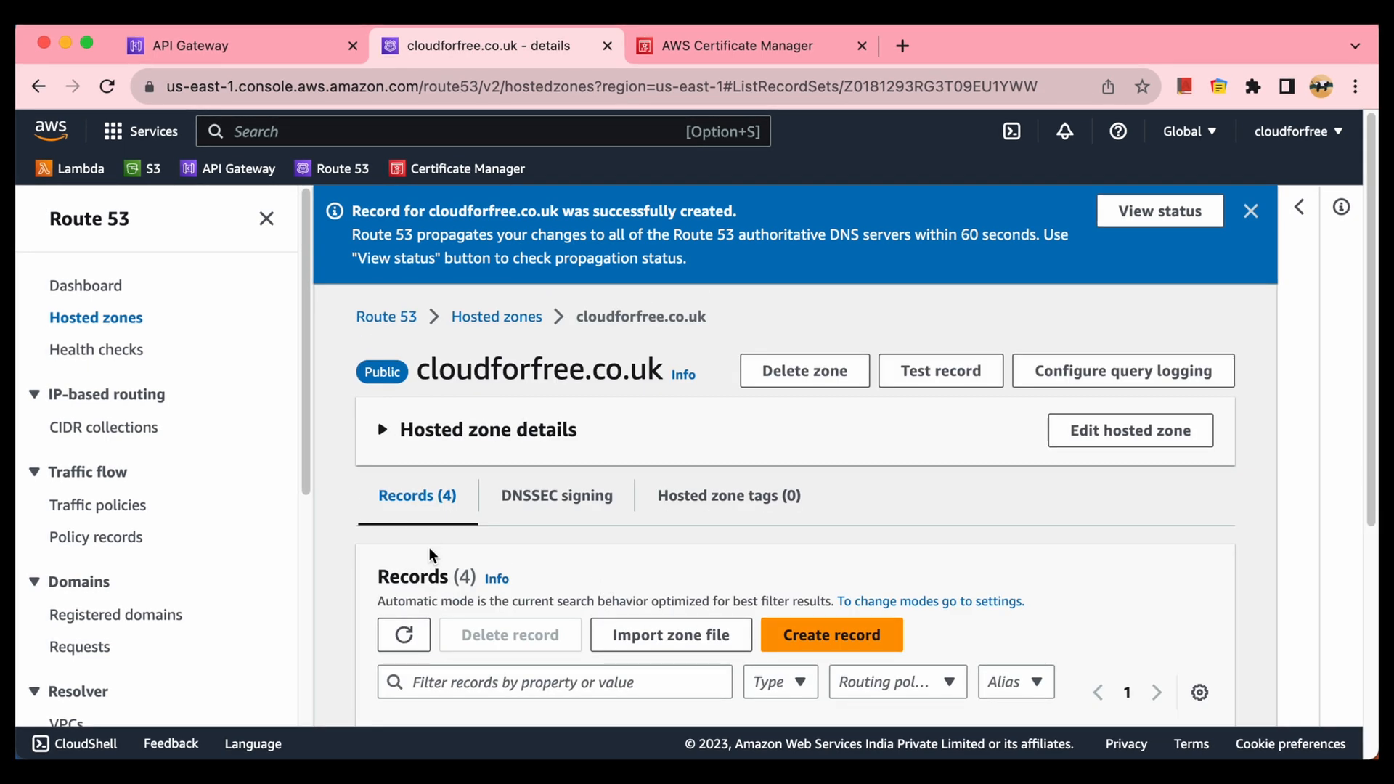
click(402, 634)
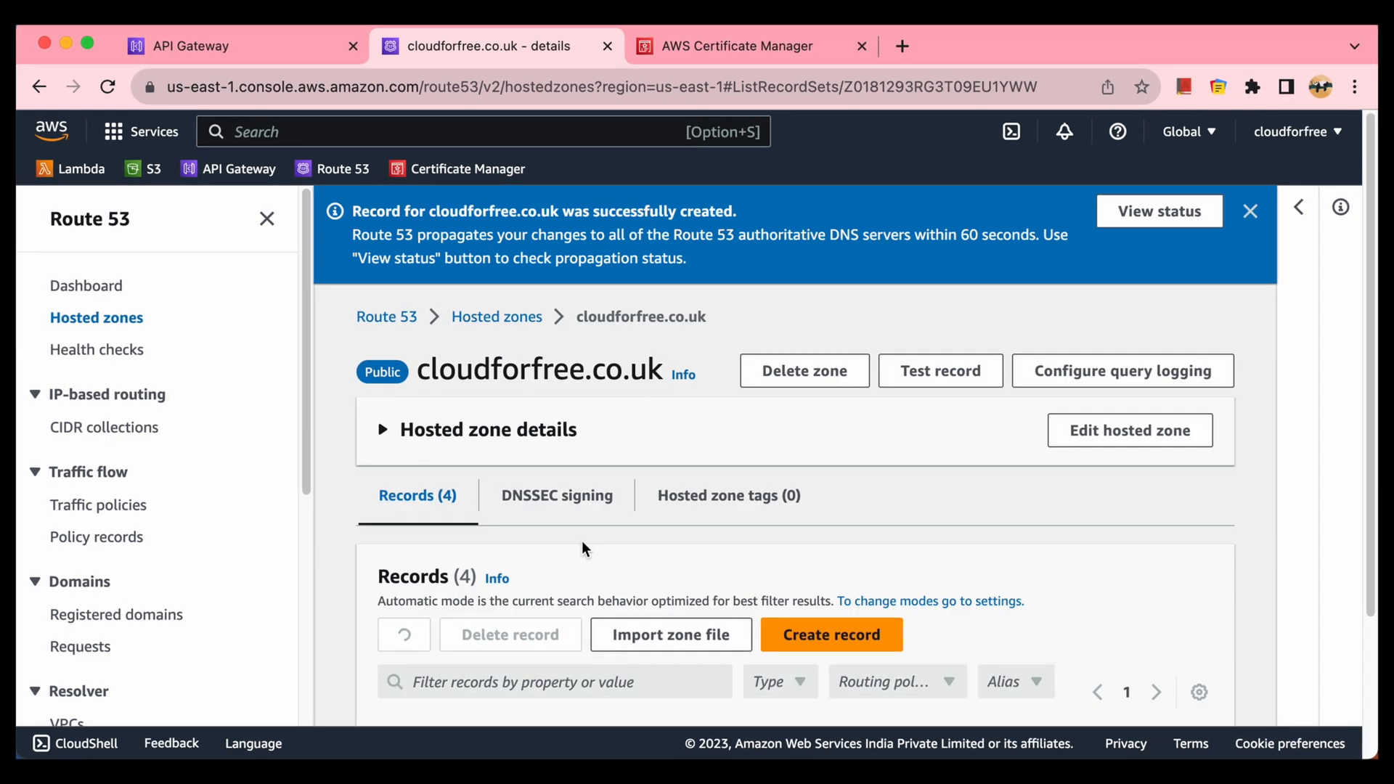
scroll(down, 3)
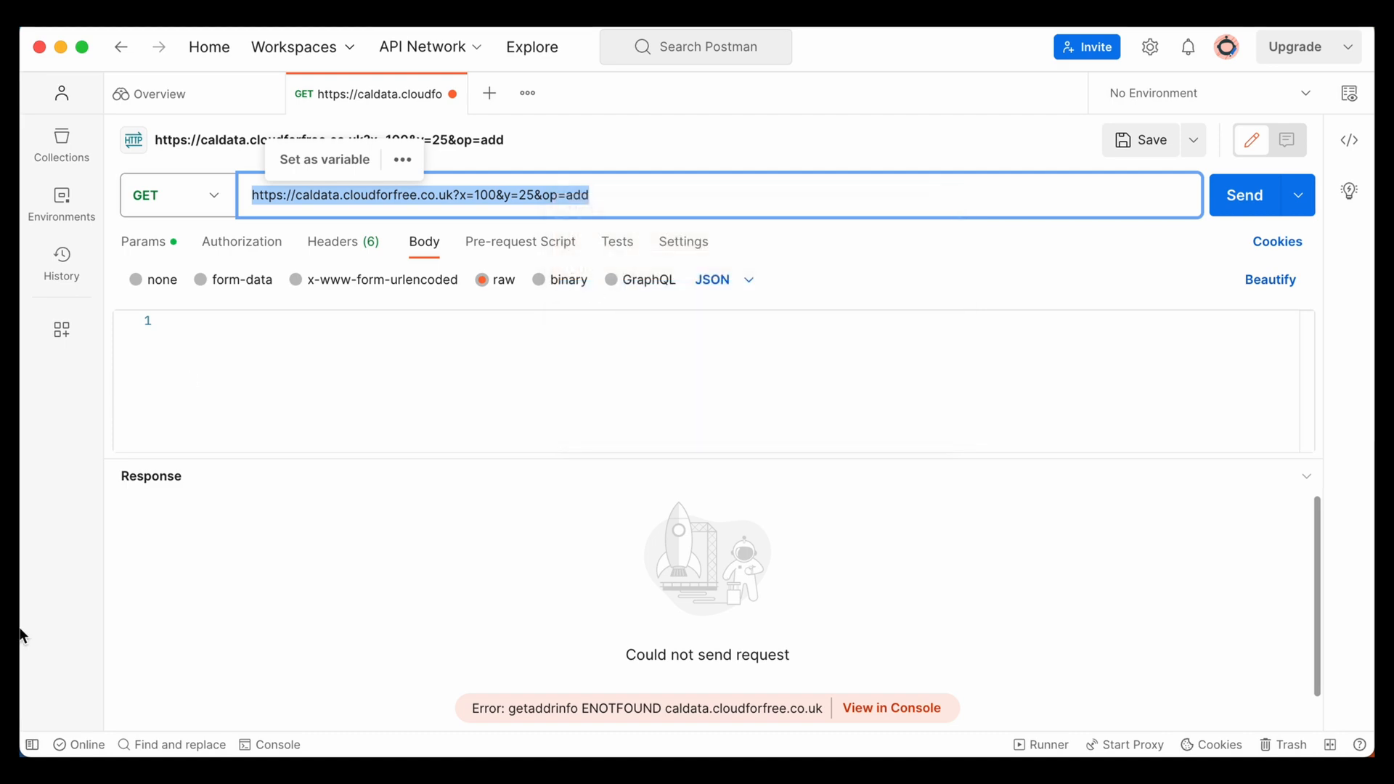
mouse_move(61, 631)
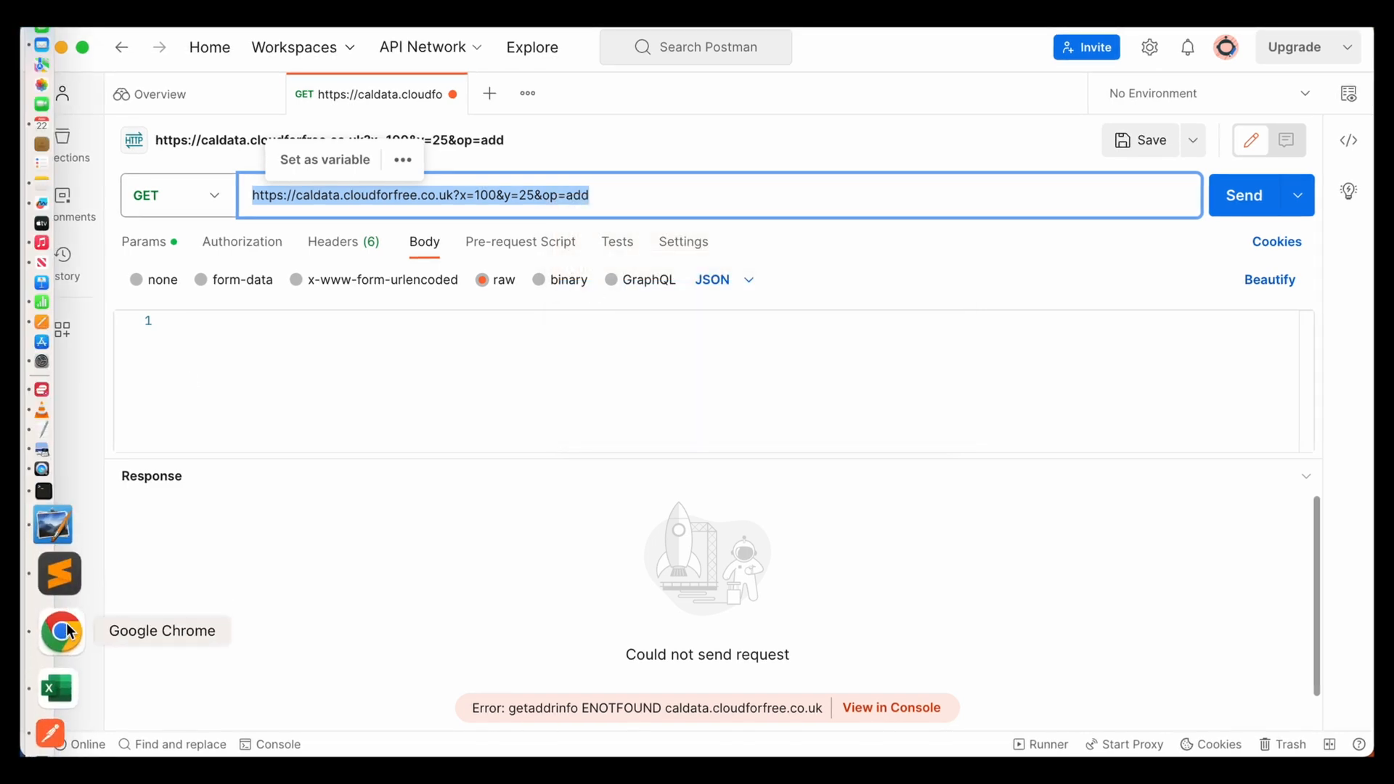
click(59, 632)
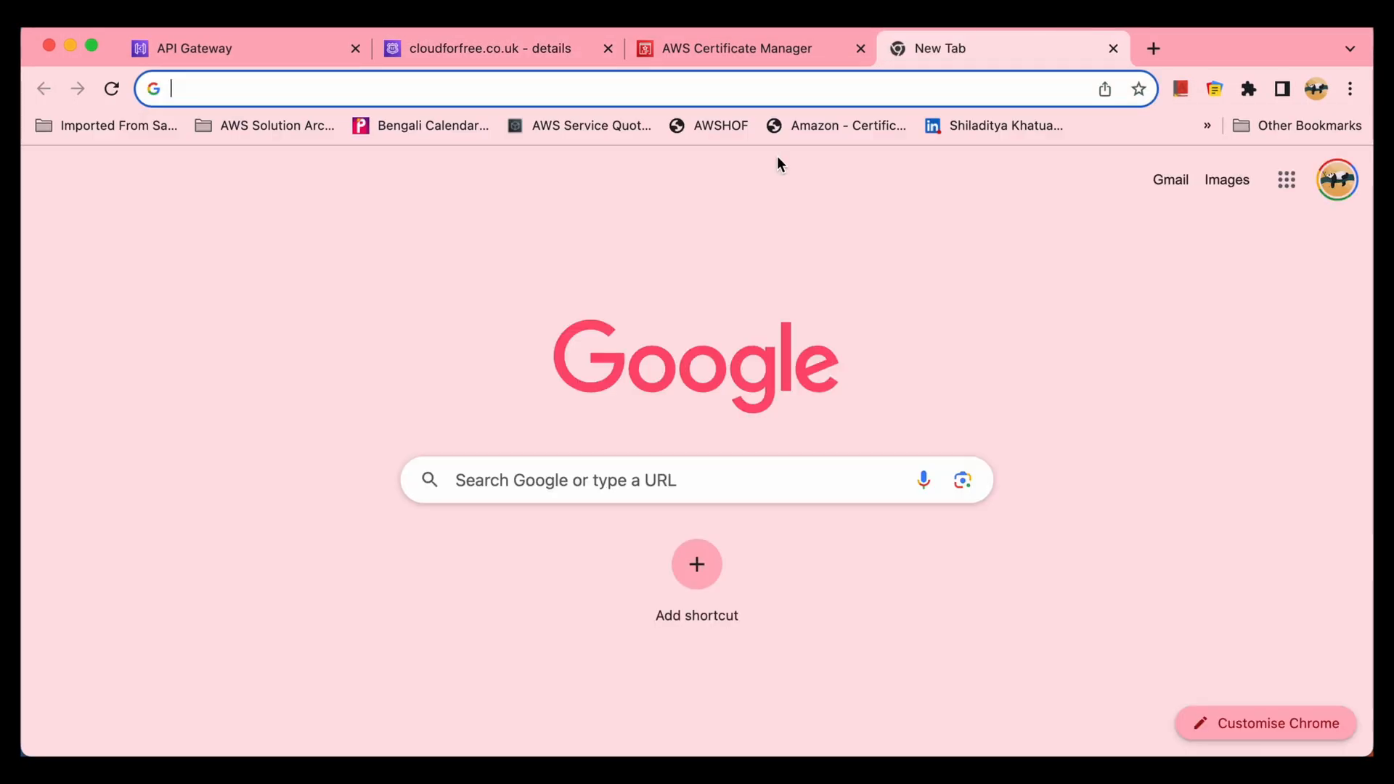
text(https://caldata.cloudforfree.co.uk?x=100&y=25&op=add)
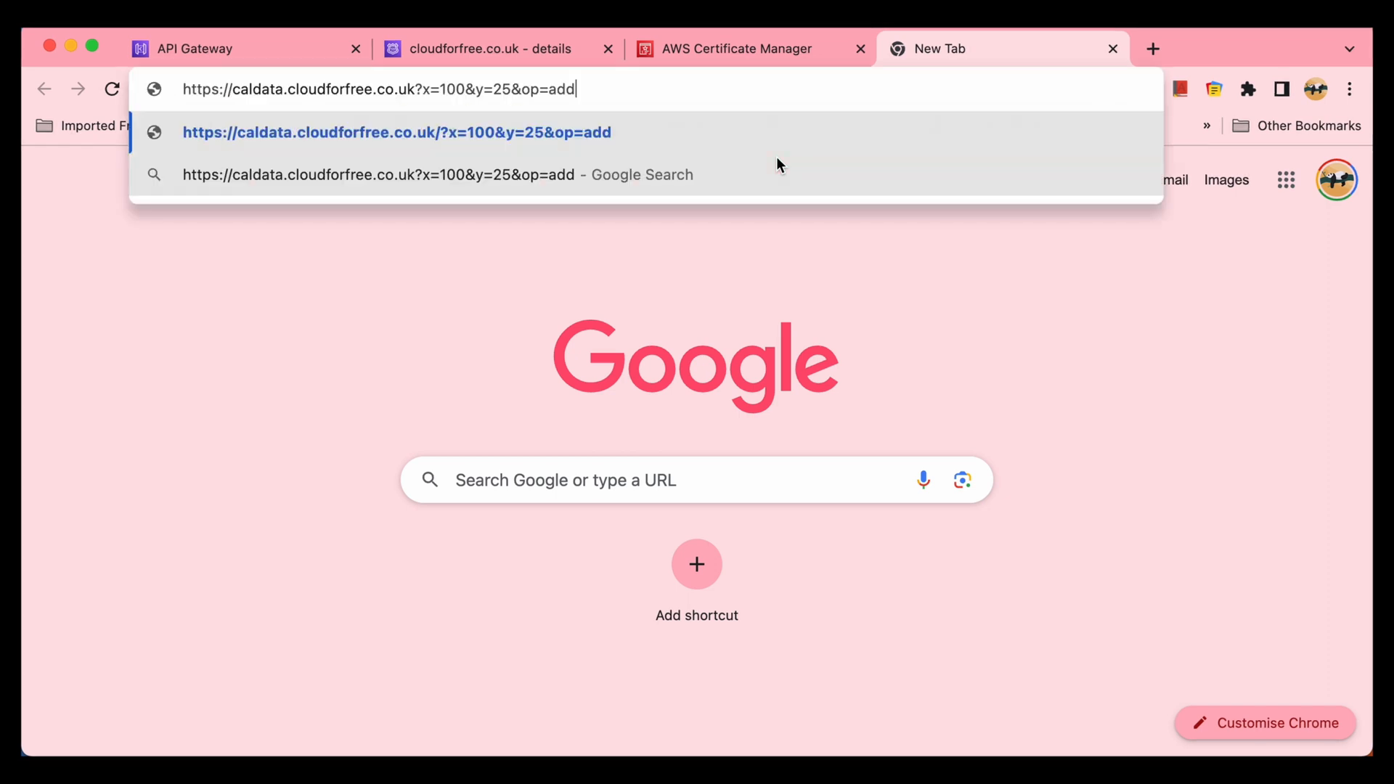
text(https://caldata.cloudforfree.co.uk?x=100&y=25&op=add)
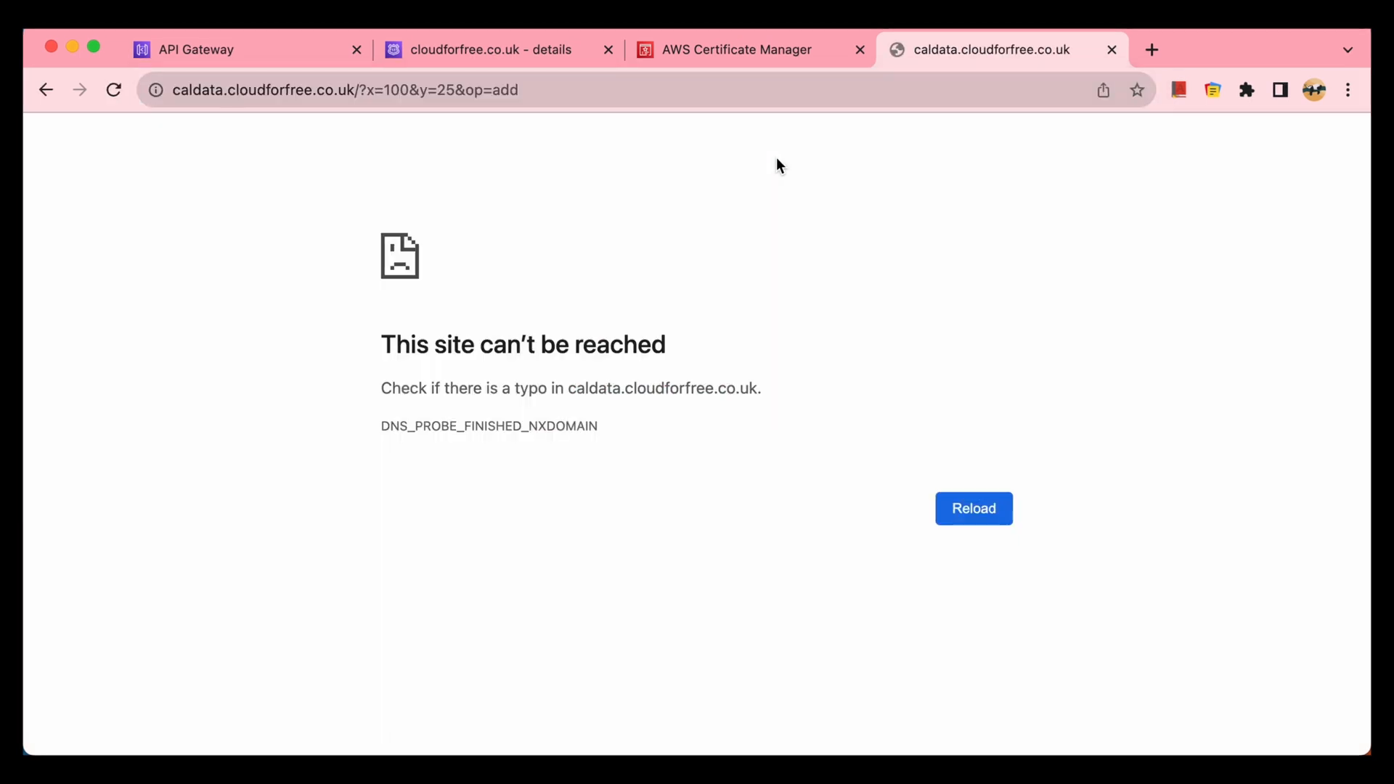
click(972, 508)
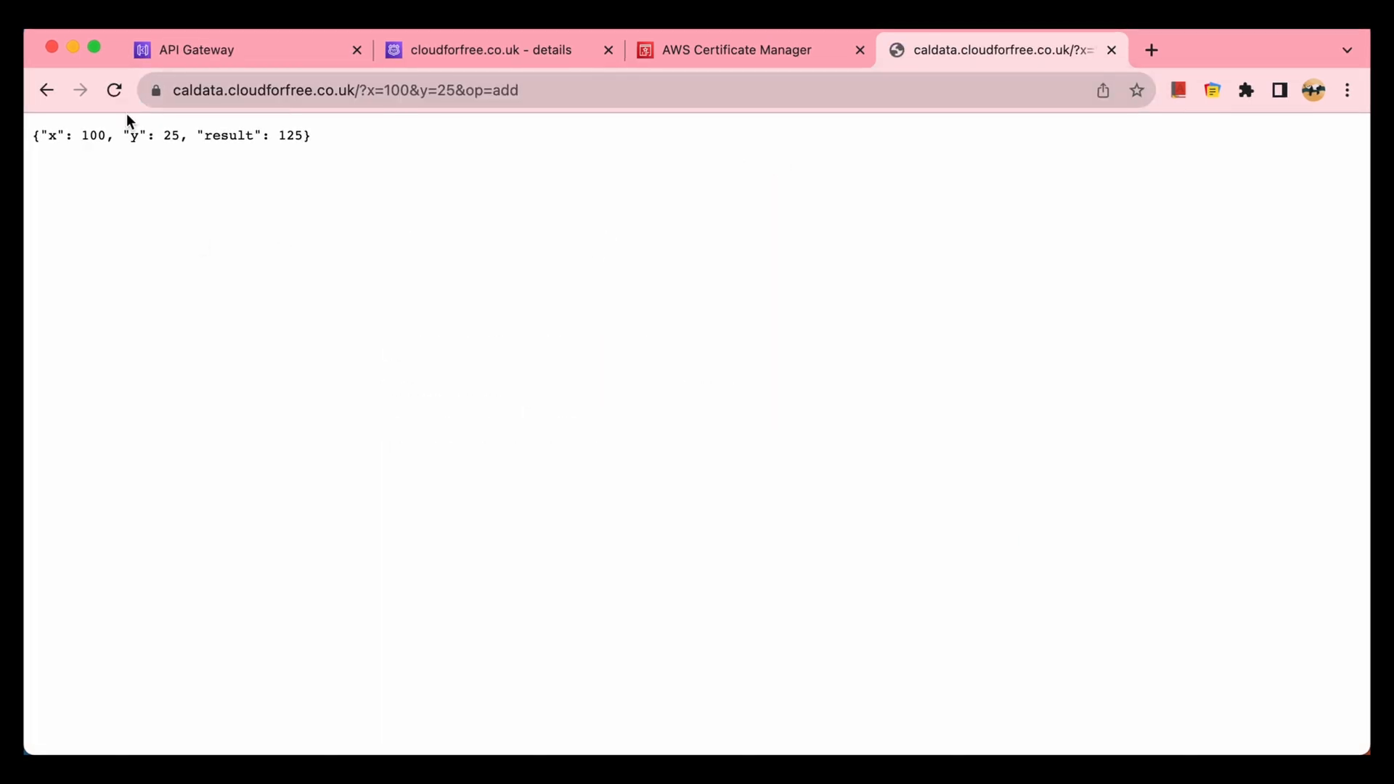
mouse_move(230, 276)
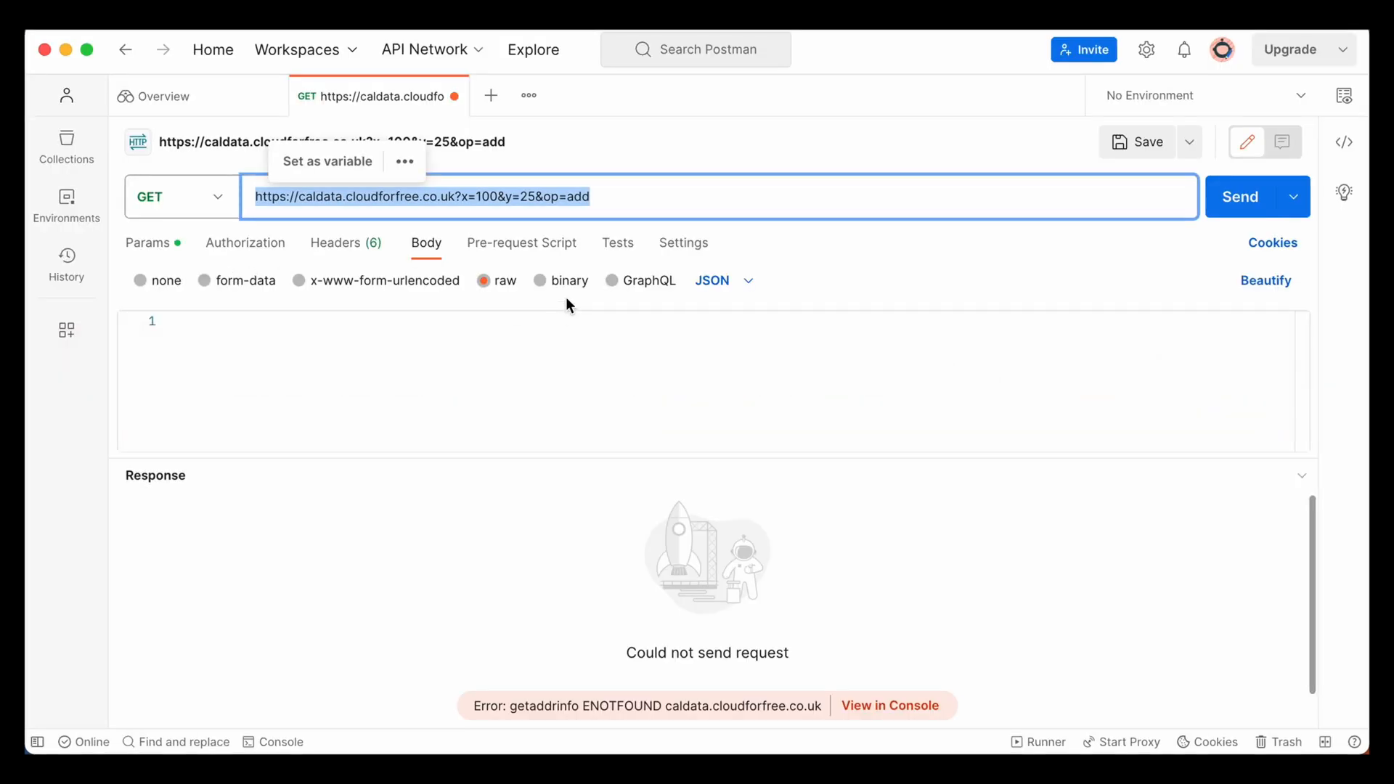
Step: Send the caldata add request from a second Postman request tab, which still returns ENOTFOUND
click(755, 399)
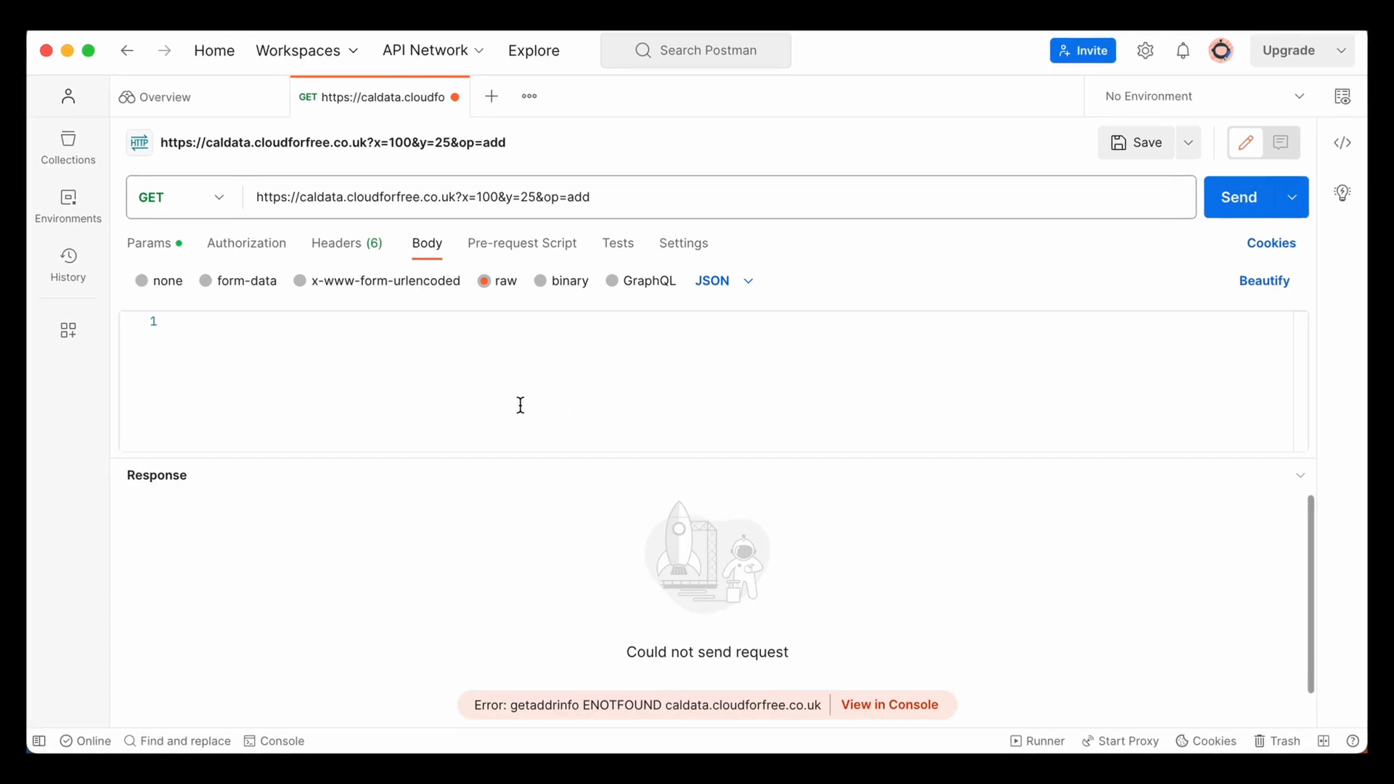
mouse_move(491, 102)
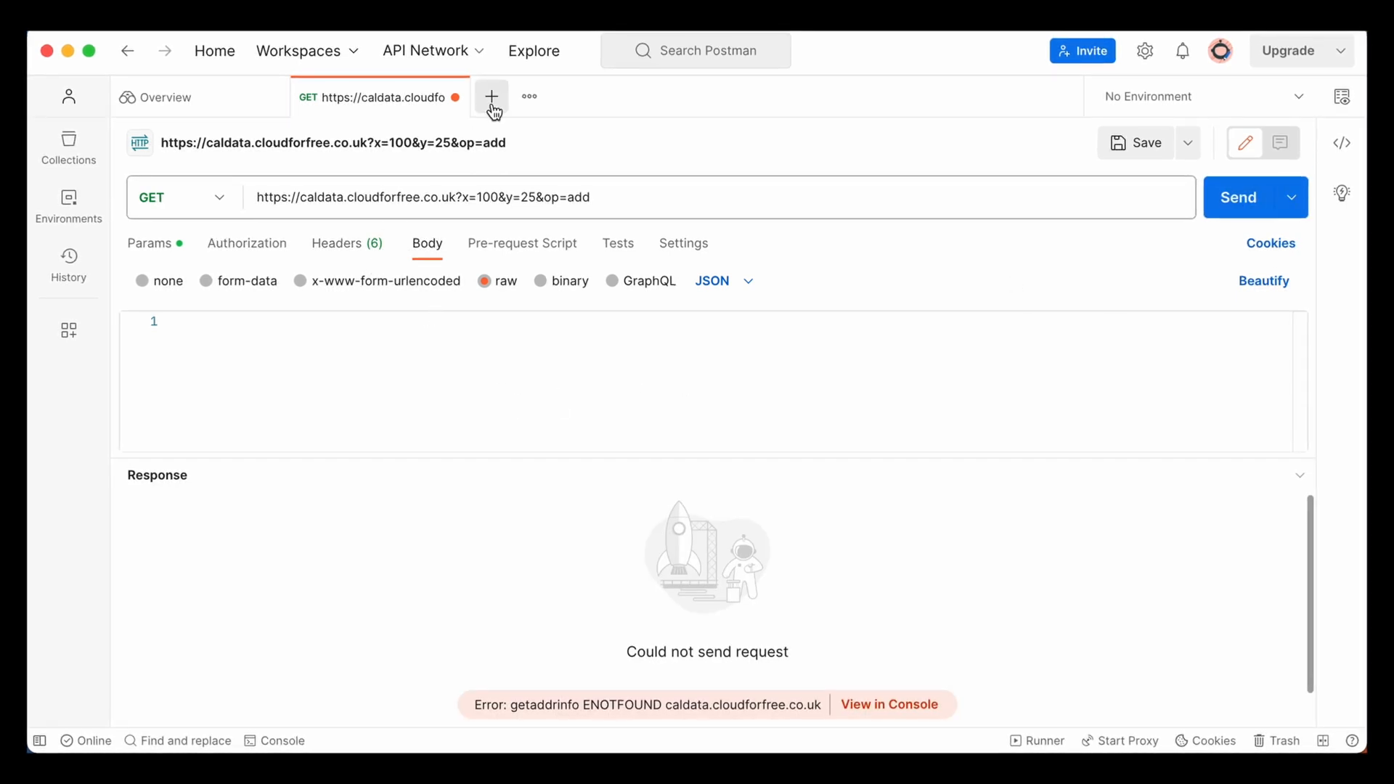
click(491, 97)
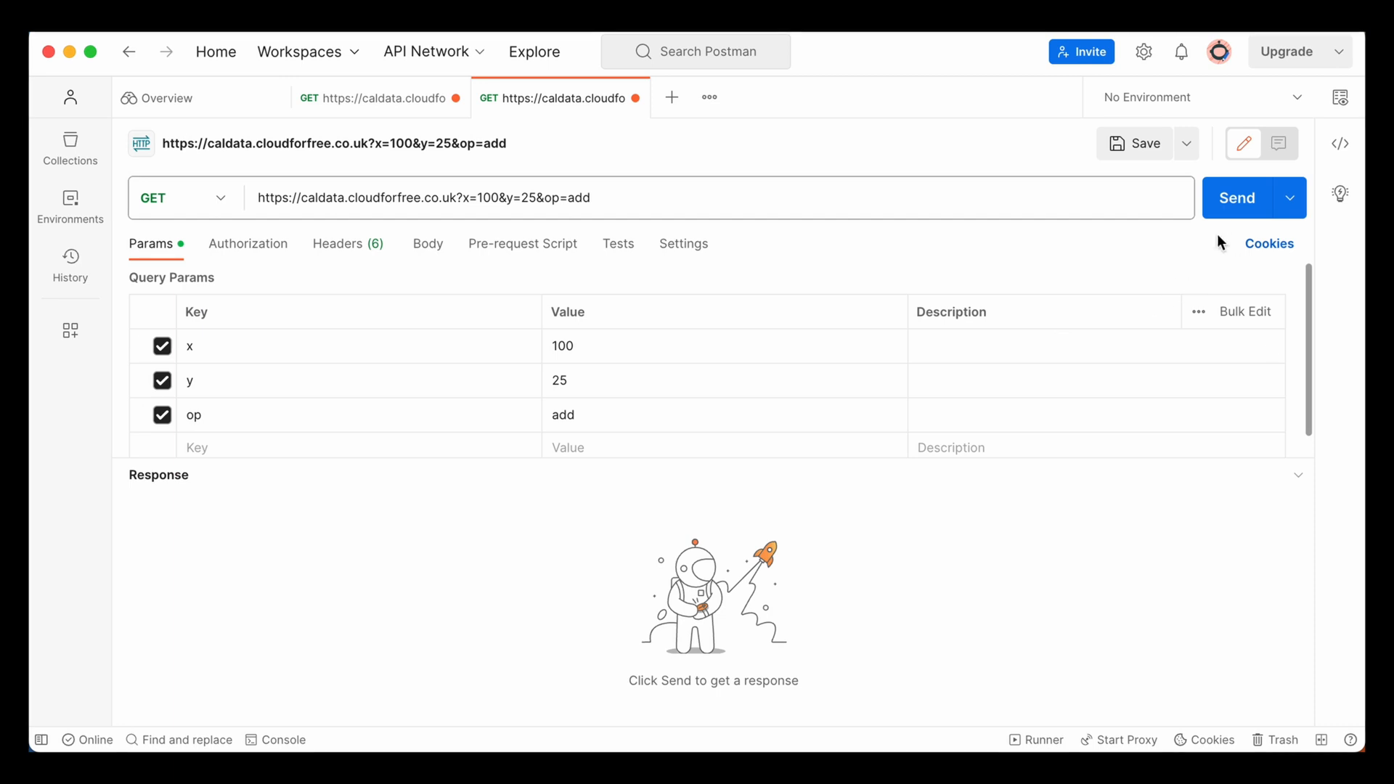
click(1235, 197)
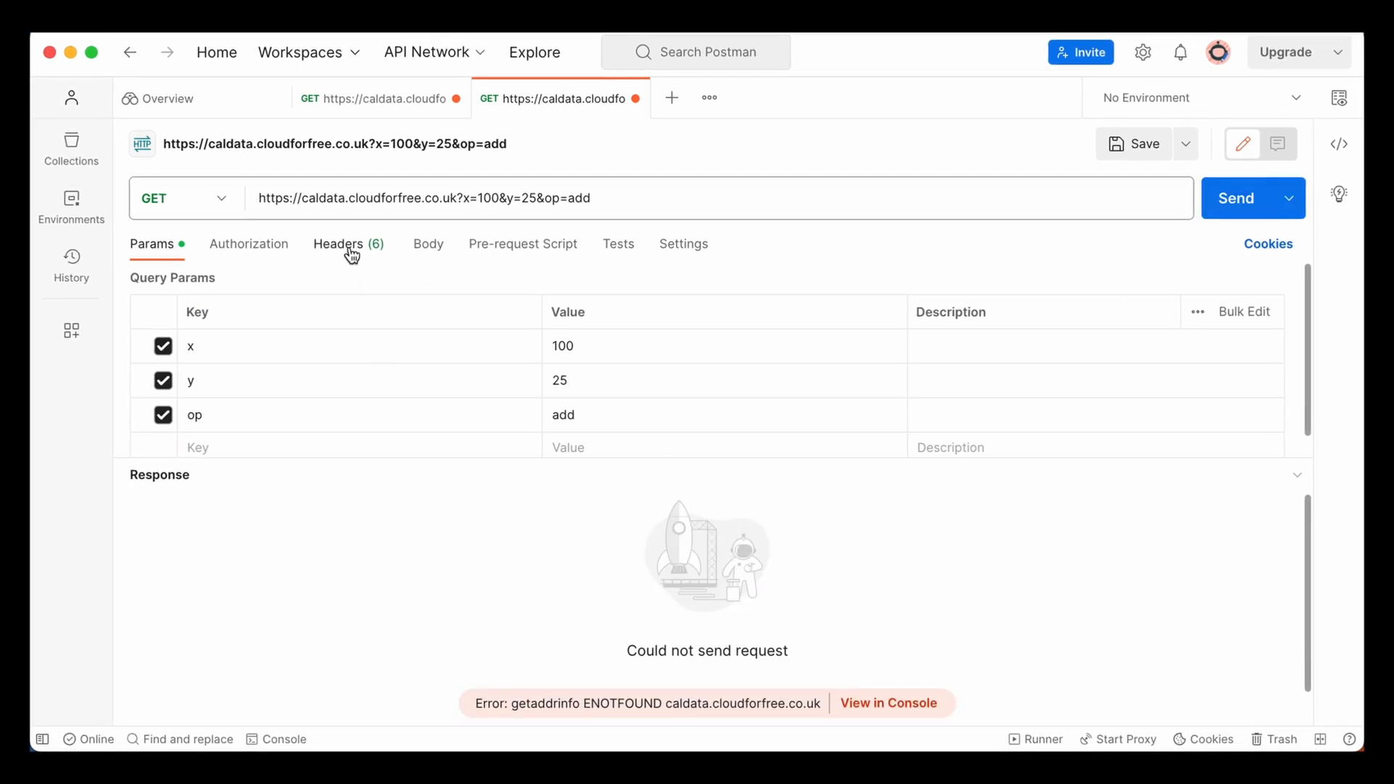
click(427, 244)
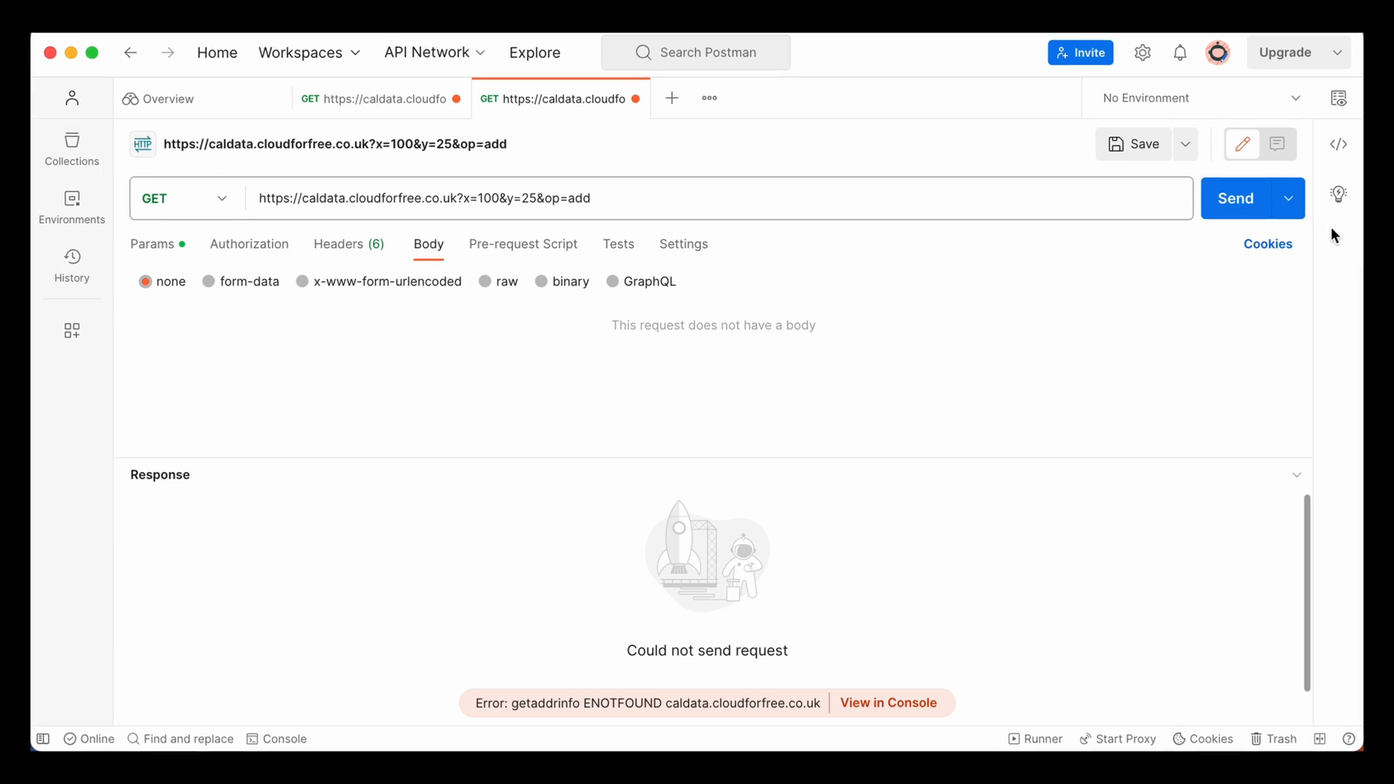
mouse_move(35, 623)
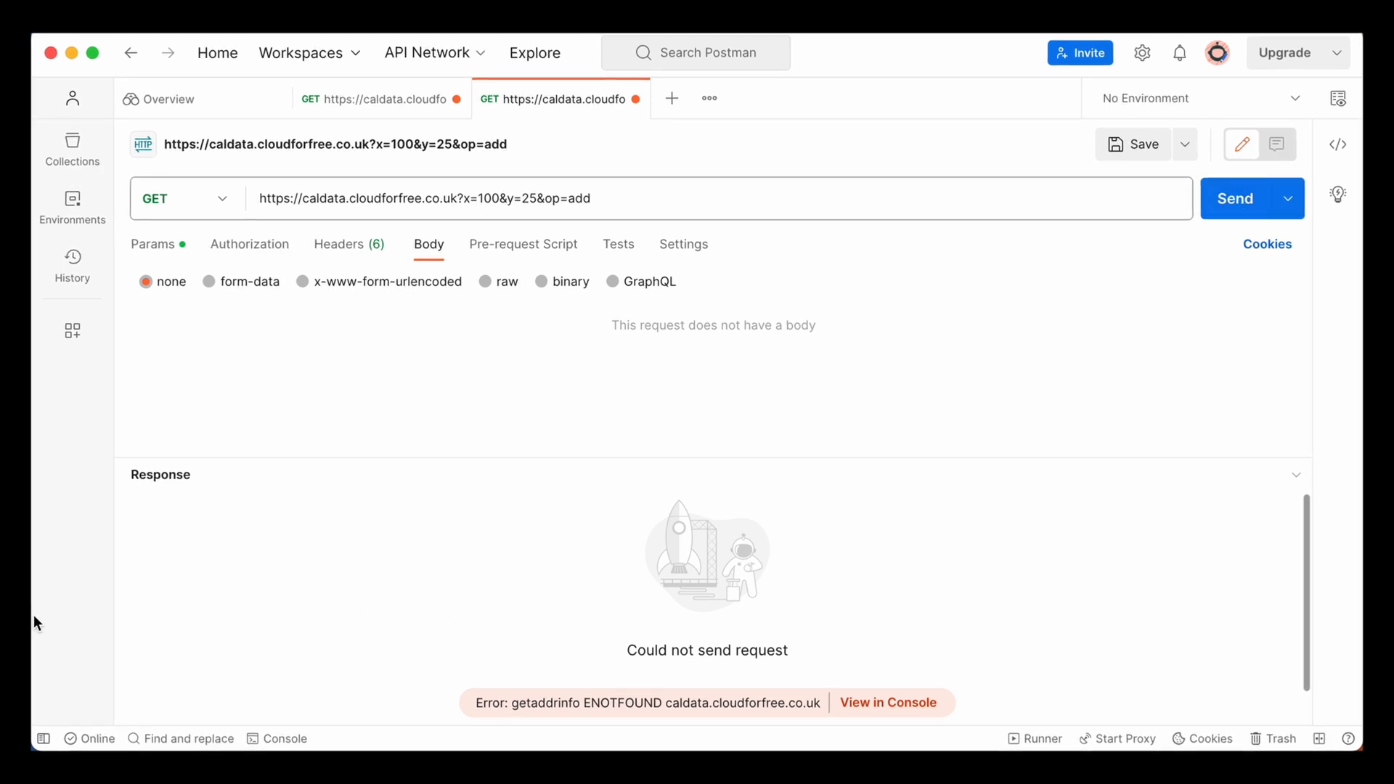
mouse_move(72, 632)
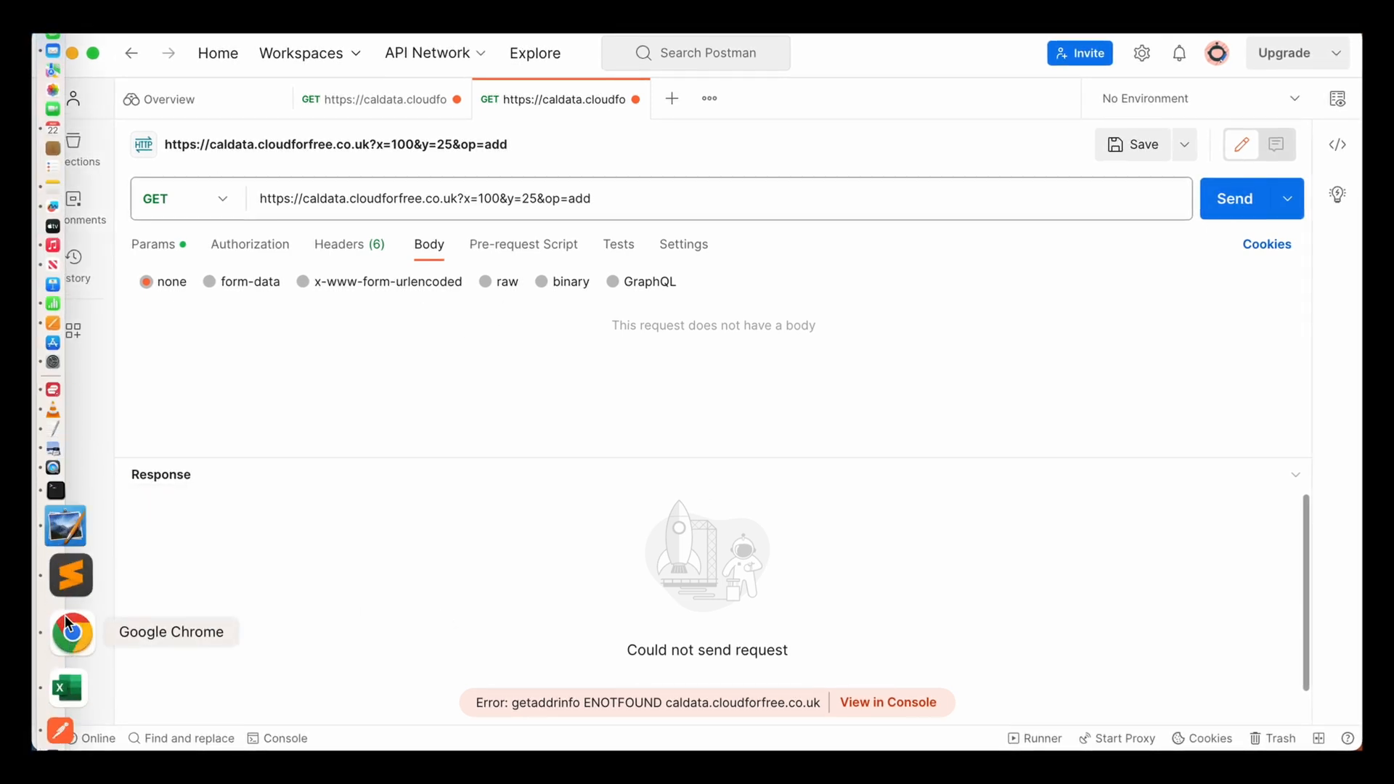
Step: Run the caldata URL with op=add, multiply and devide in Chrome, then return to the API Gateway console
click(72, 632)
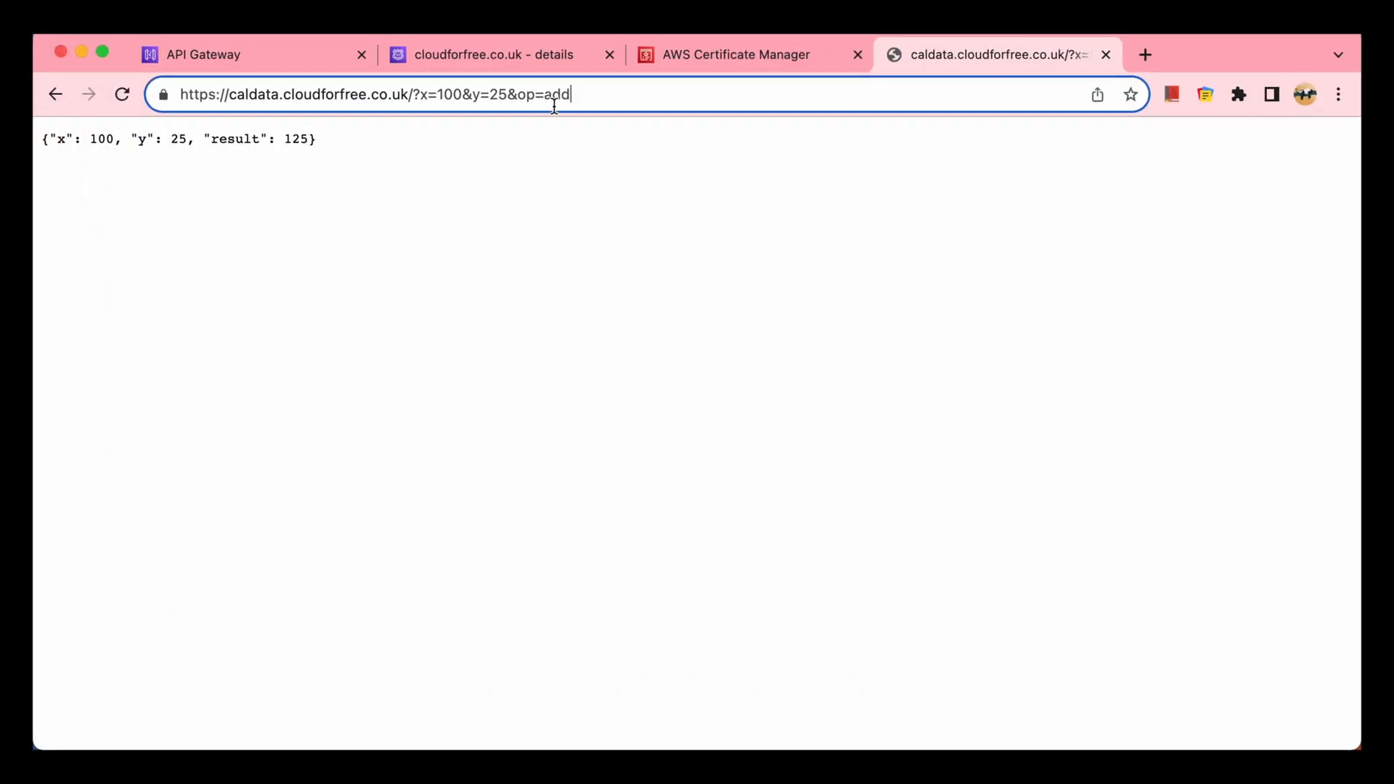
double_click(558, 94)
text(multiply)
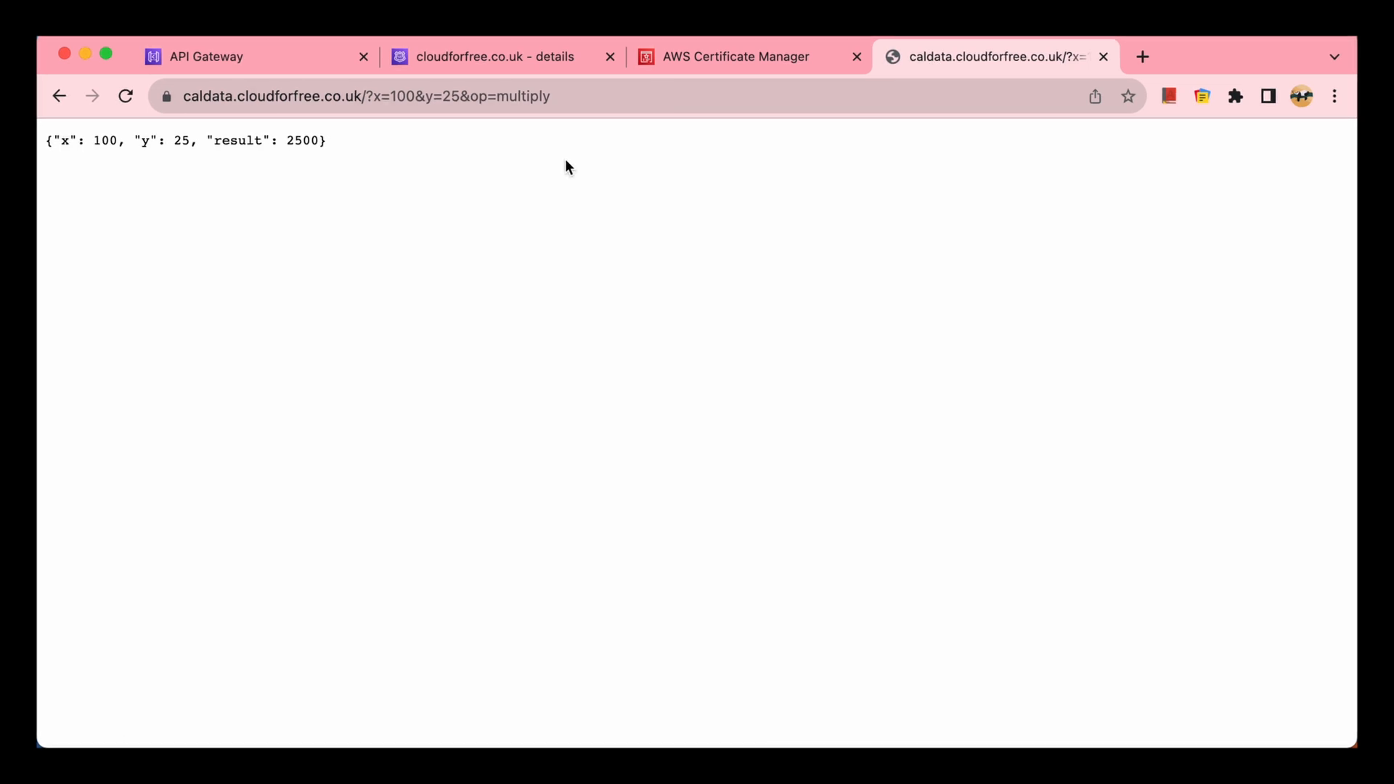
mouse_move(450, 180)
text(devide)
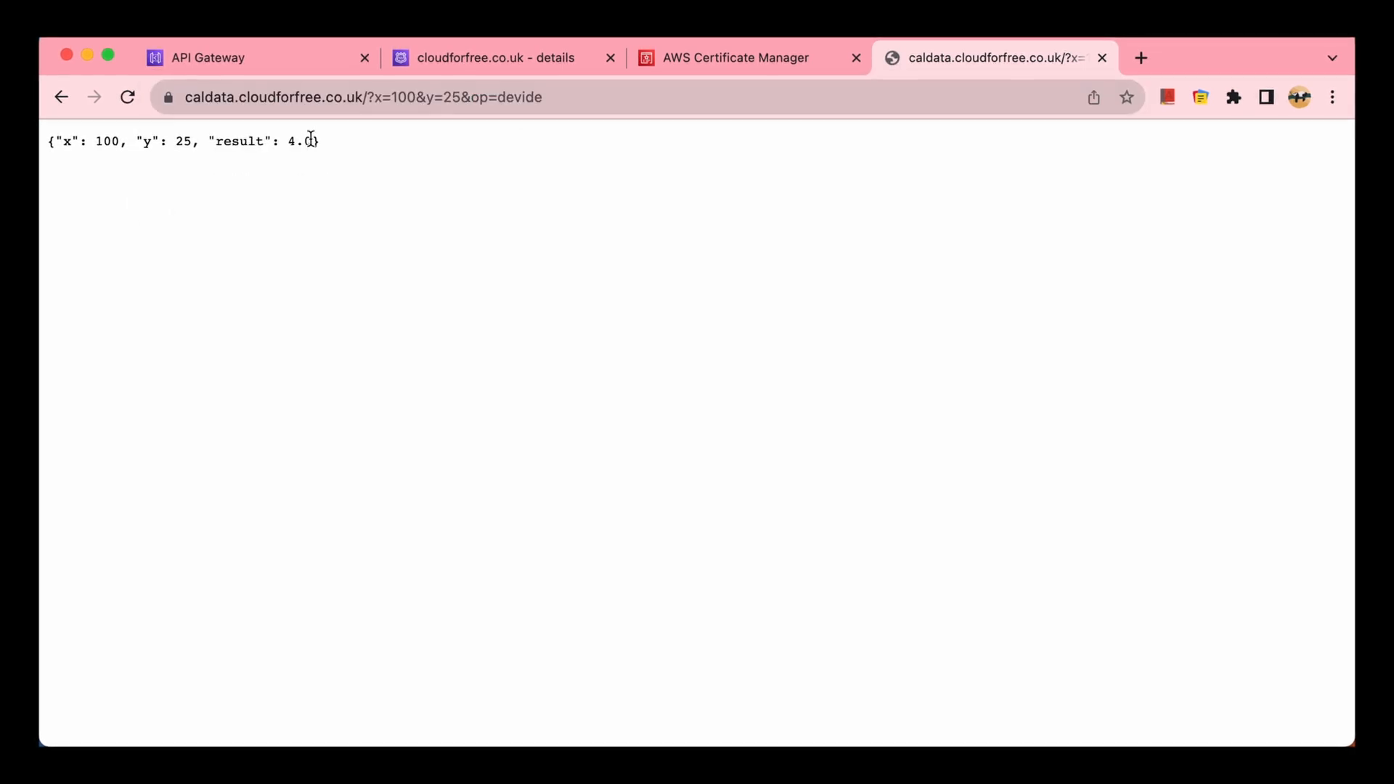
mouse_move(307, 161)
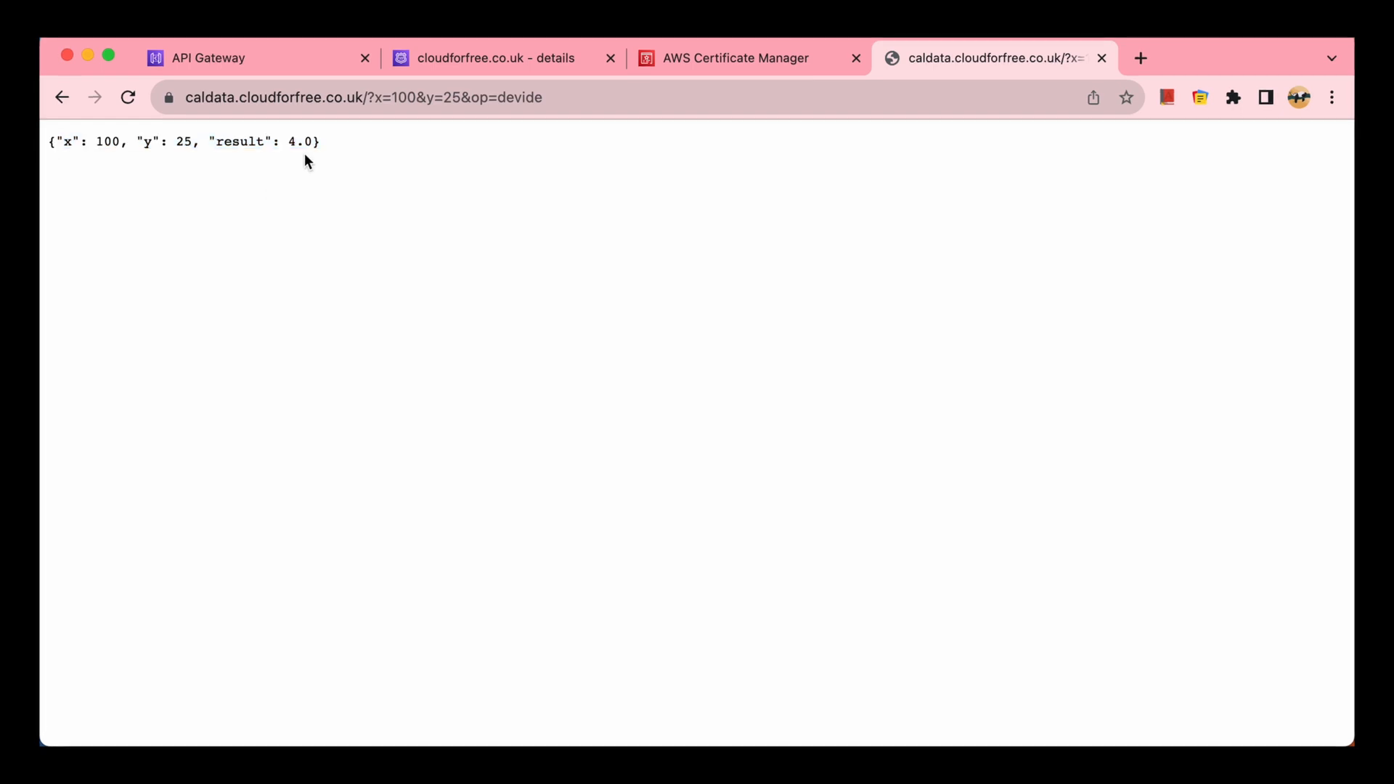
triple_click(177, 141)
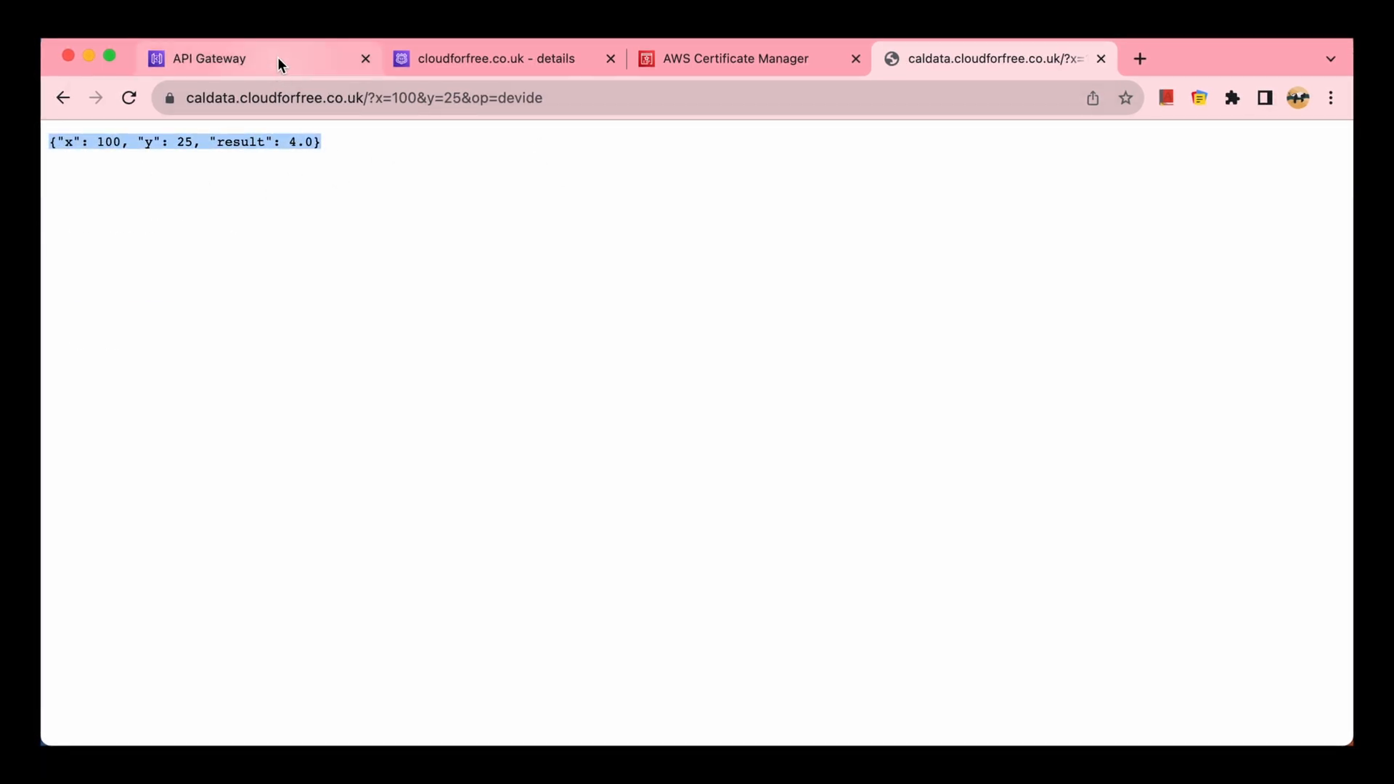
click(209, 58)
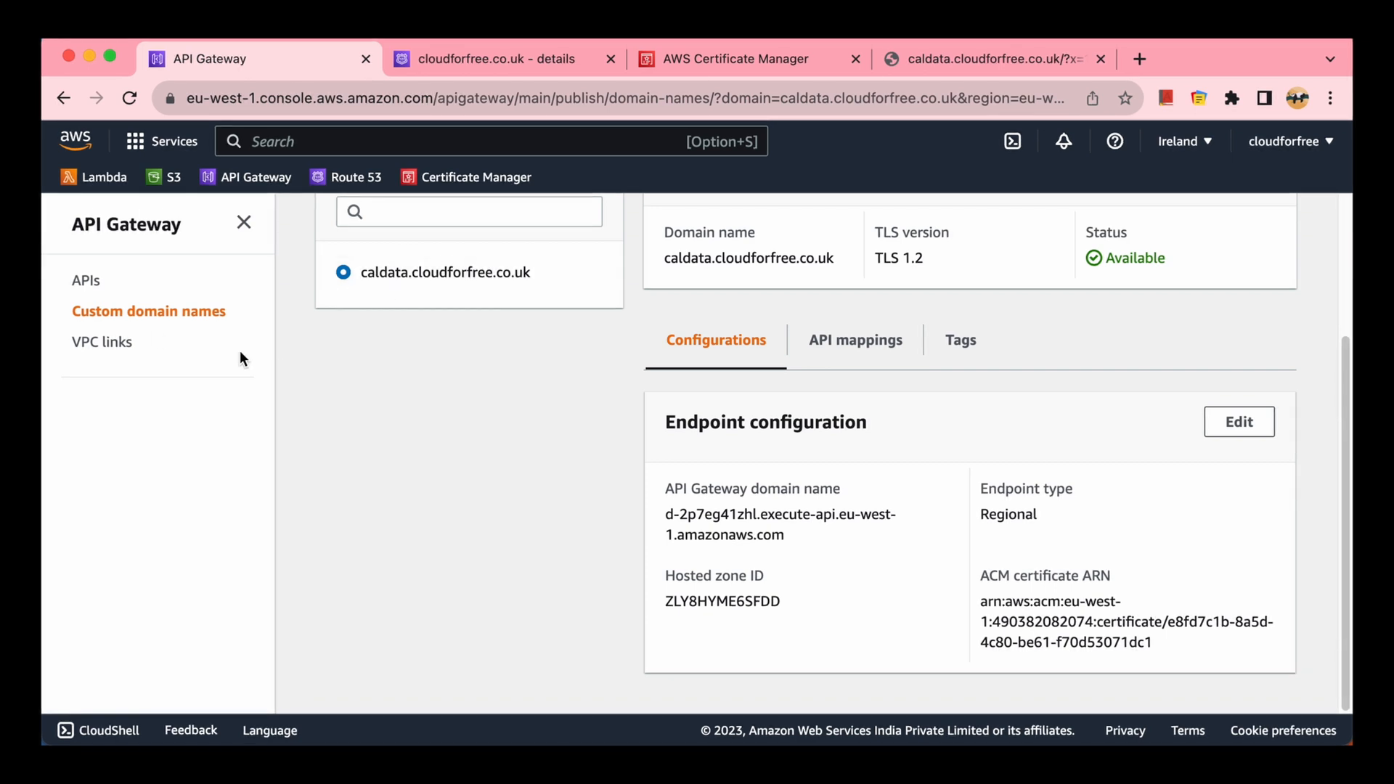
Step: Review the caldata.cloudforfree.co.uk custom domain configurations, then return to the API Gateway overview
click(86, 280)
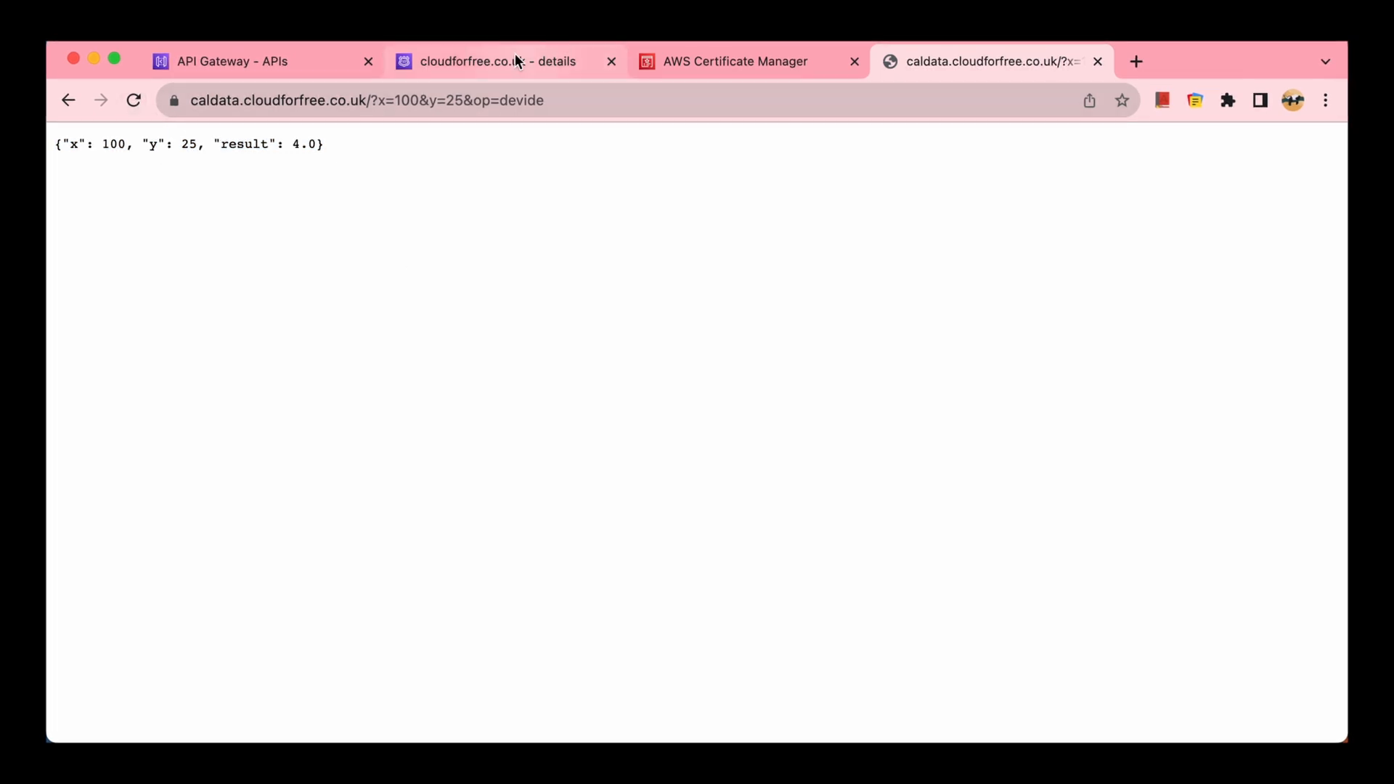
click(234, 61)
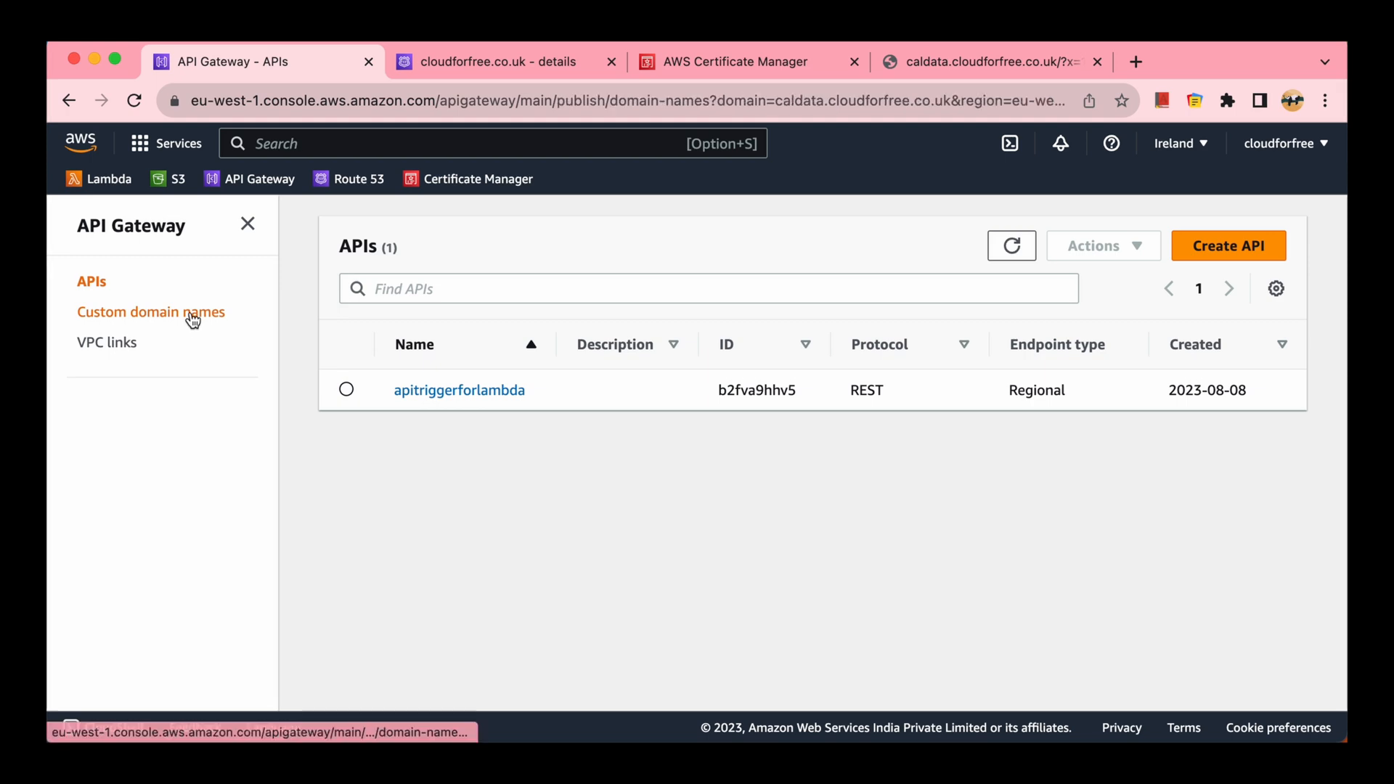
click(150, 311)
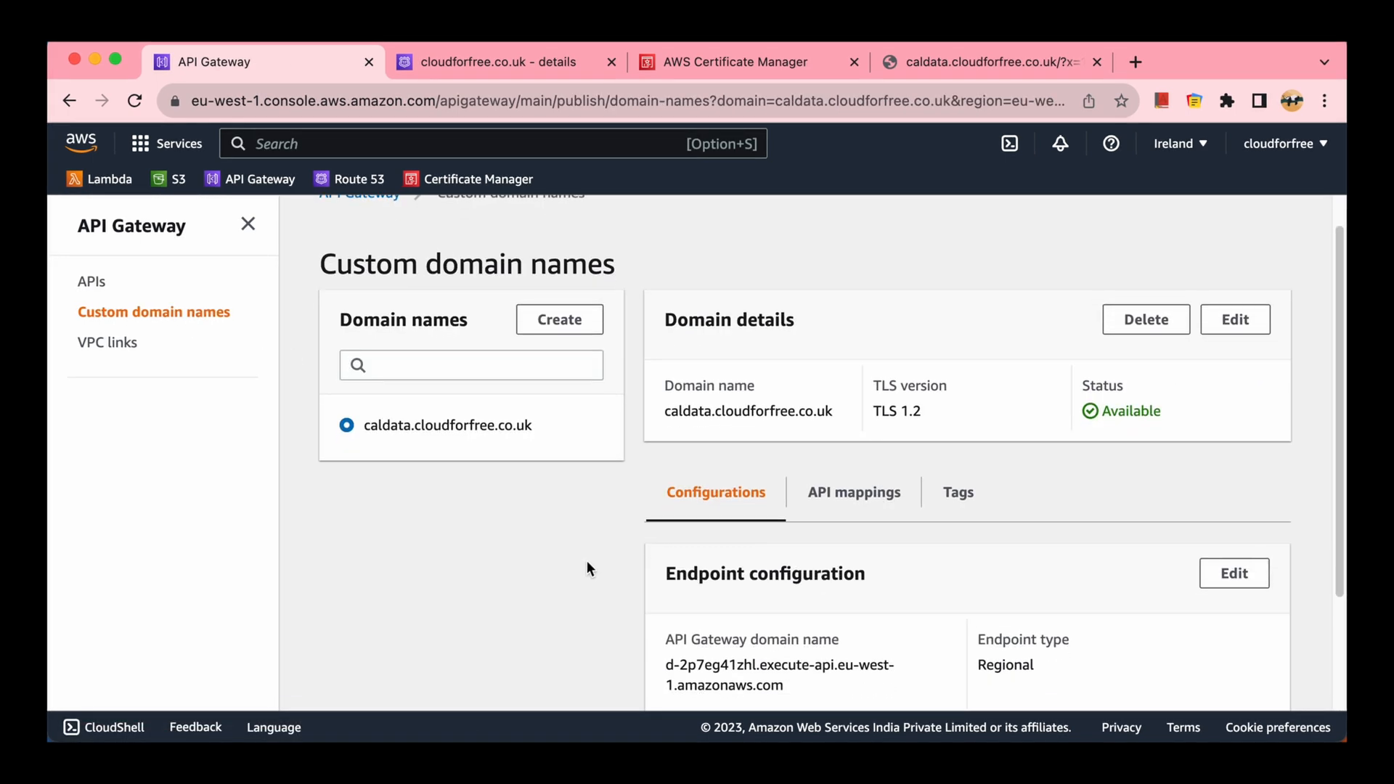
scroll(up, 3)
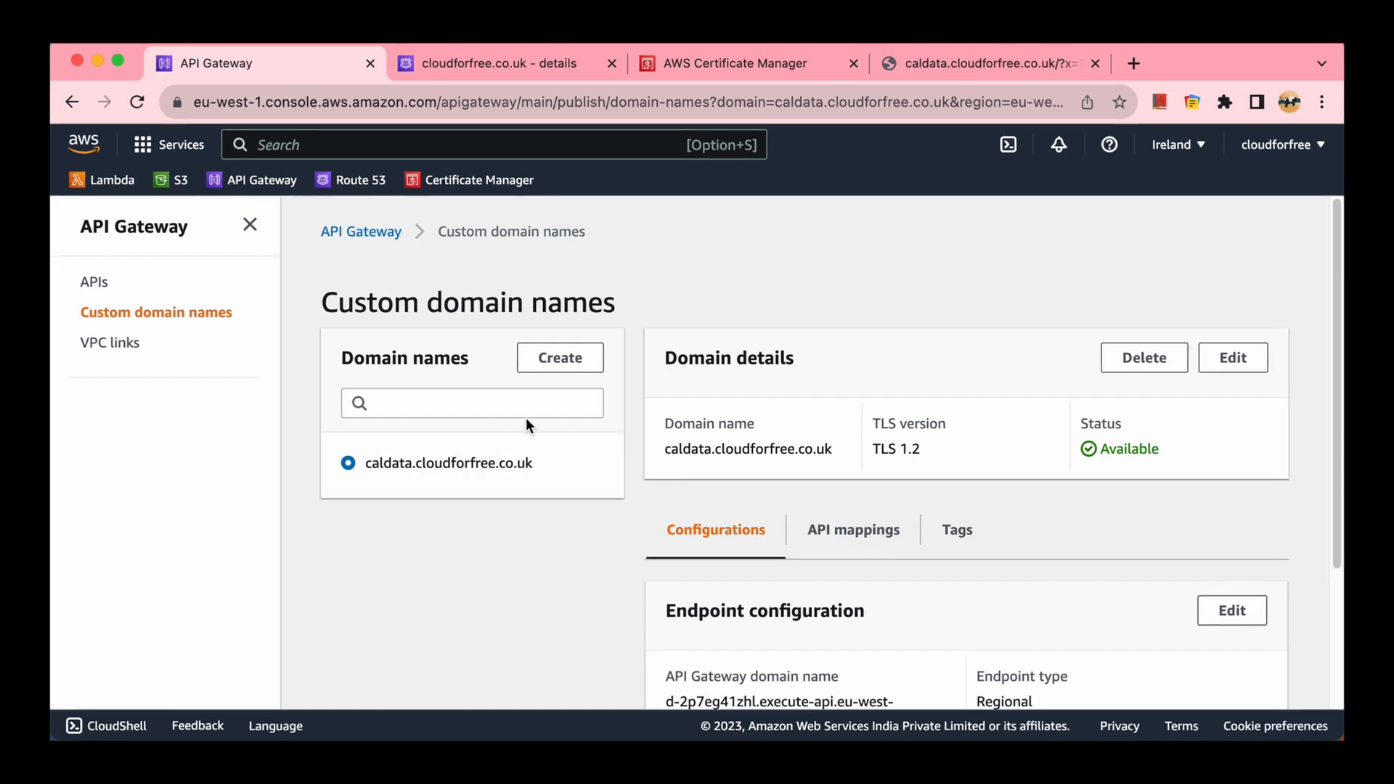
mouse_move(361, 230)
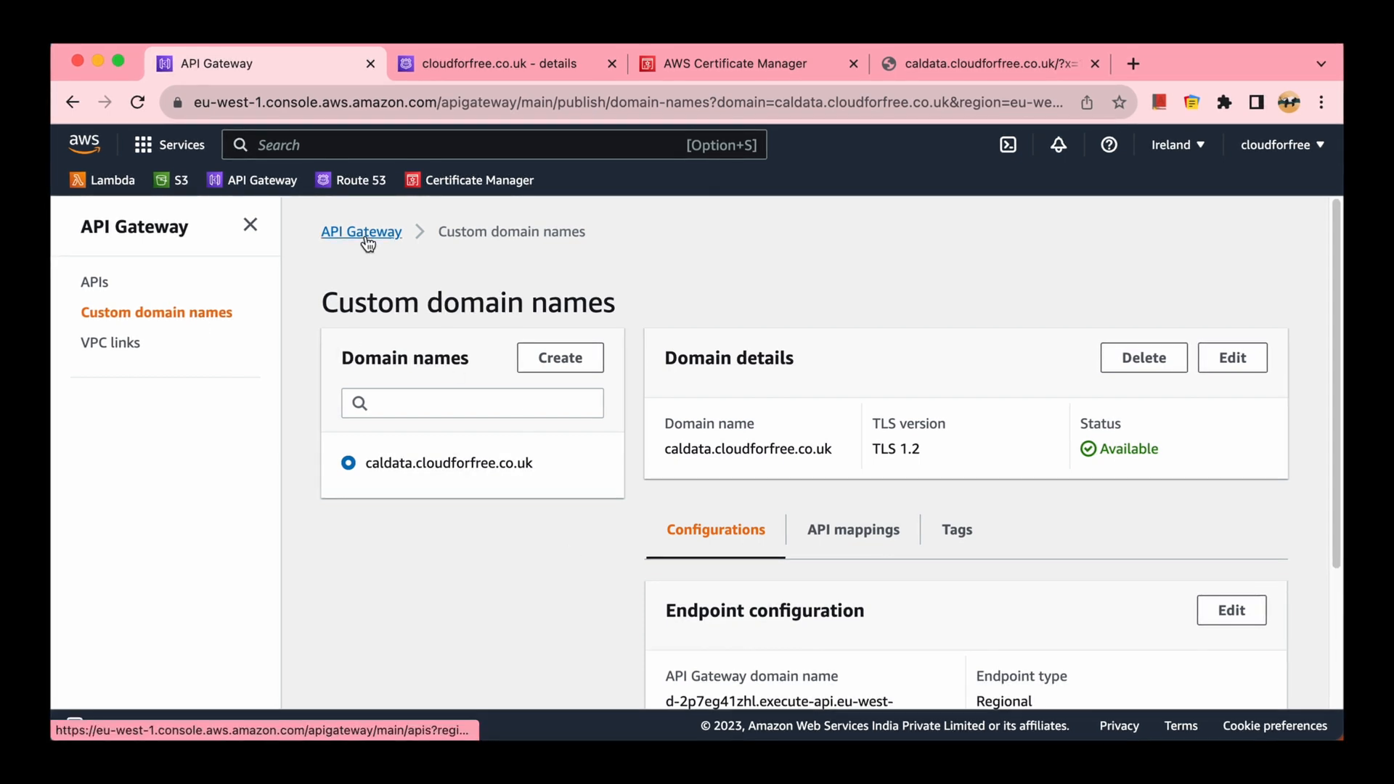
click(93, 281)
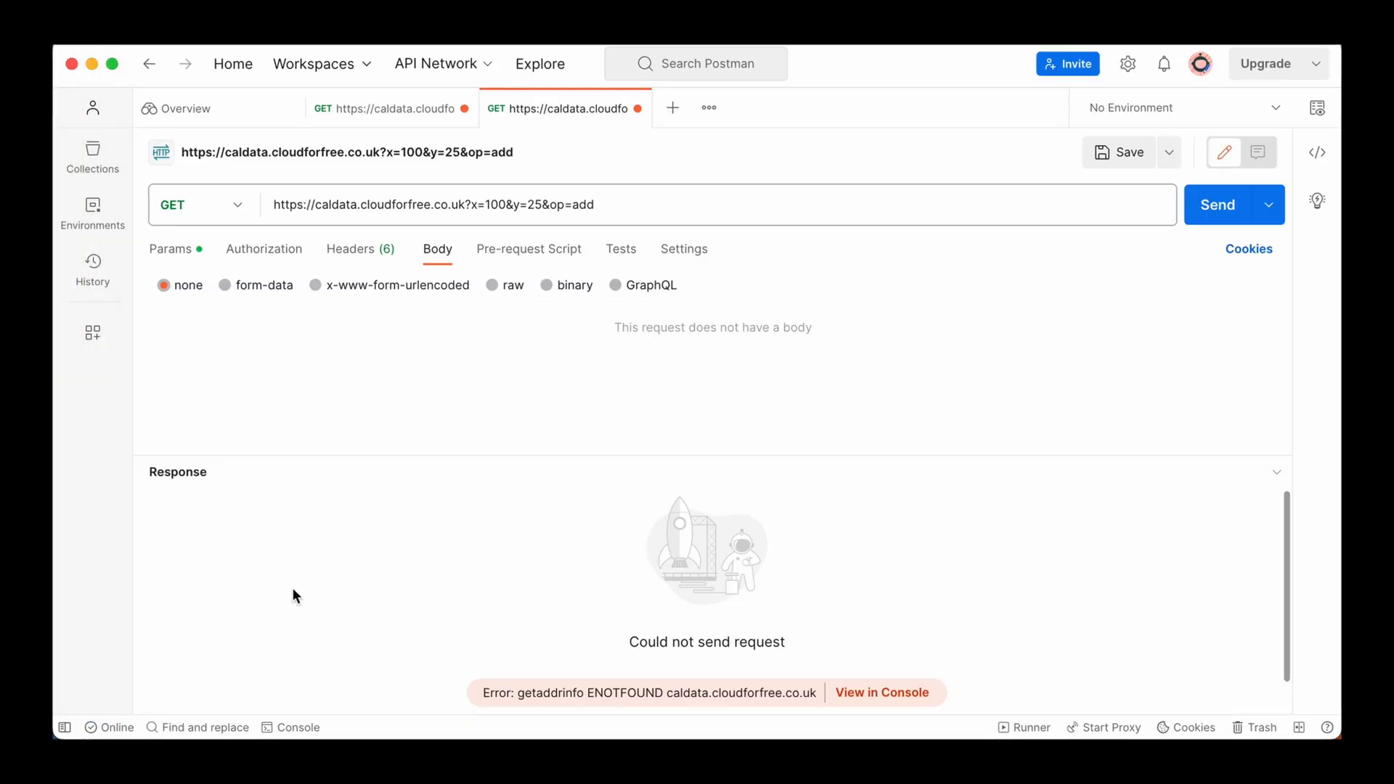
mouse_move(1323, 239)
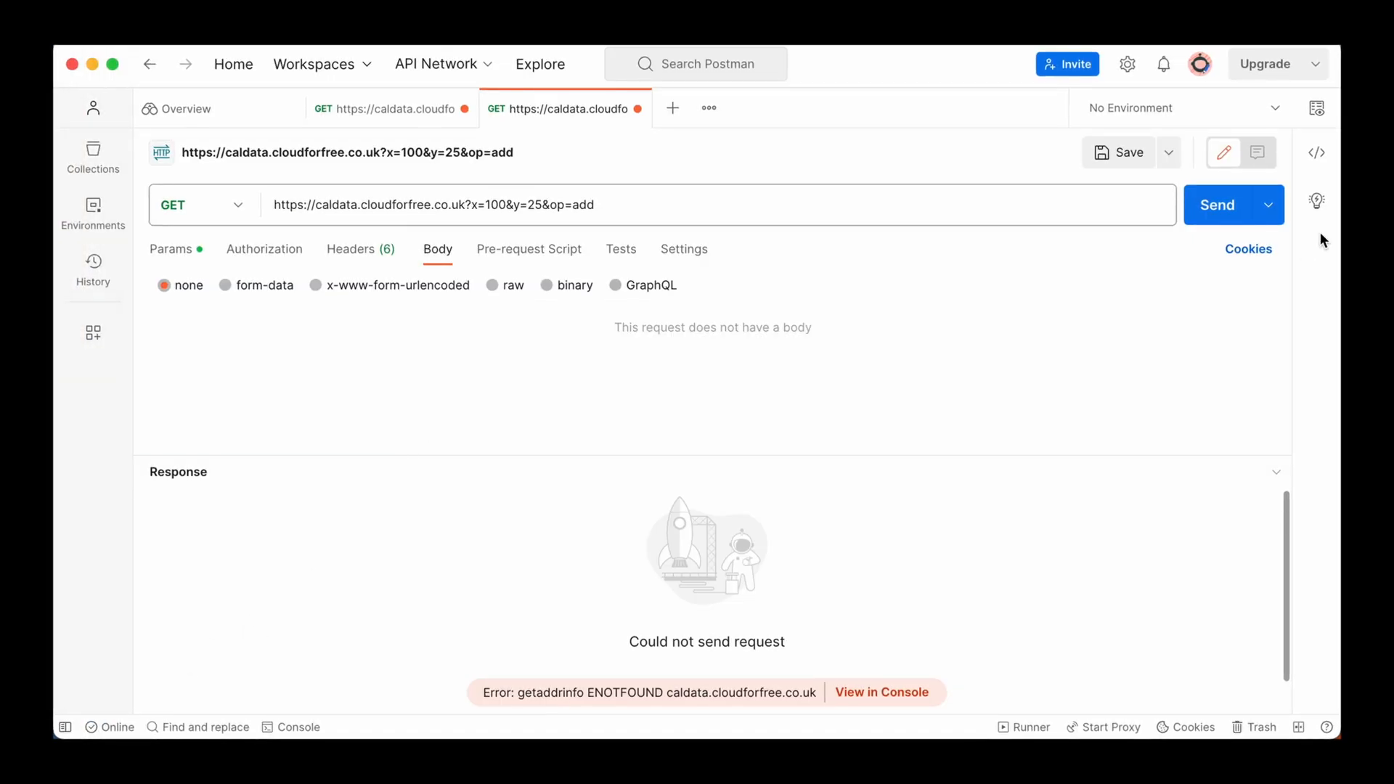
mouse_move(852, 308)
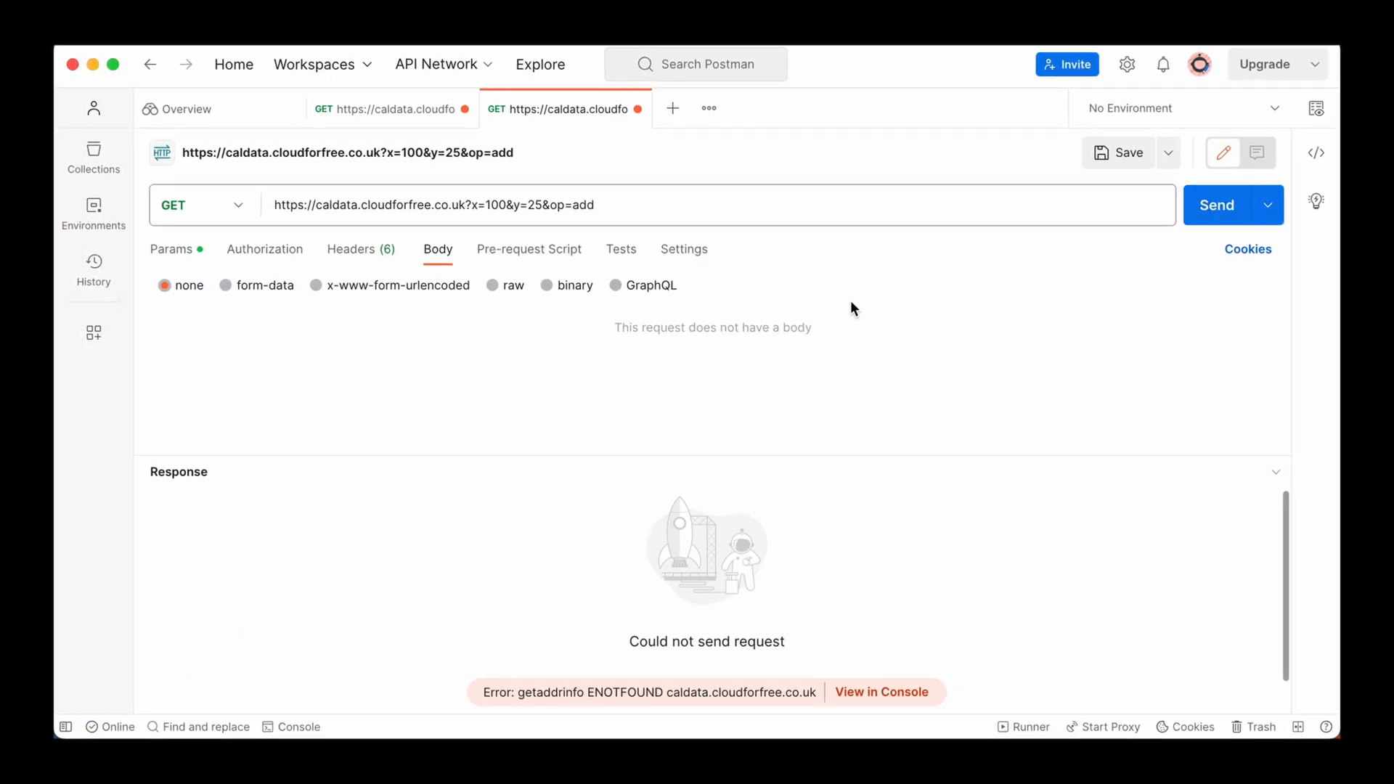
Step: Recheck the caldata add request's headers and body settings before resending it
click(352, 248)
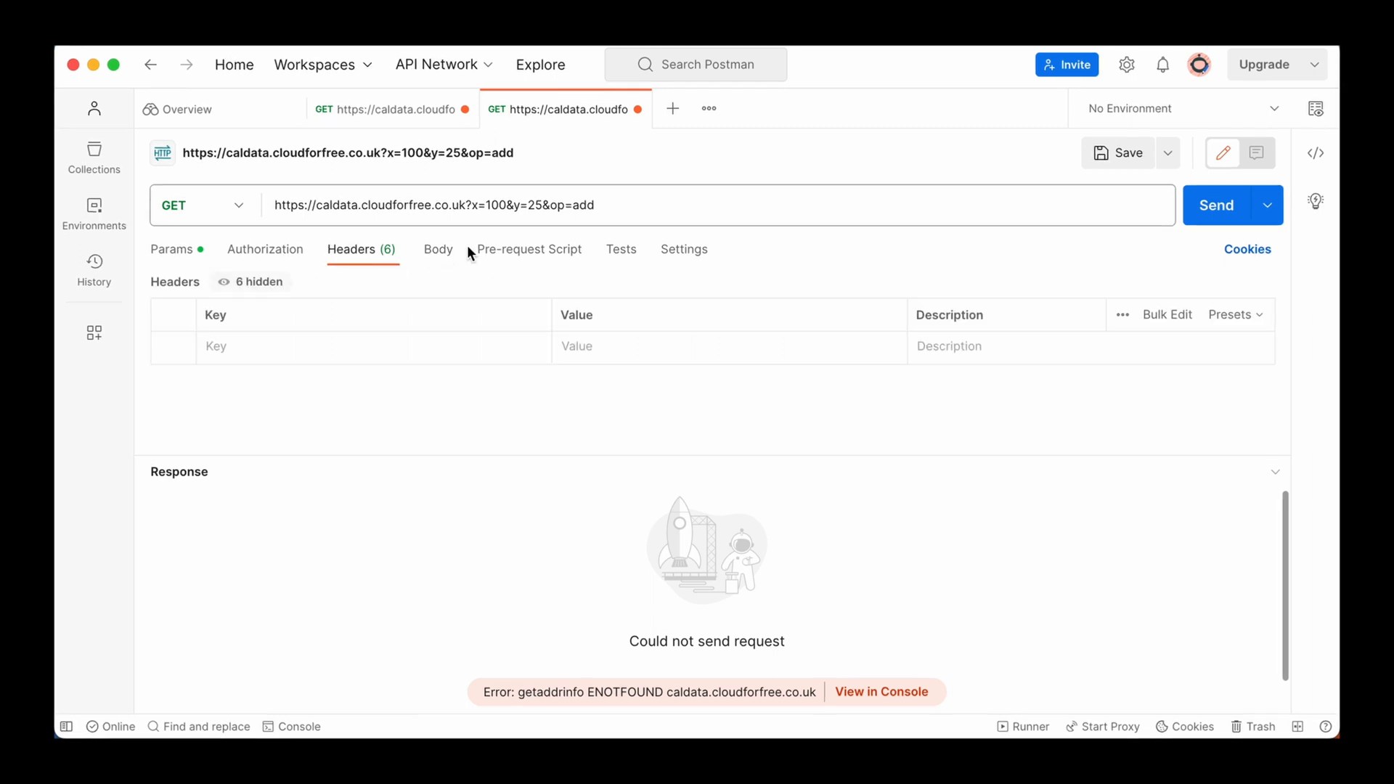
click(437, 248)
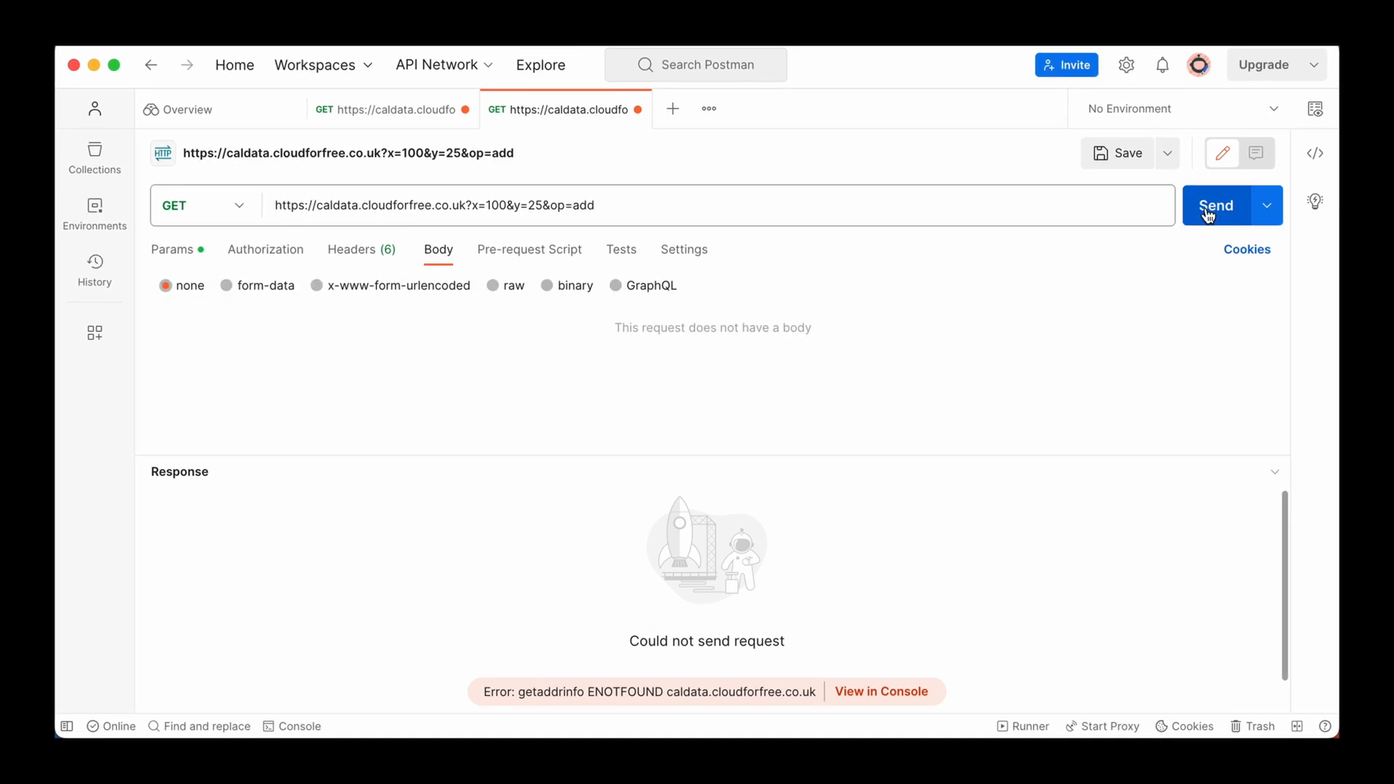
mouse_move(823, 373)
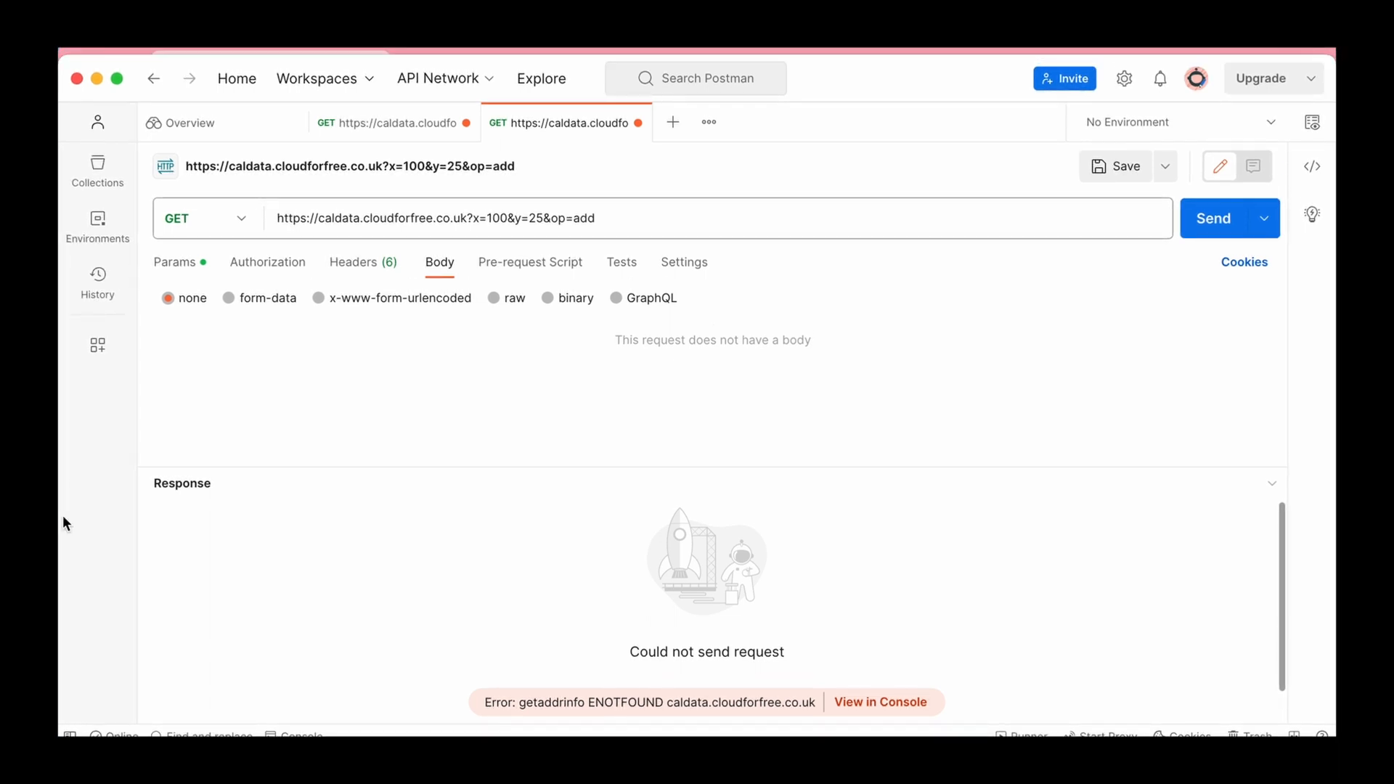
mouse_move(96, 599)
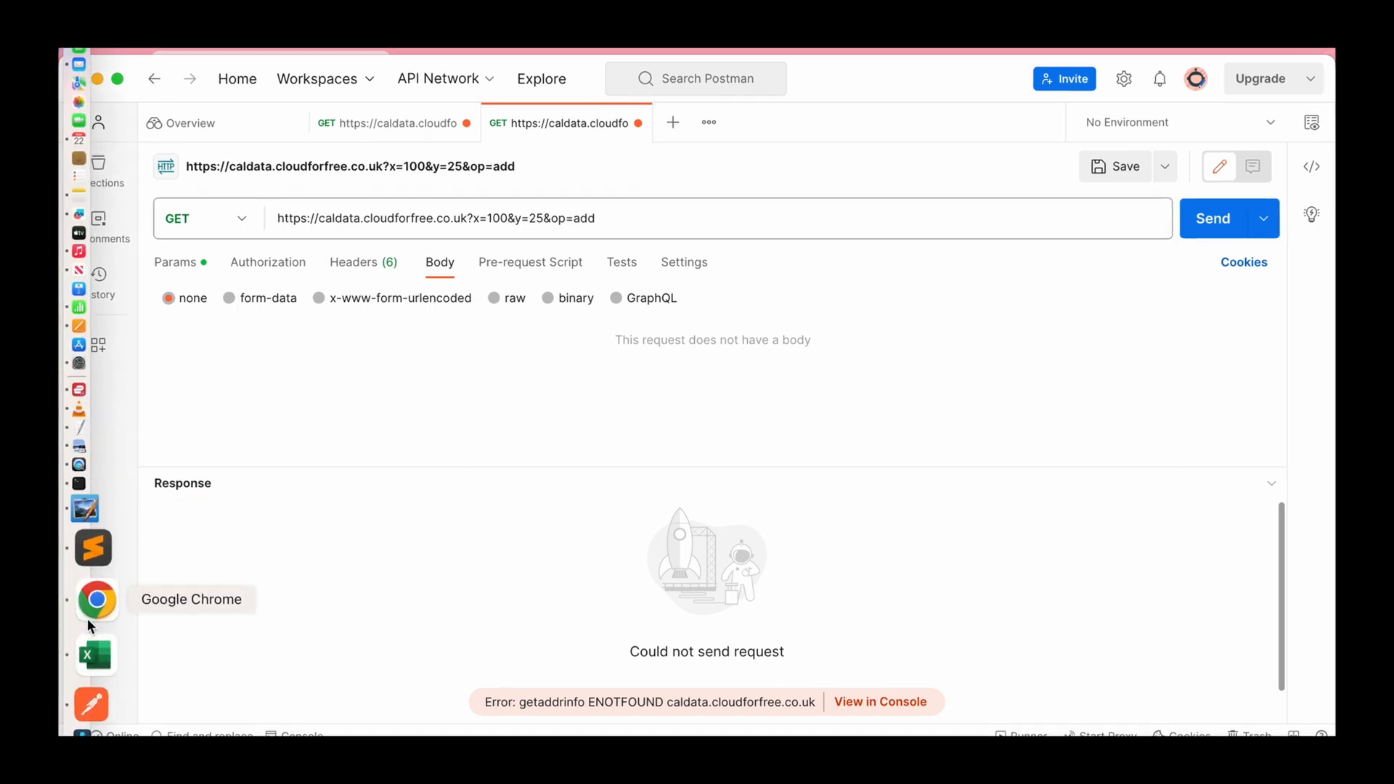
Step: Switch to Chrome showing the API Gateway APIs list with apitriggerforlambda
click(96, 599)
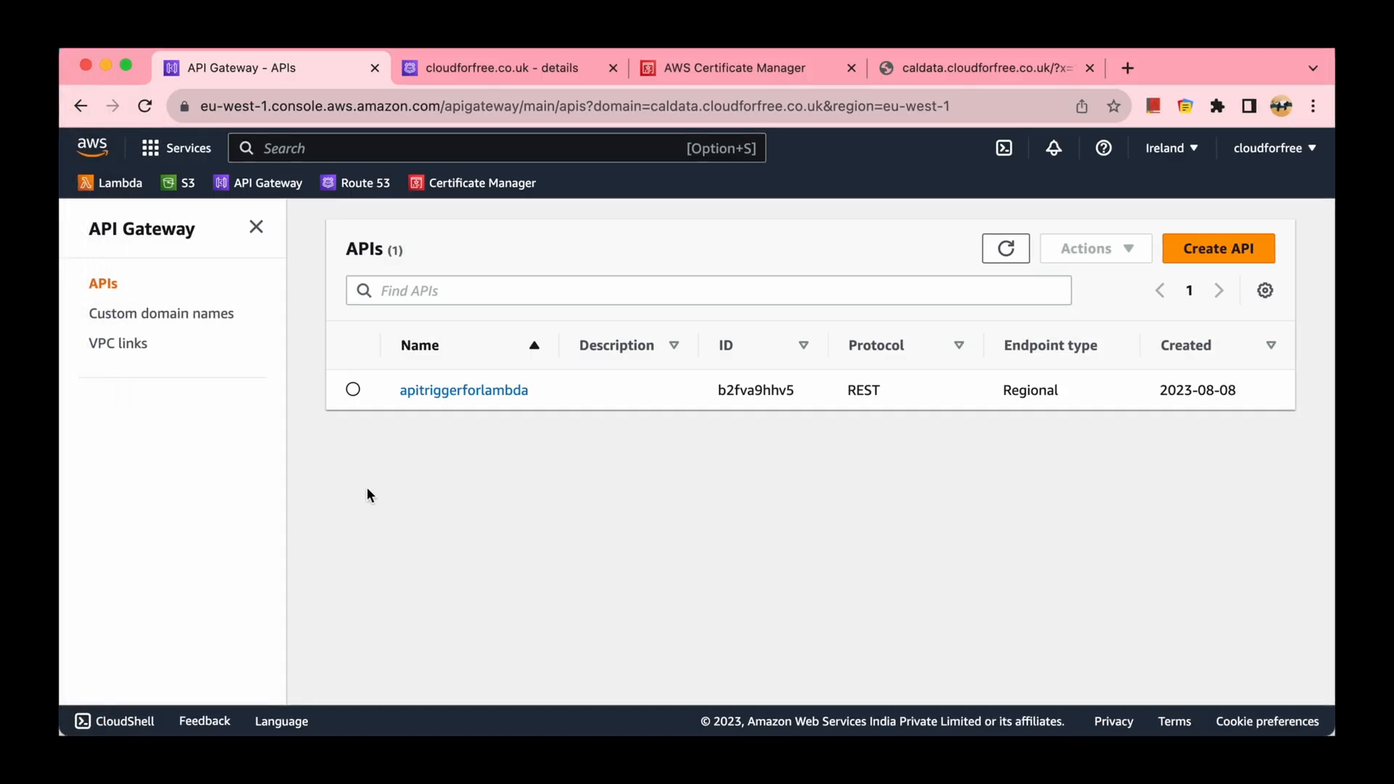
mouse_move(671, 482)
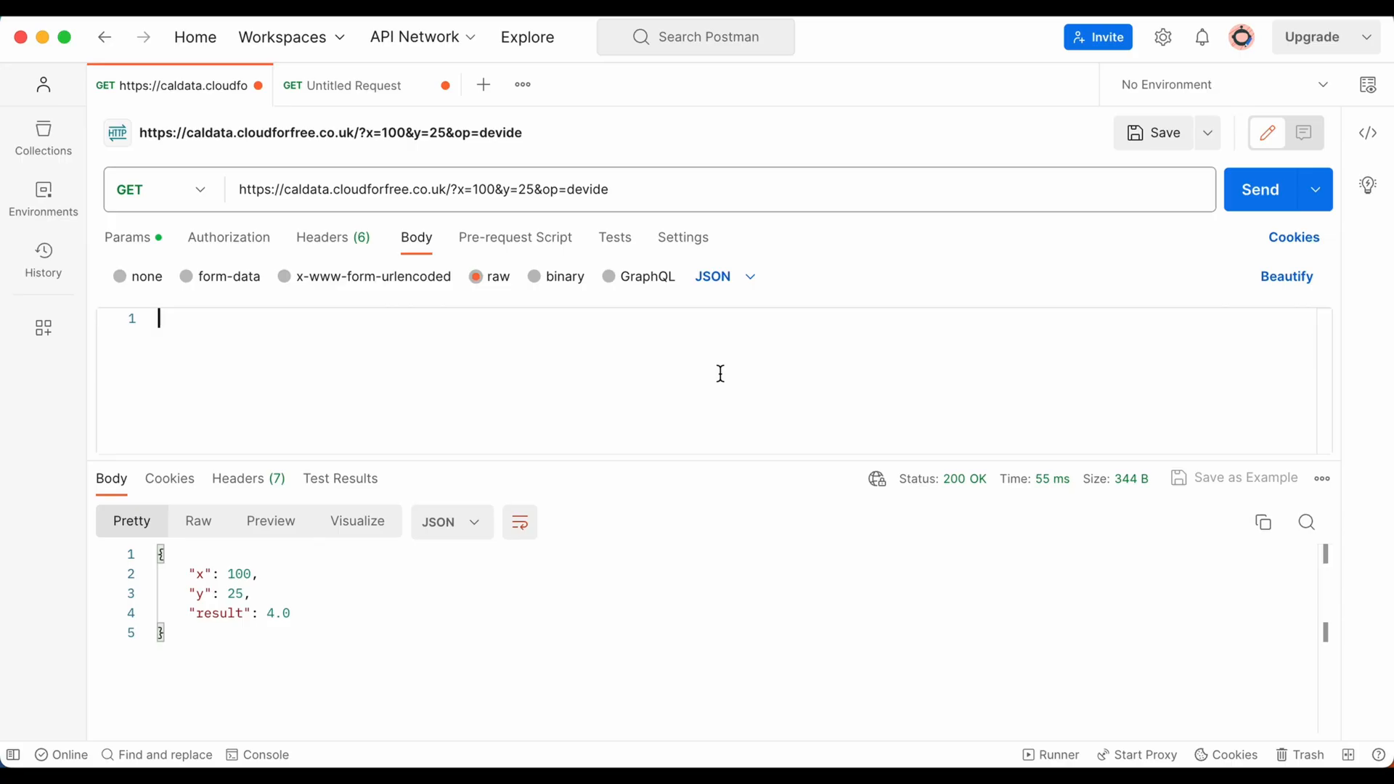
mouse_move(1260, 189)
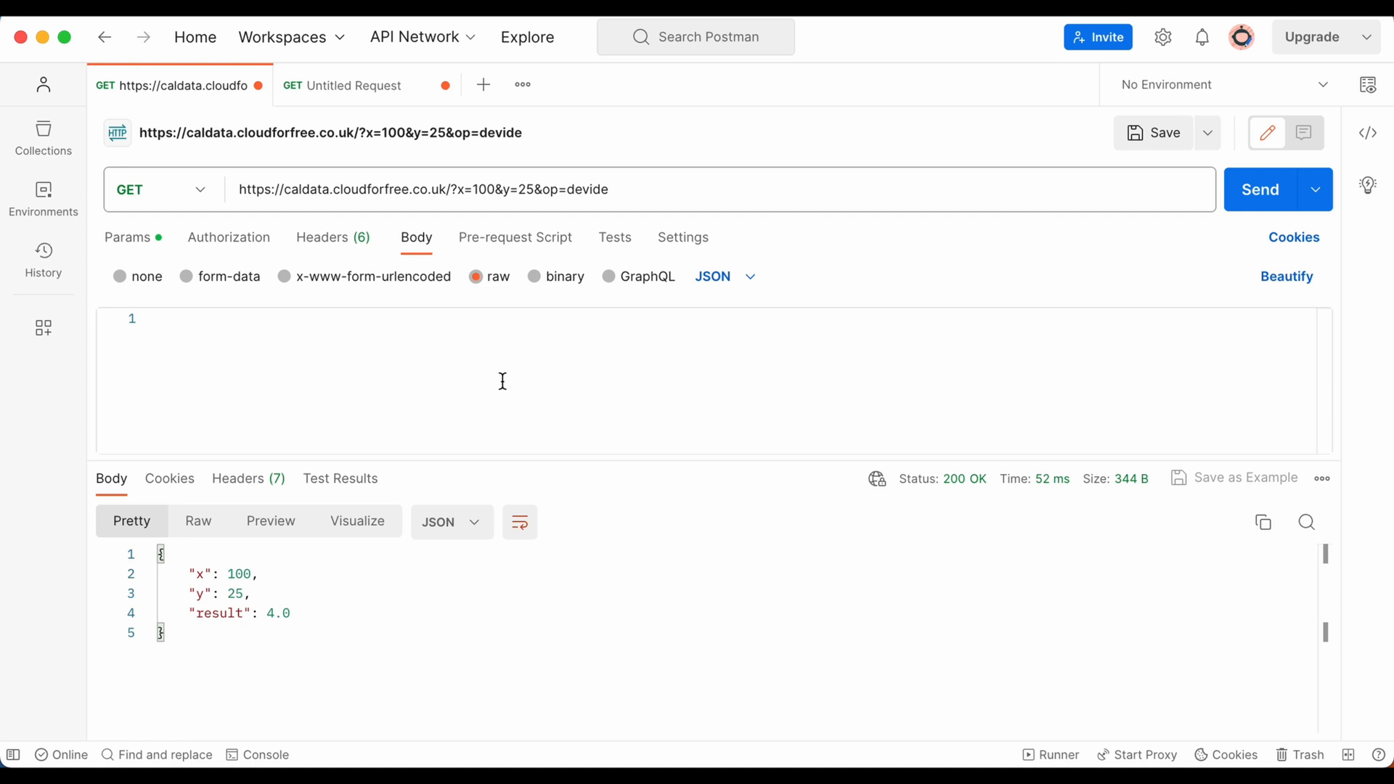
Step: Send the caldata request with op=multiply returning 2500, then op=add returning 125
double_click(586, 189)
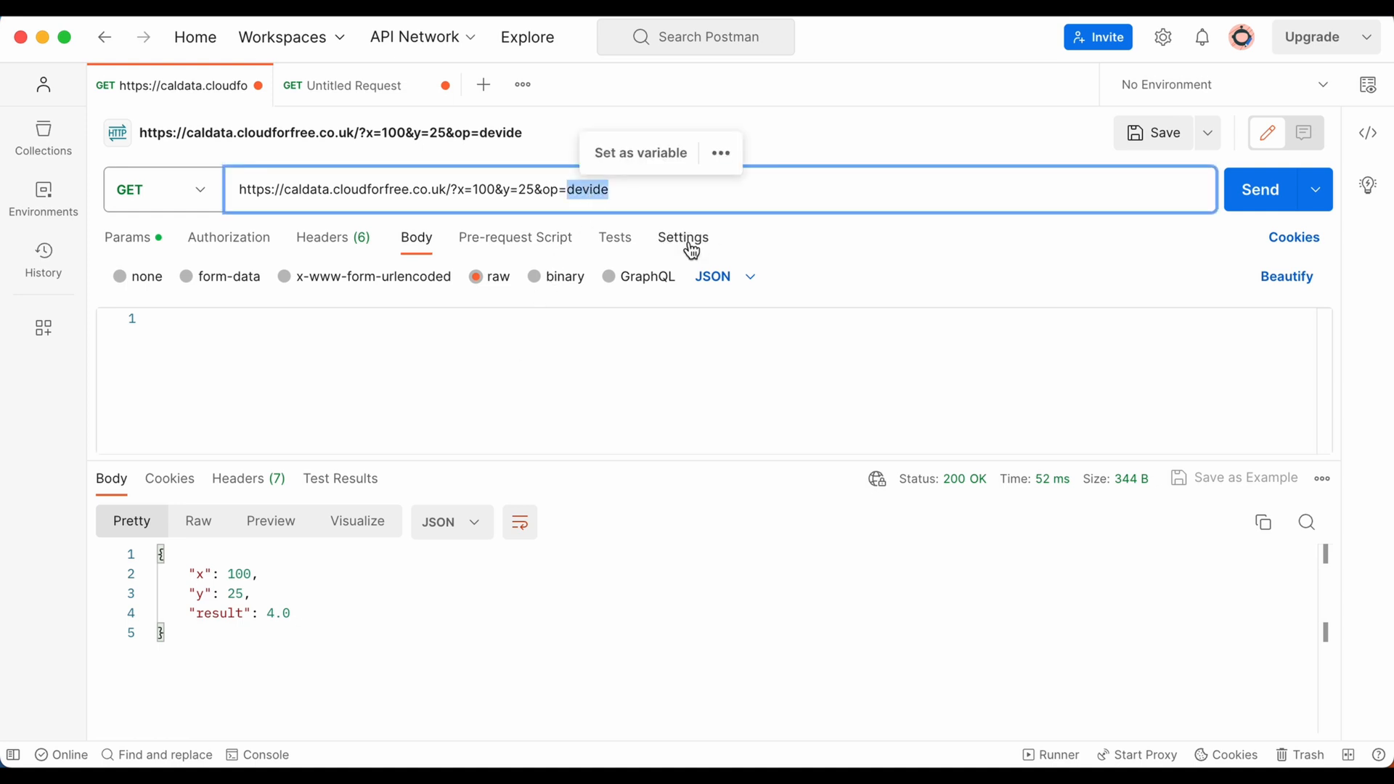
text(multiply)
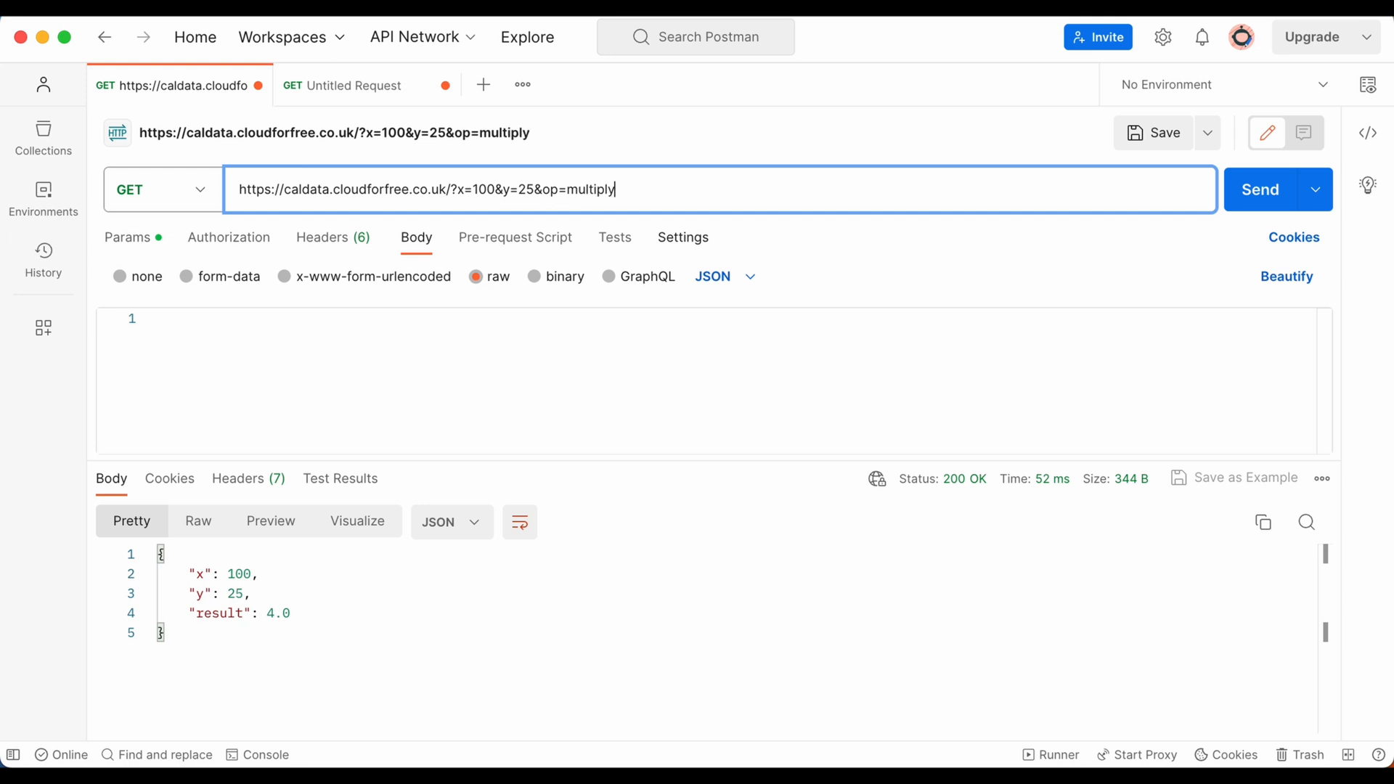
click(1259, 188)
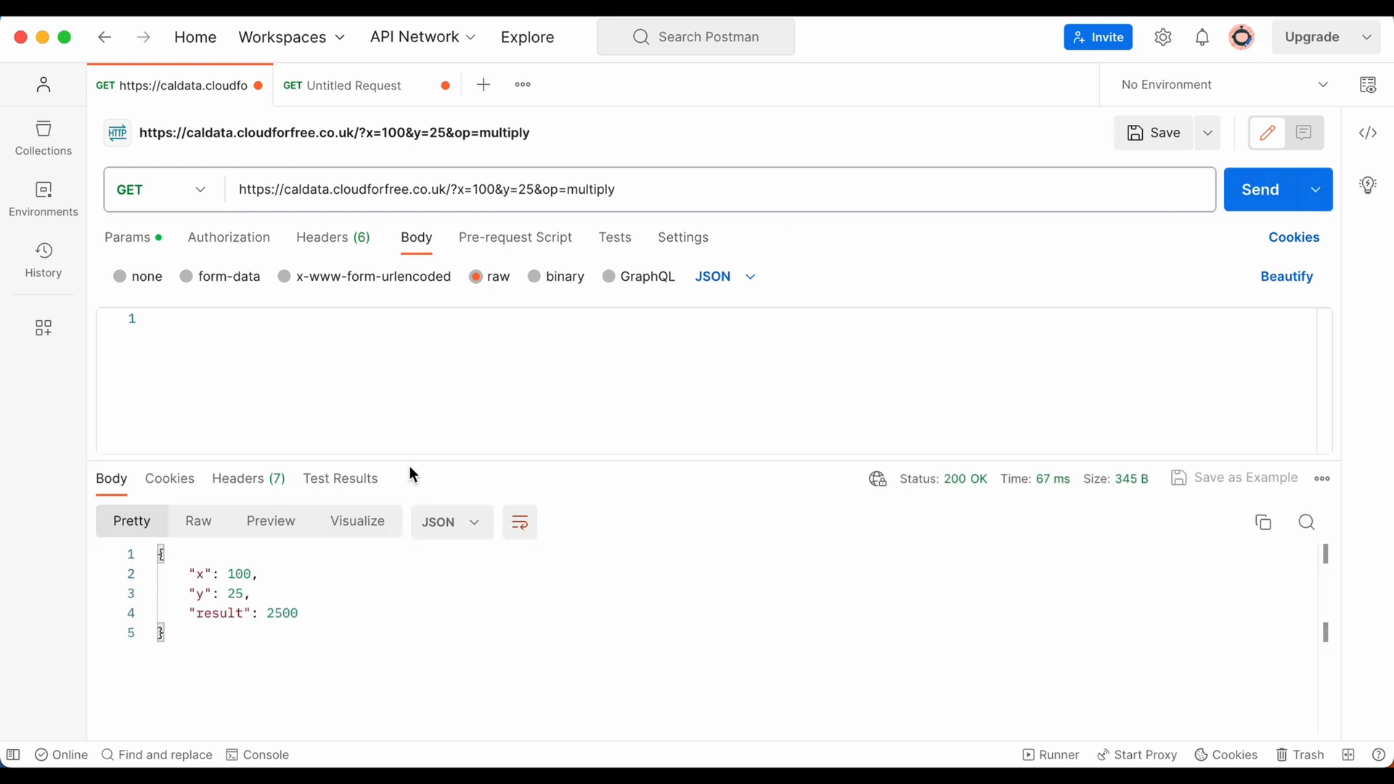
double_click(591, 188)
text(add)
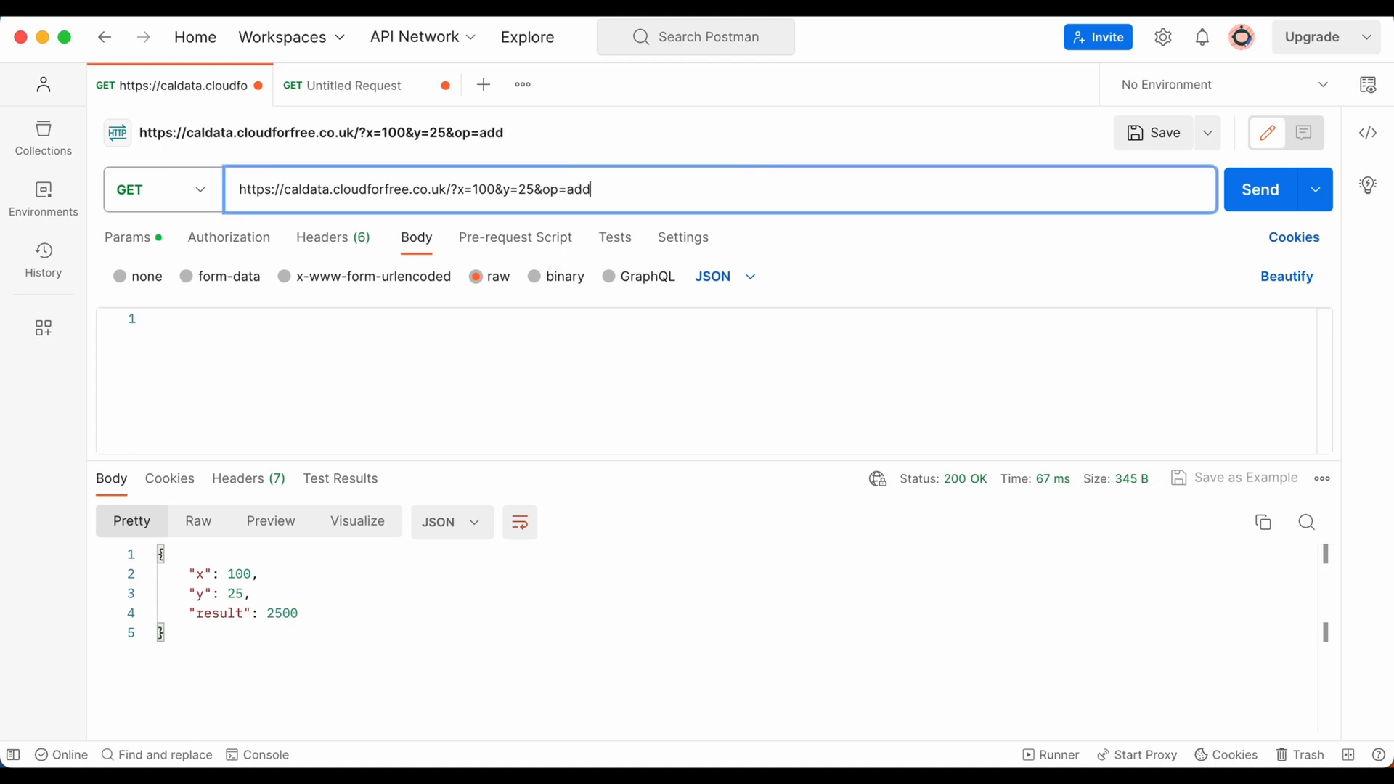
mouse_move(1260, 189)
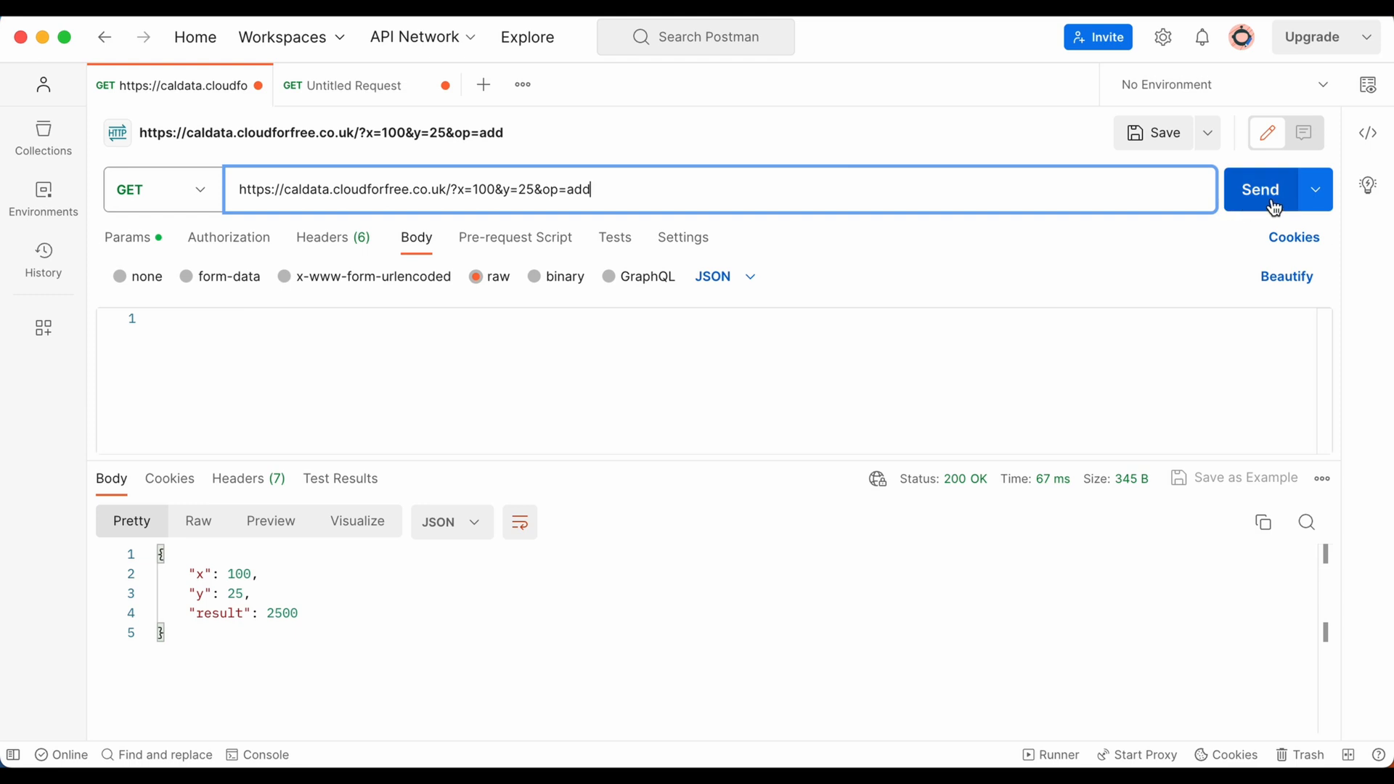
click(1258, 189)
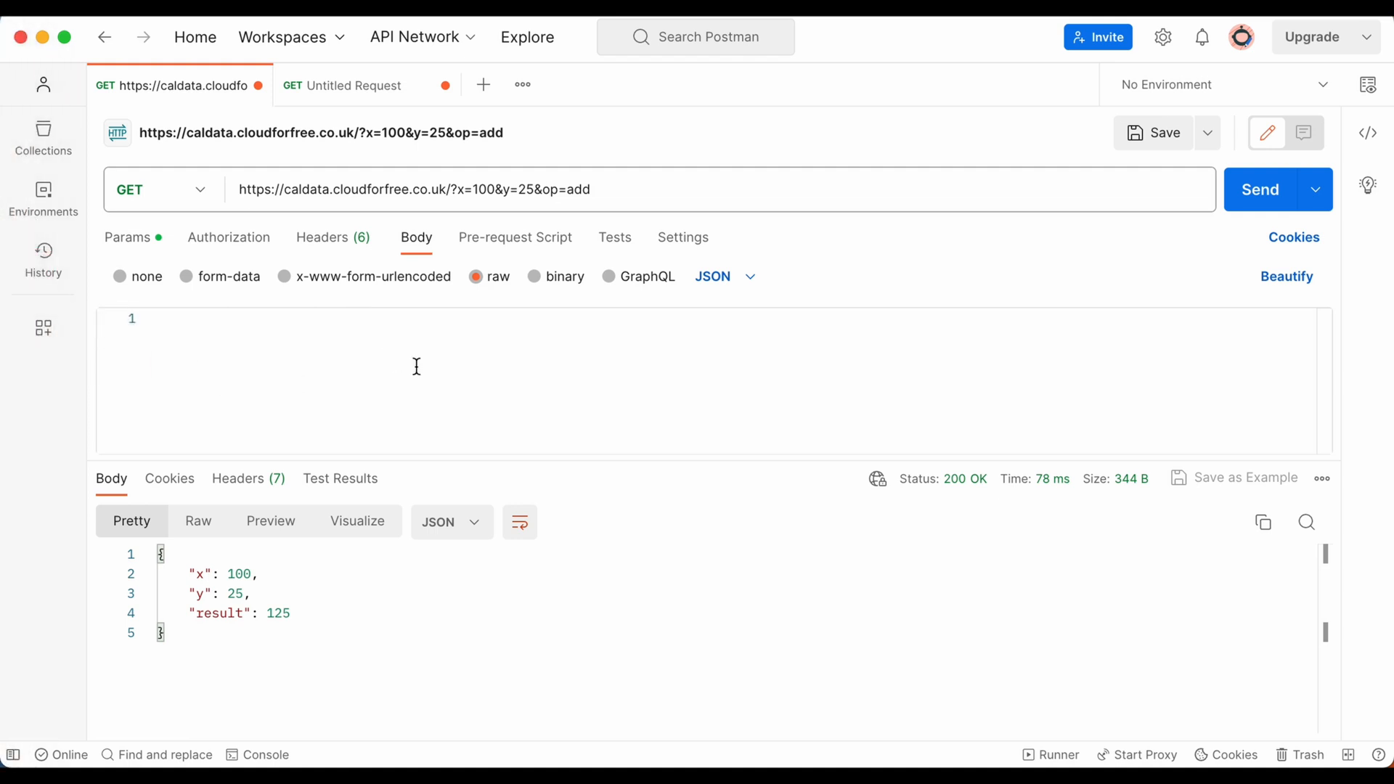
mouse_move(436, 374)
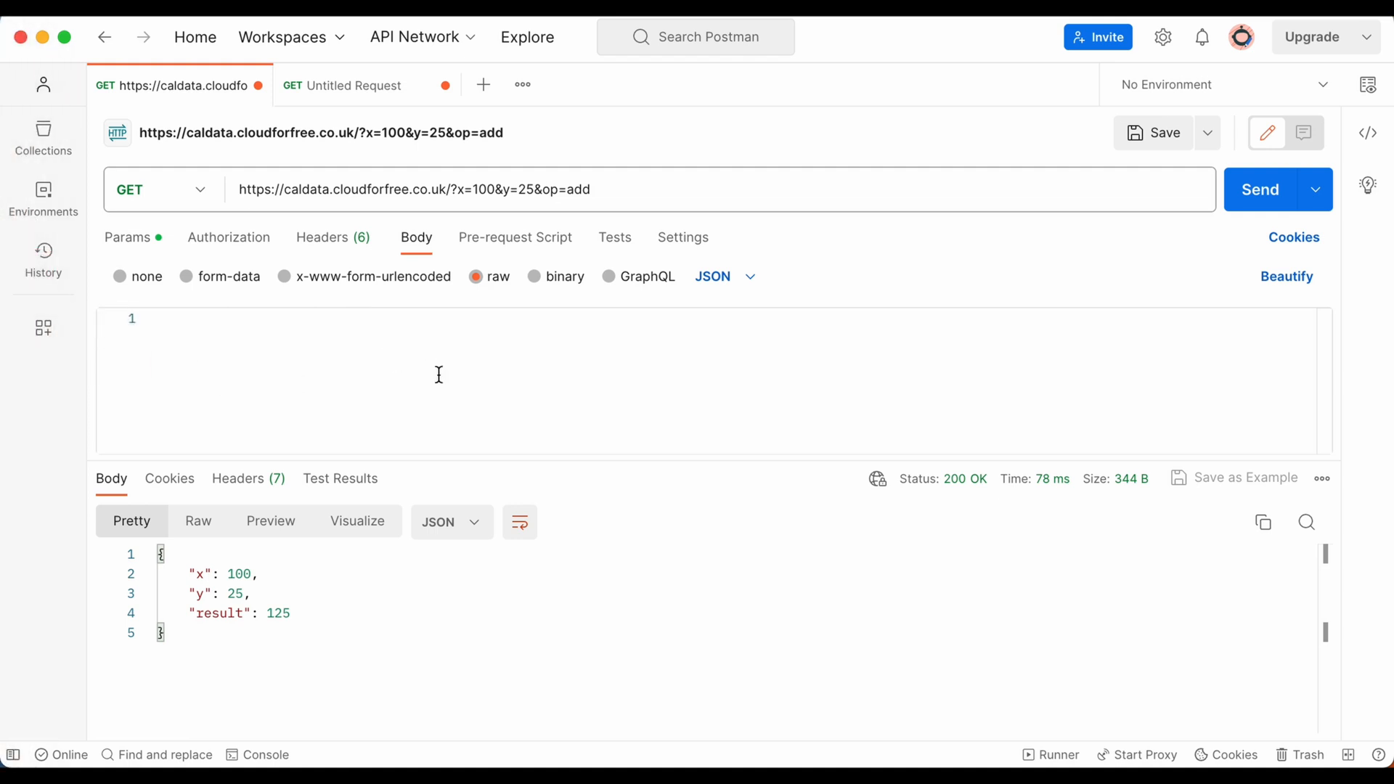